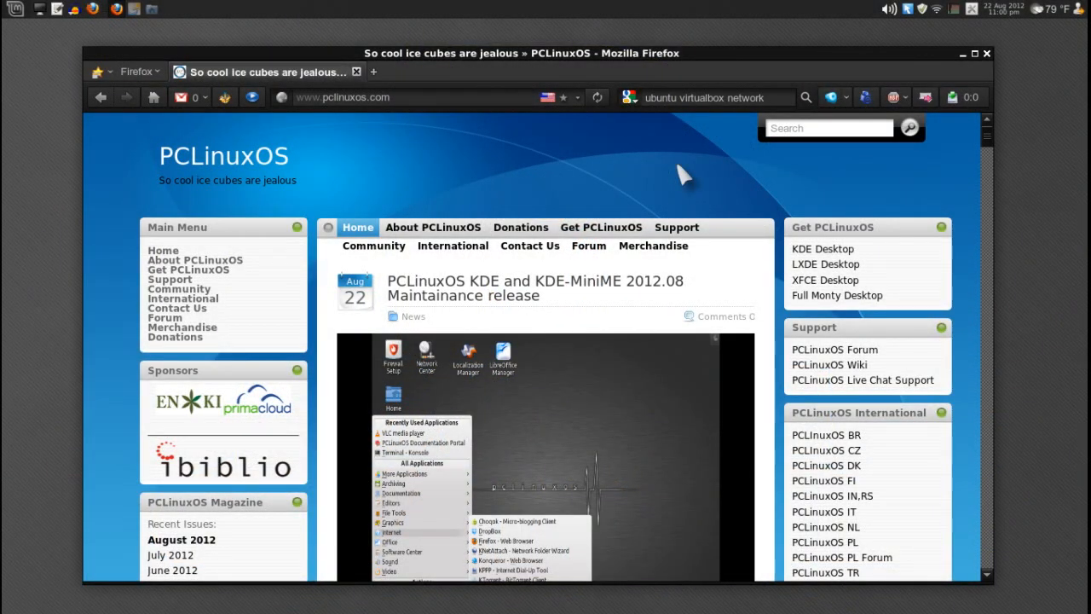
mouse_move(625, 161)
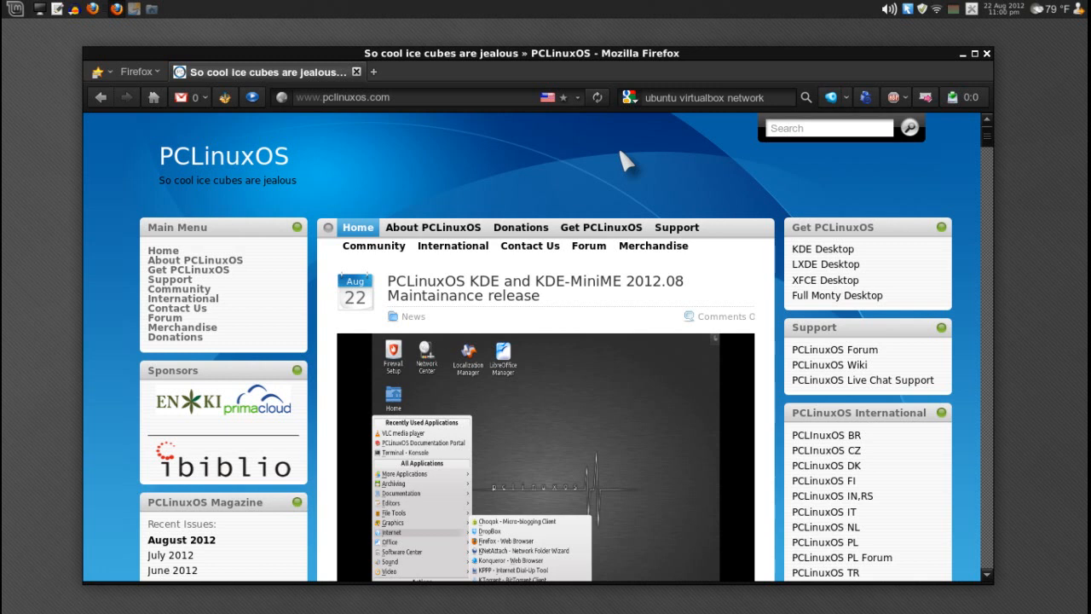
mouse_move(579, 294)
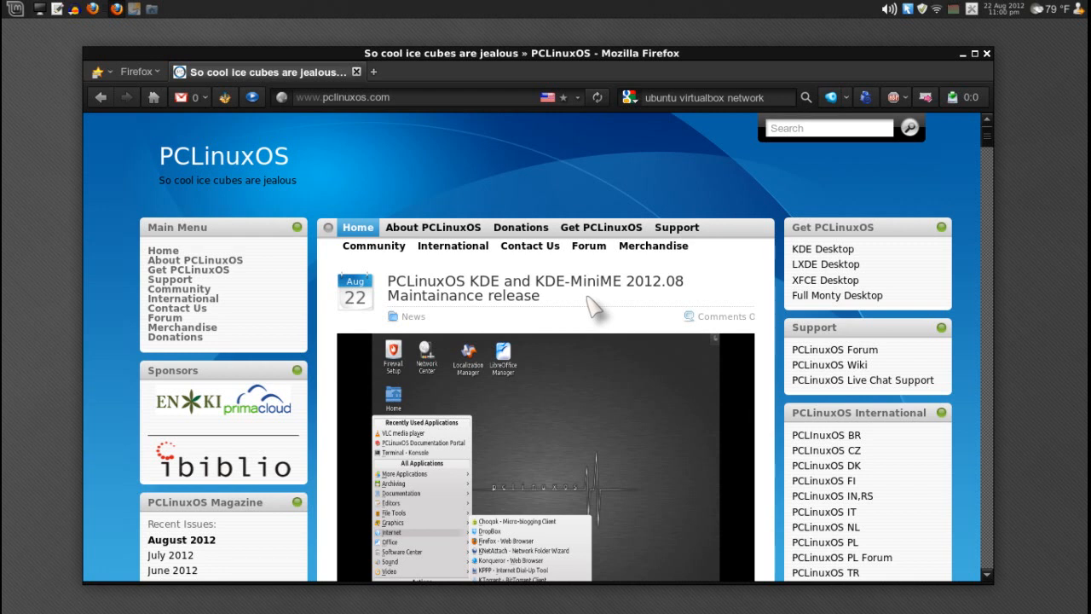
mouse_move(562, 290)
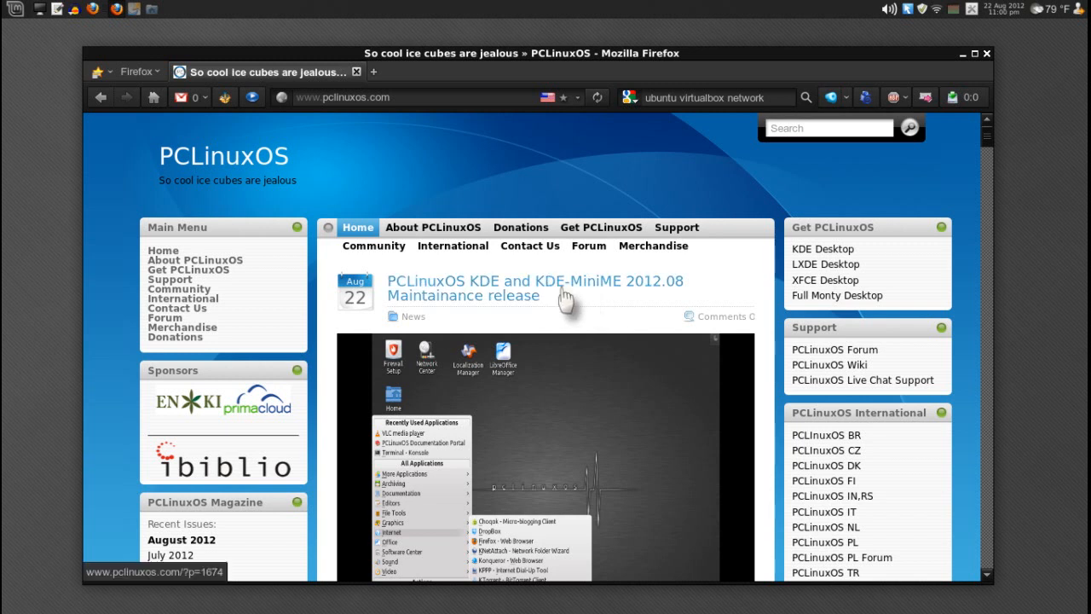
mouse_move(605, 303)
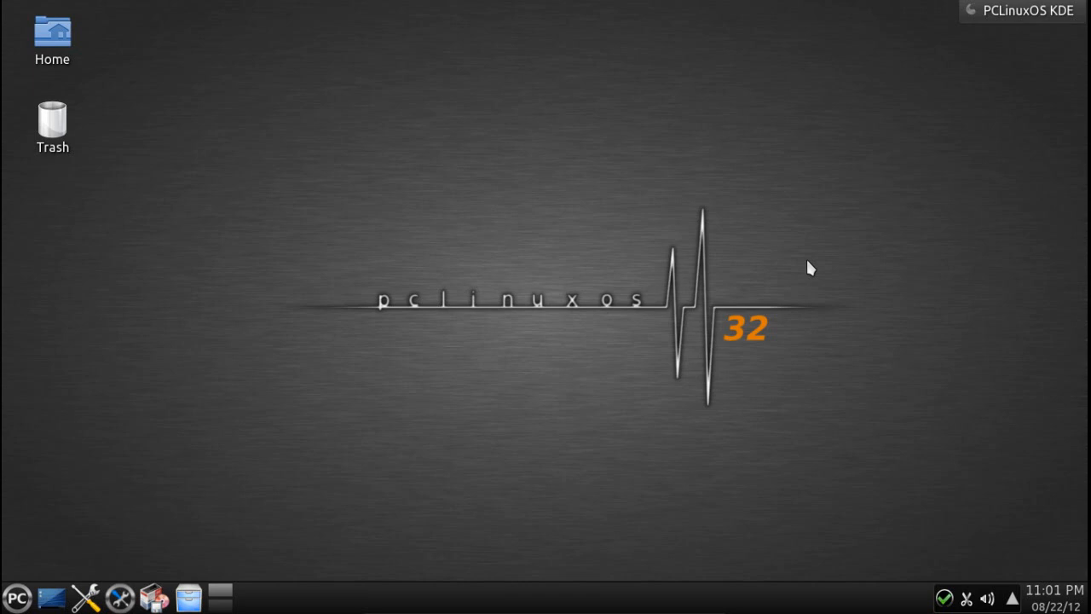
mouse_move(918, 173)
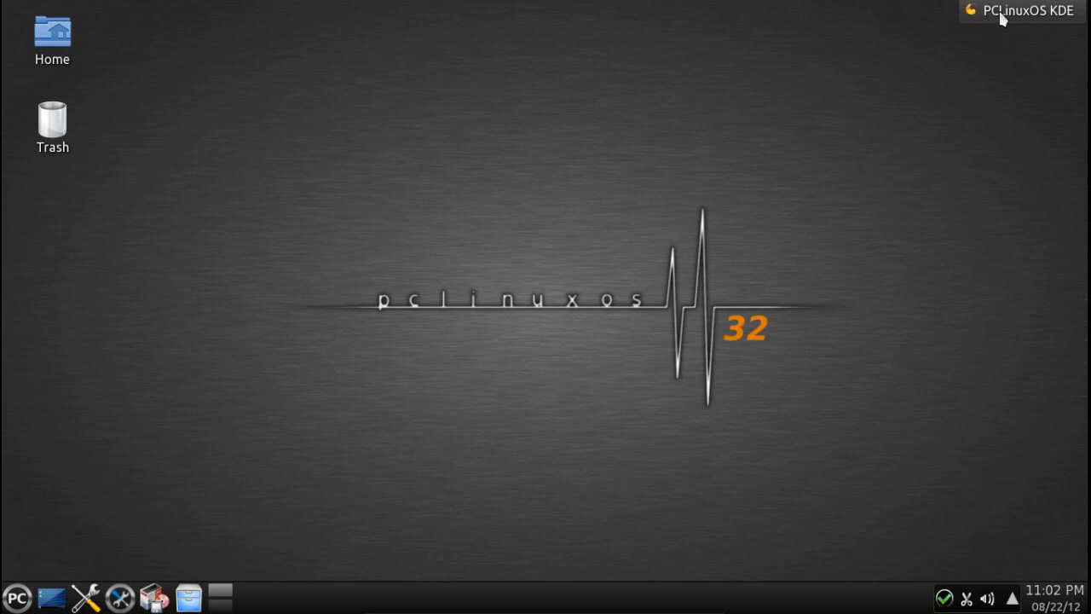
Step: Open the desktop toolbox menu at the top right of the screen
left_click(1056, 10)
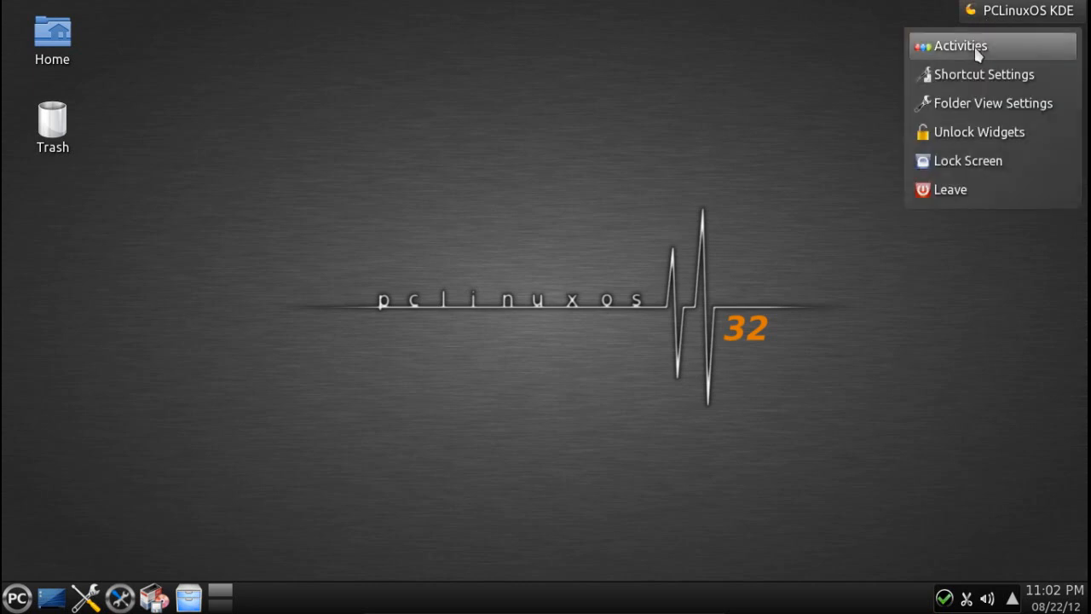
mouse_move(989, 119)
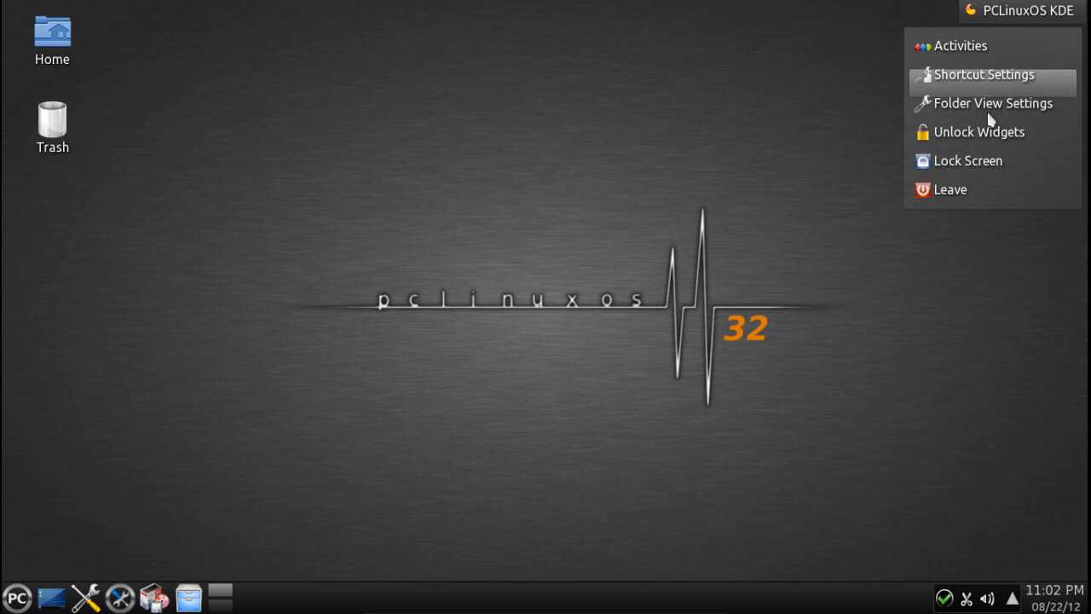
mouse_move(980, 143)
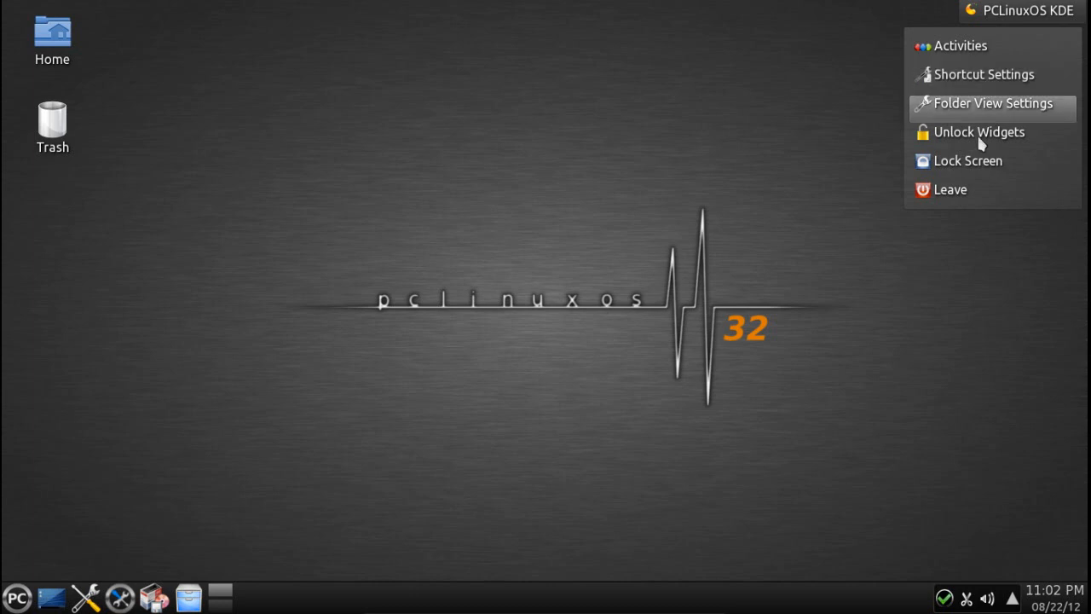
mouse_move(980, 161)
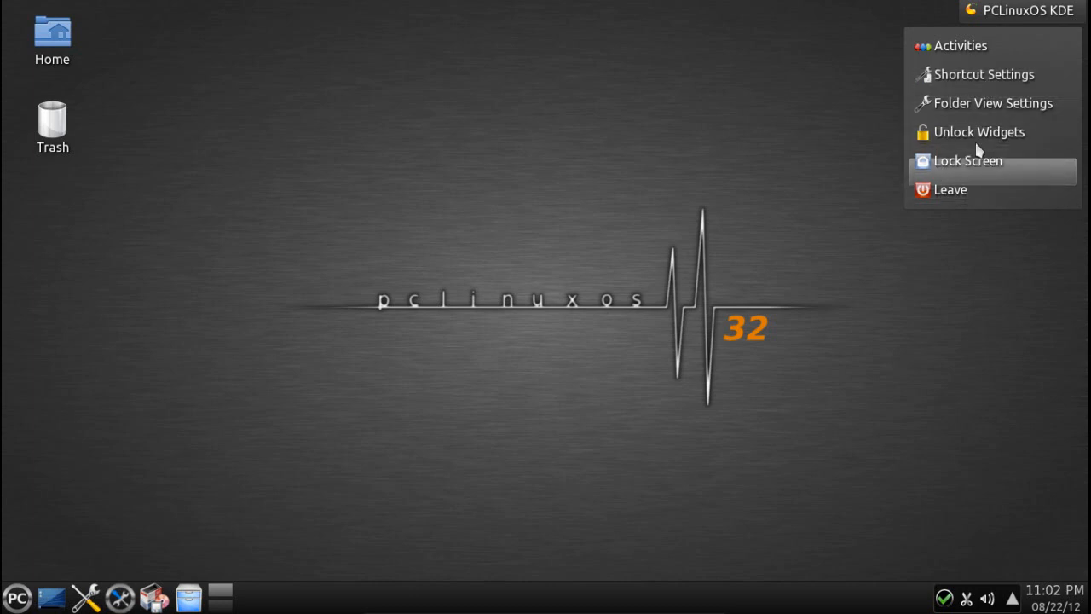
mouse_move(978, 133)
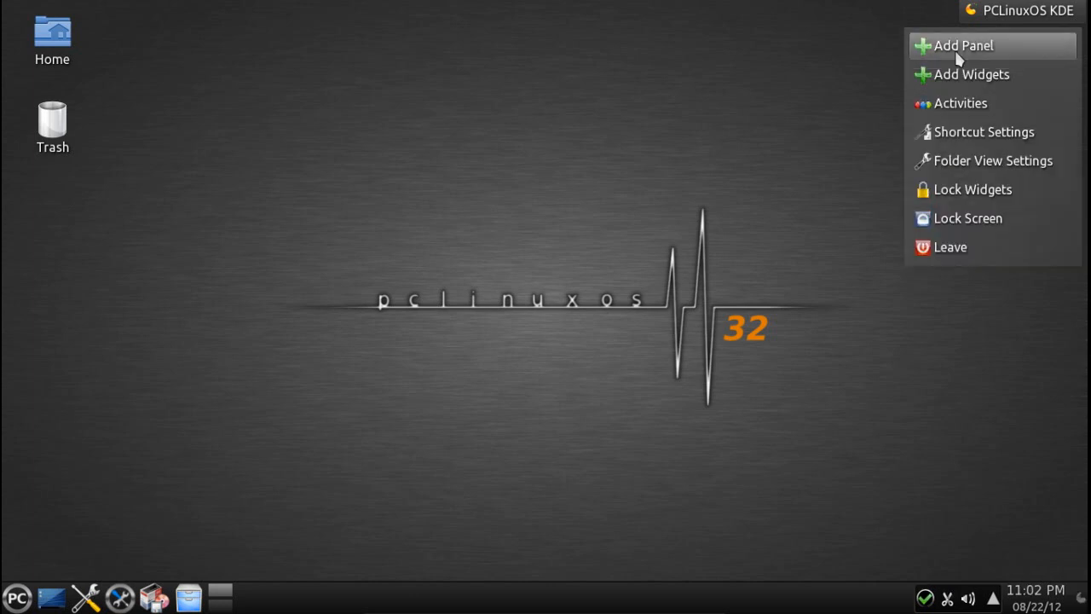
mouse_move(962, 74)
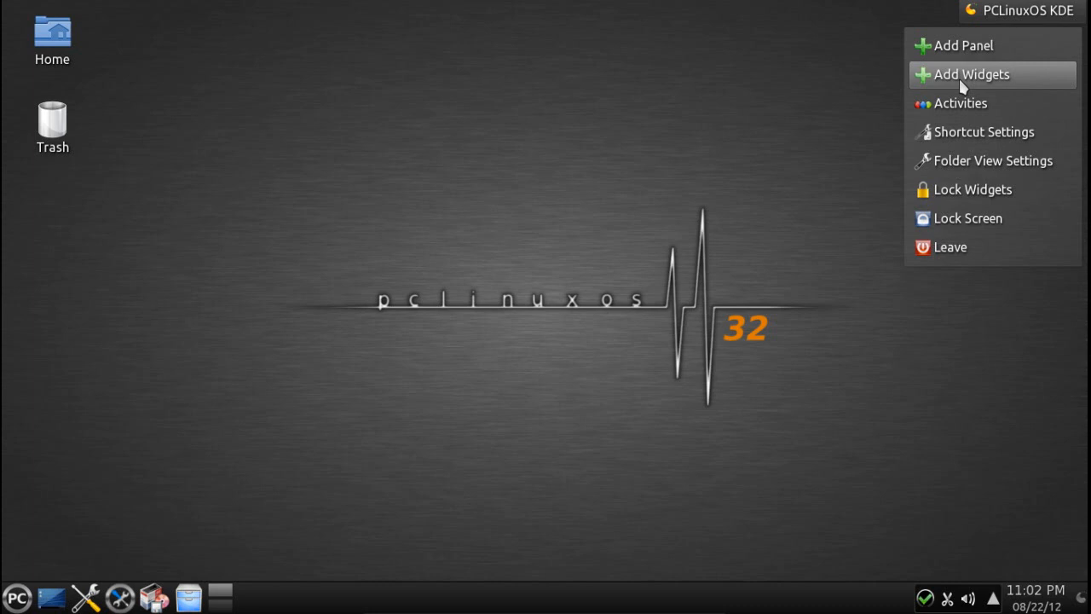
Step: Add a Binary Clock widget and close its settings dialog without changes
left_click(968, 74)
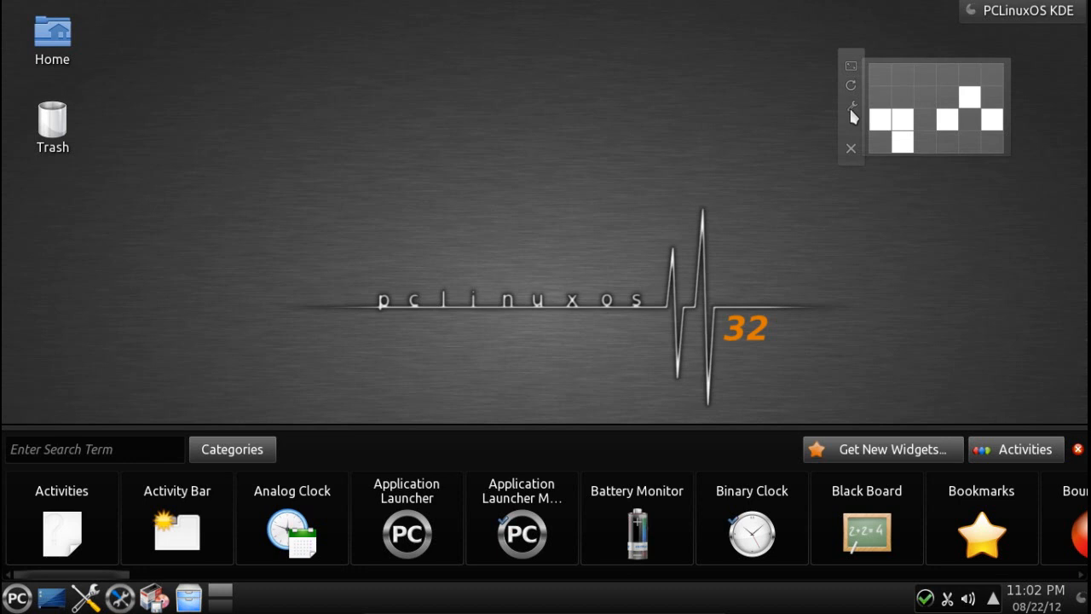
mouse_move(537, 179)
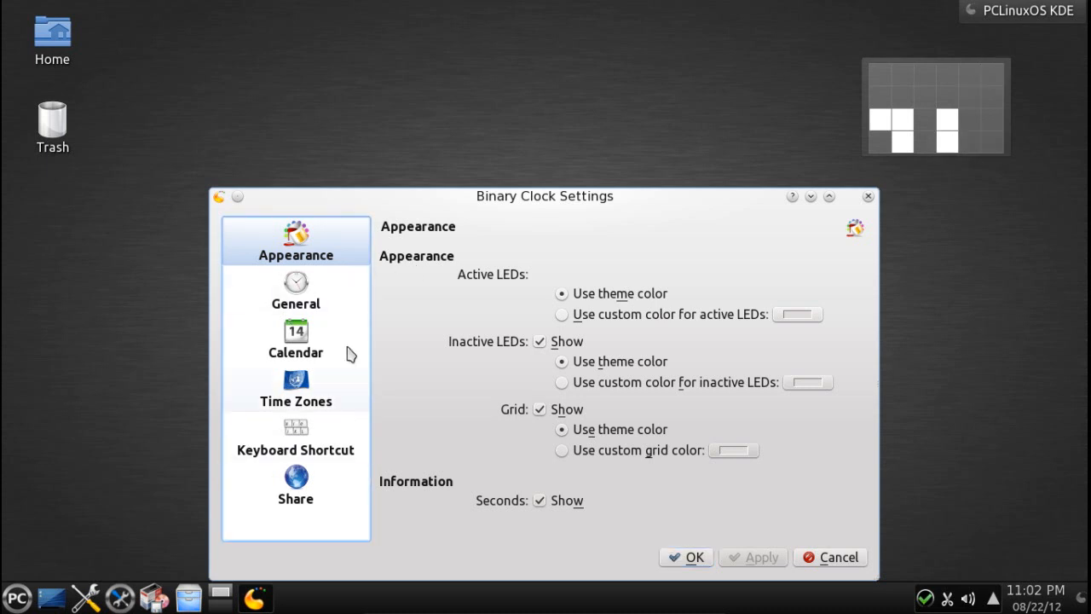
mouse_move(295, 290)
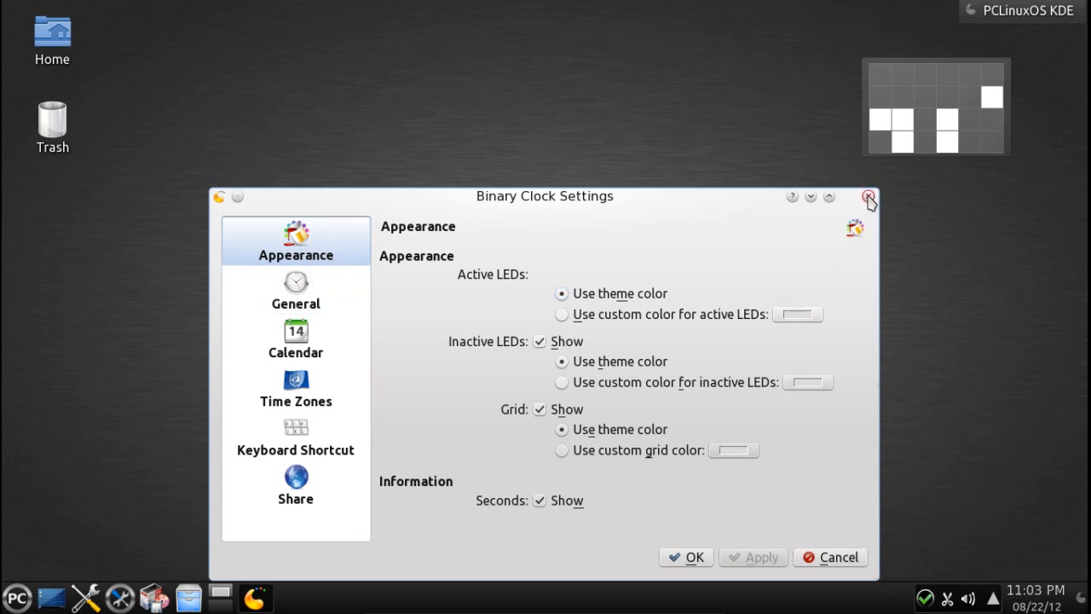
left_click(868, 197)
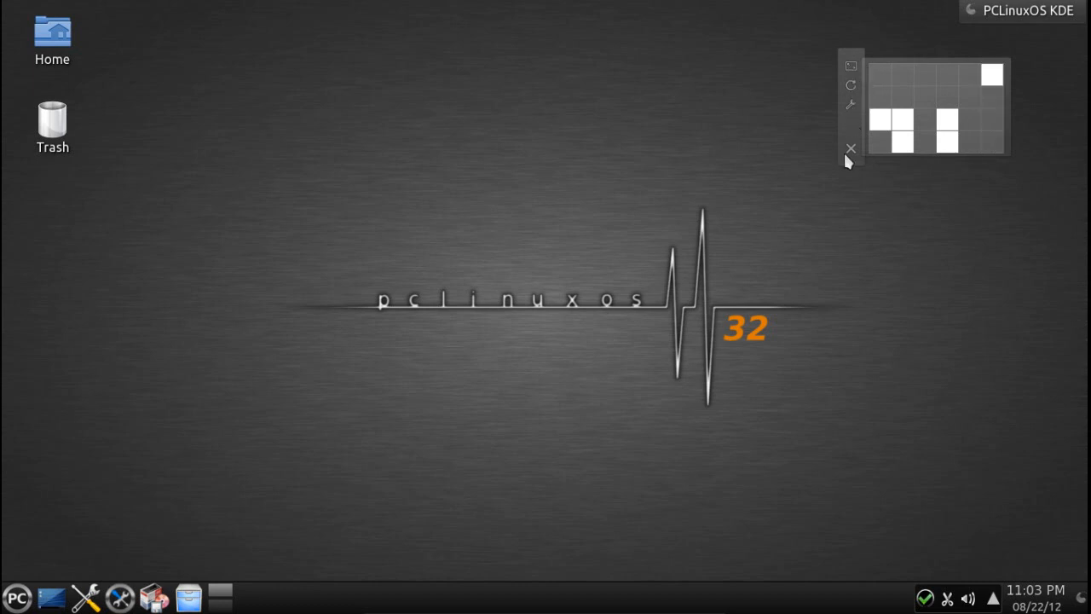
Step: Remove the Binary Clock widget and find Fuzzy Clock in the widget browser
left_click(850, 147)
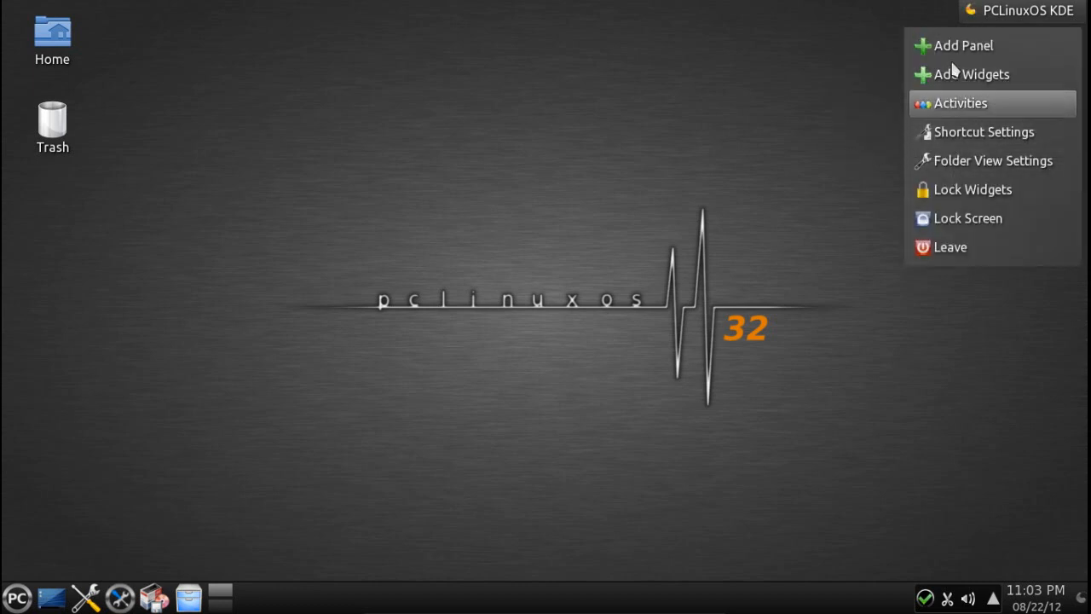
left_click(970, 74)
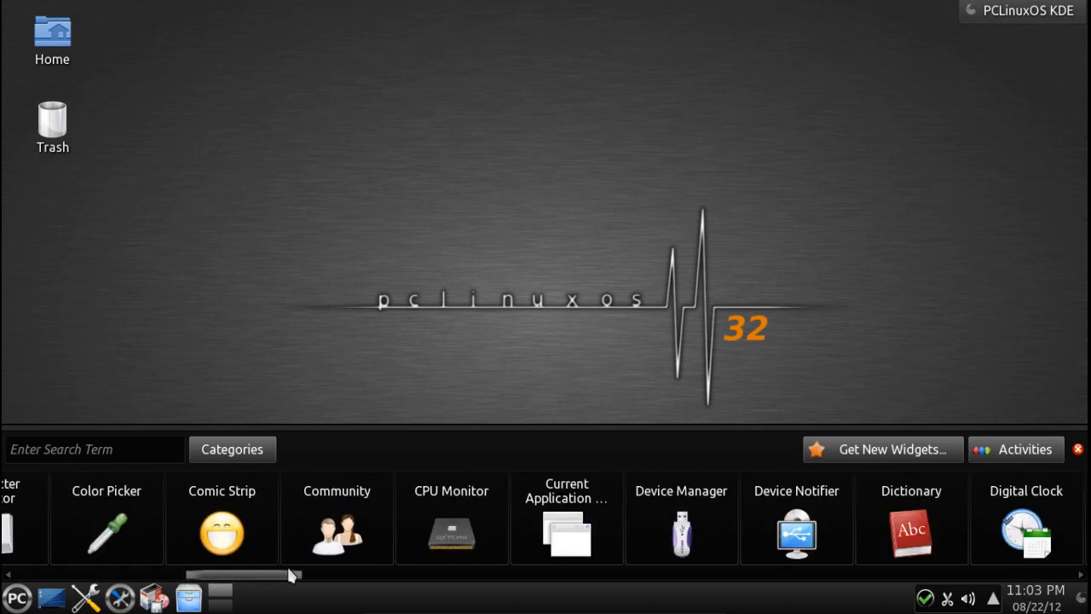
scroll("right", 3)
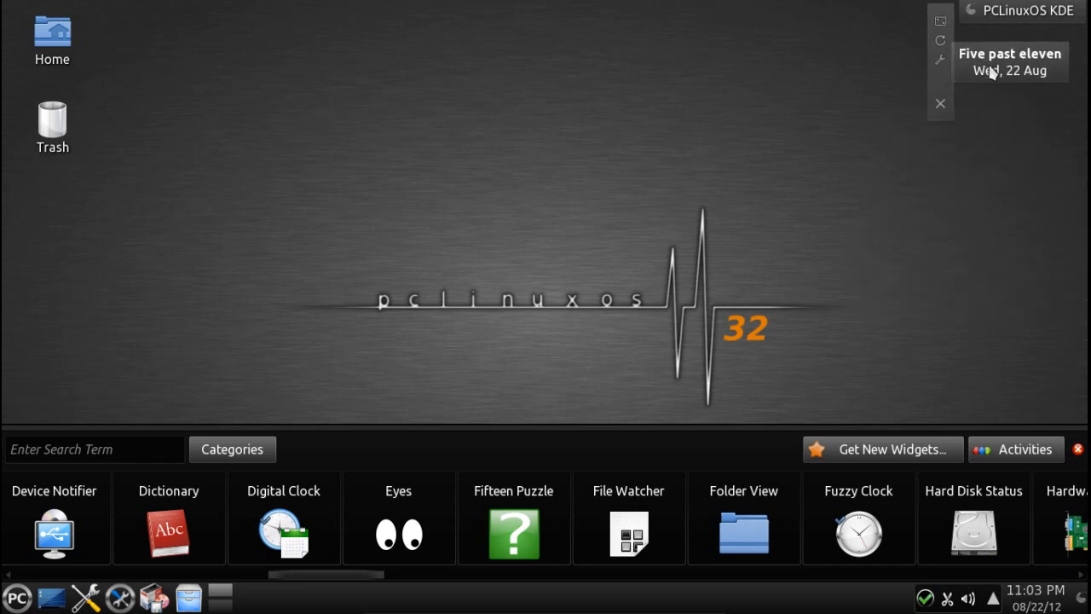
mouse_move(967, 83)
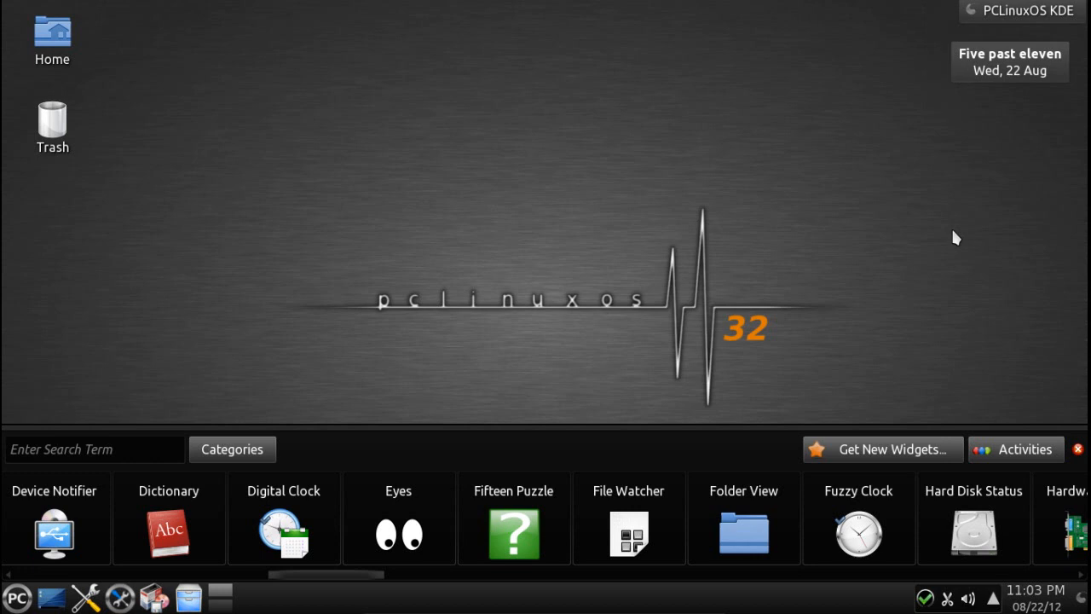
mouse_move(609, 526)
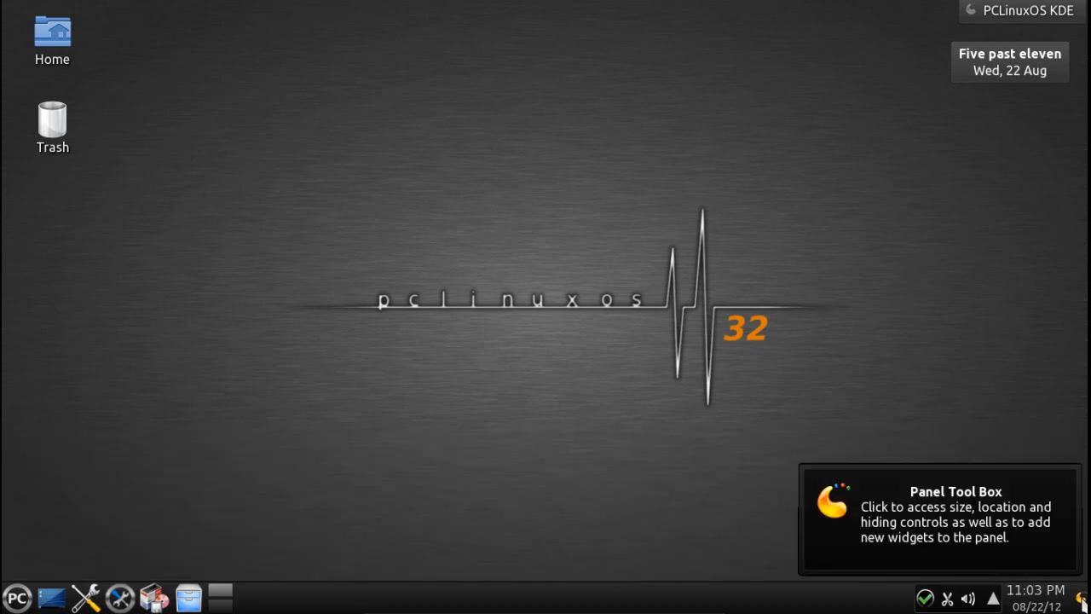
Step: Show the hidden Device Notifier, KOrganizer Reminder and Notifications tray entries
left_click(1080, 597)
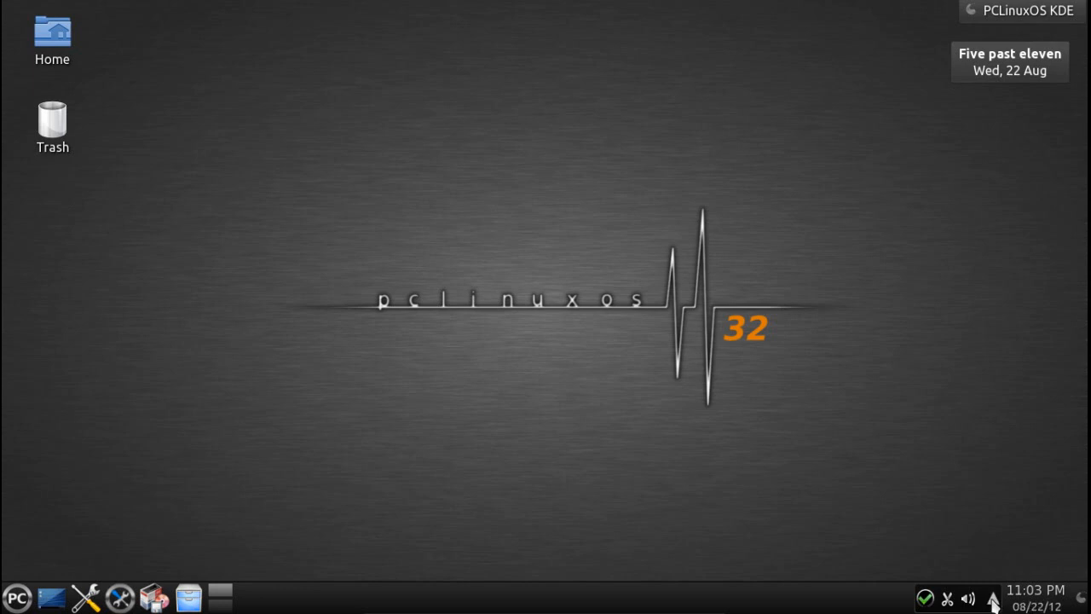
left_click(992, 599)
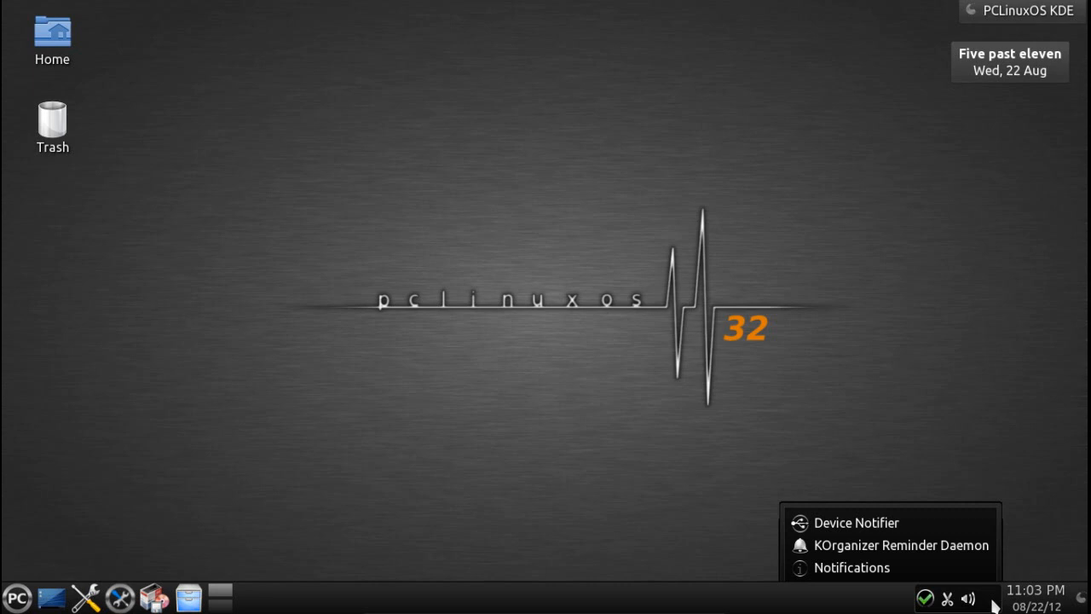
mouse_move(985, 605)
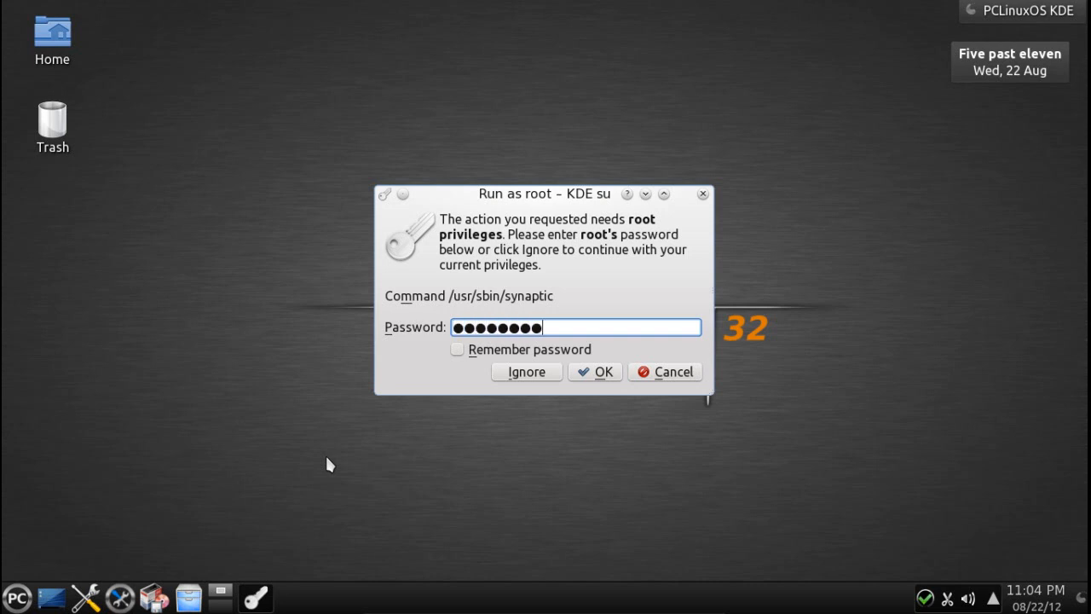
Step: Confirm the root password to launch Synaptic and reload its package lists
left_click(594, 372)
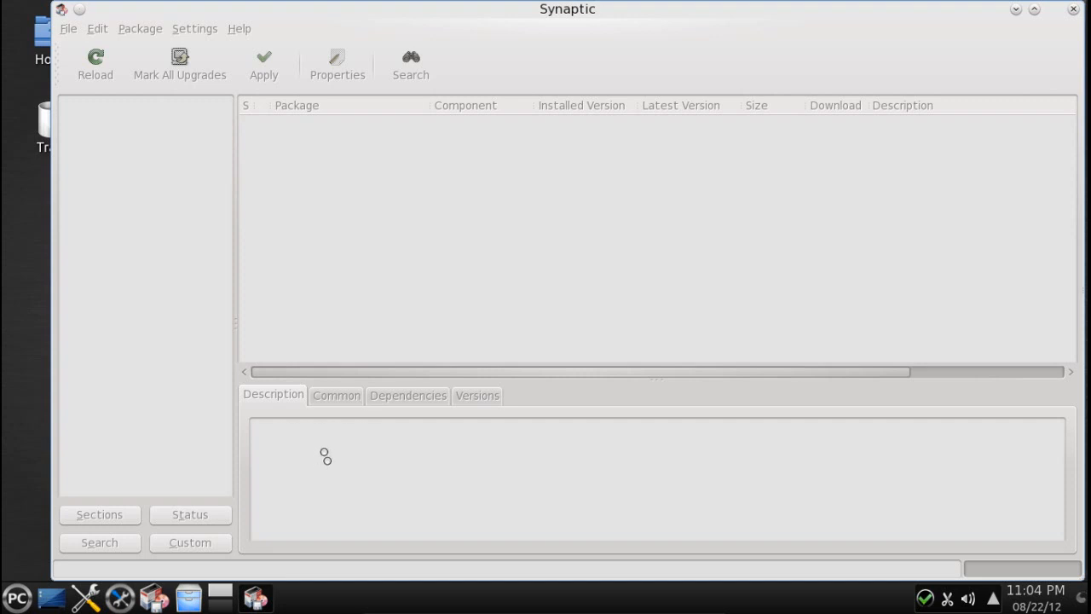
left_click(95, 64)
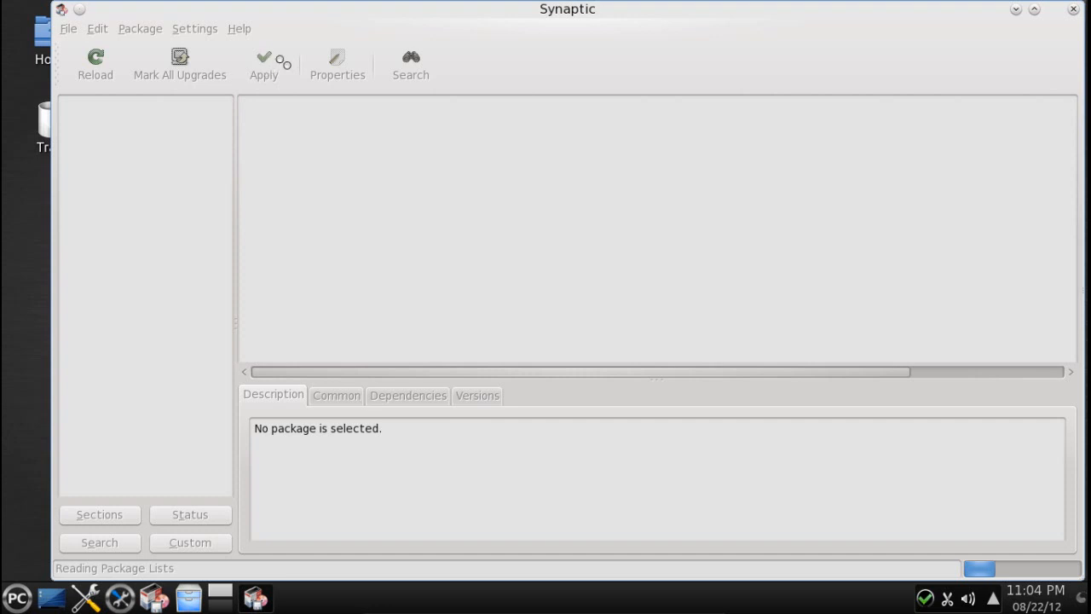
mouse_move(263, 64)
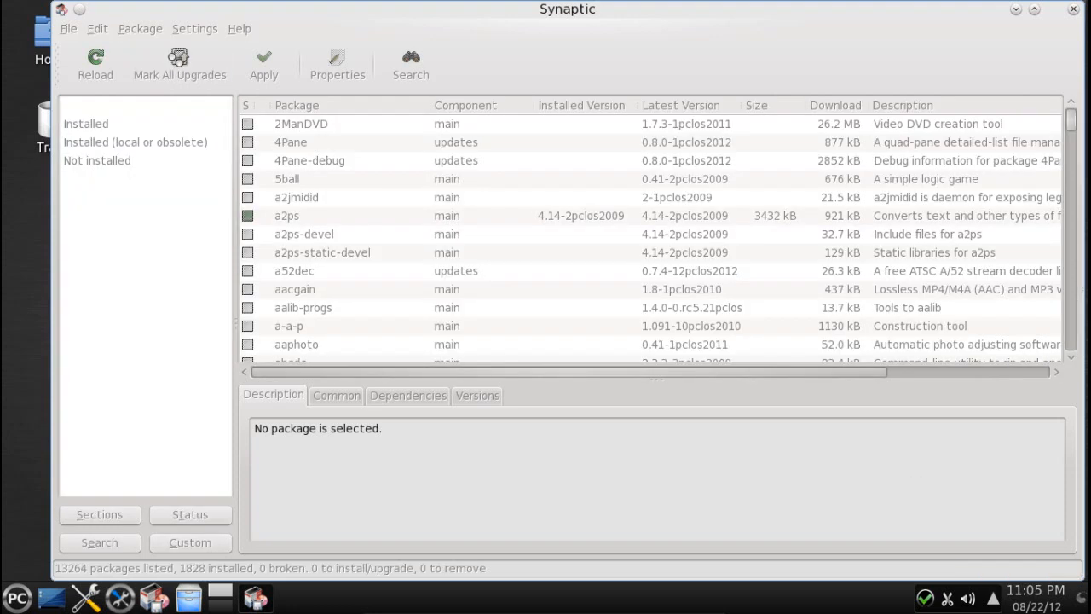
Step: Reload package info, mark all upgrades including getvirtualbox, and minimize Synaptic
left_click(179, 63)
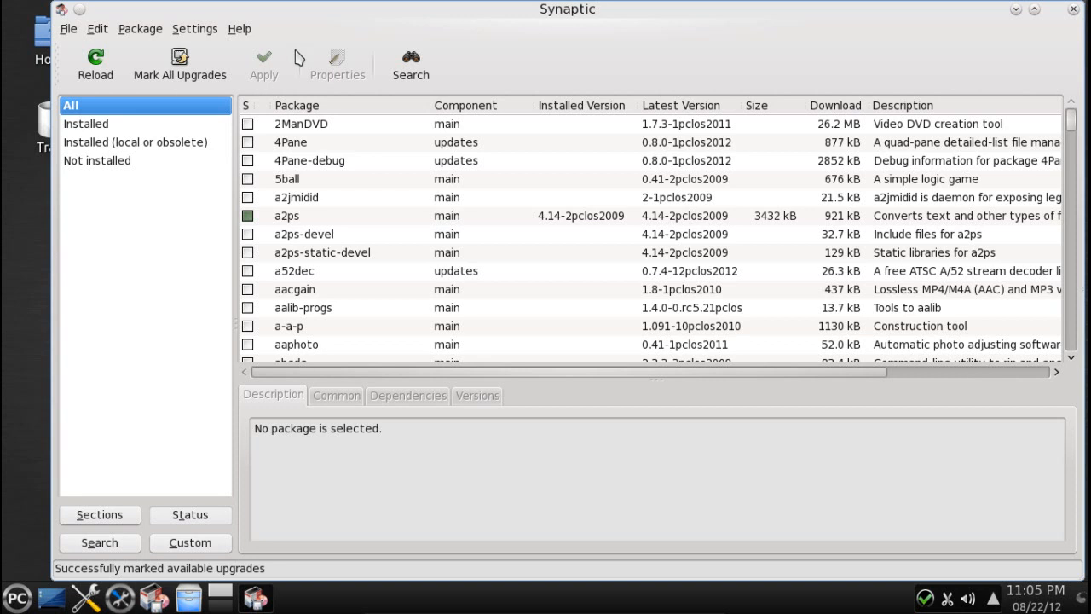
mouse_move(160, 183)
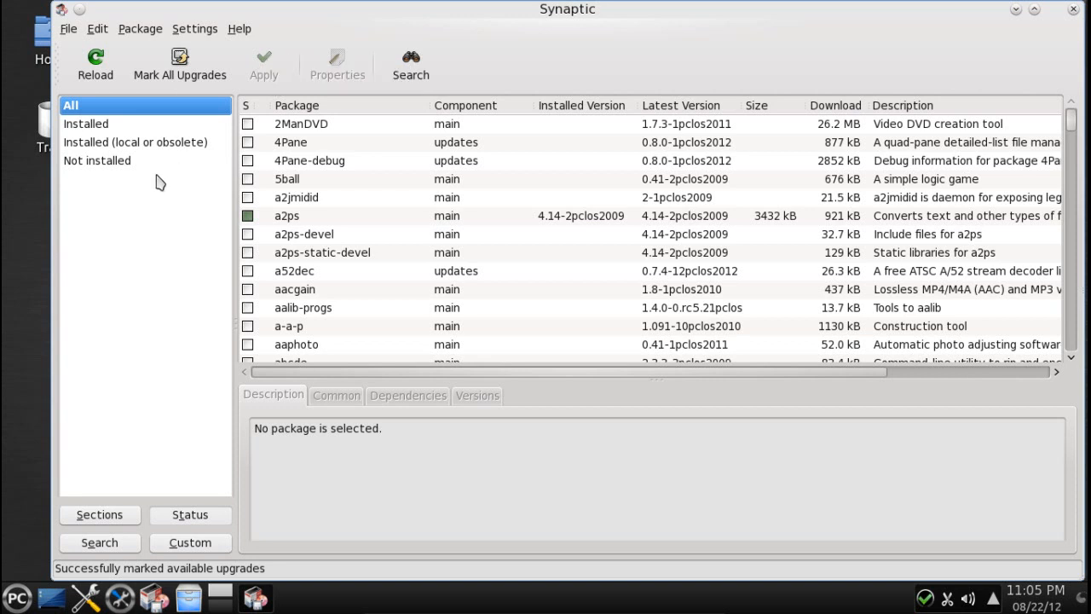
left_click(95, 64)
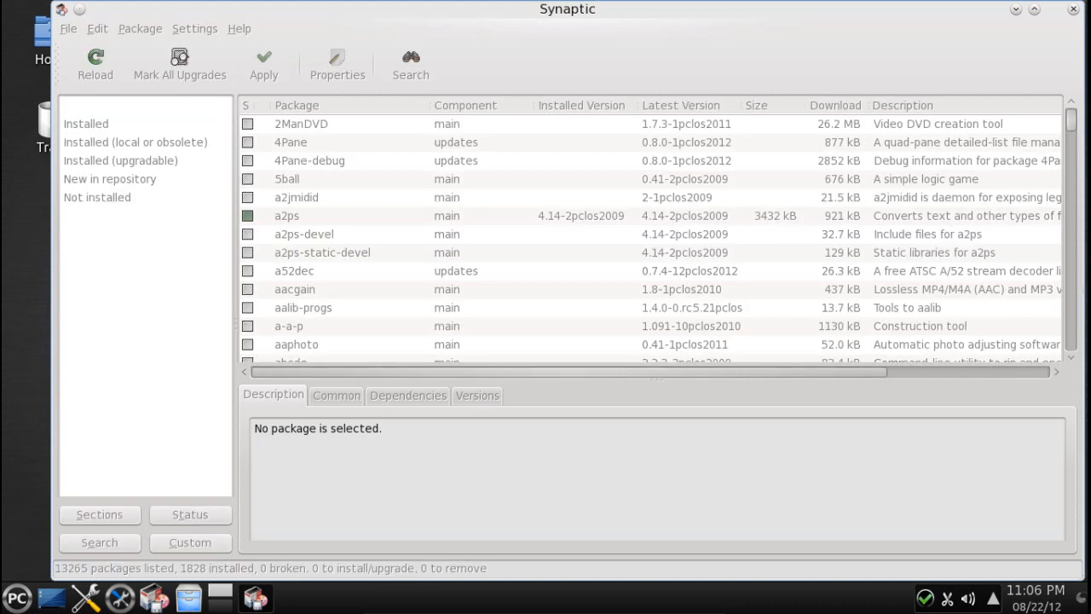
left_click(179, 64)
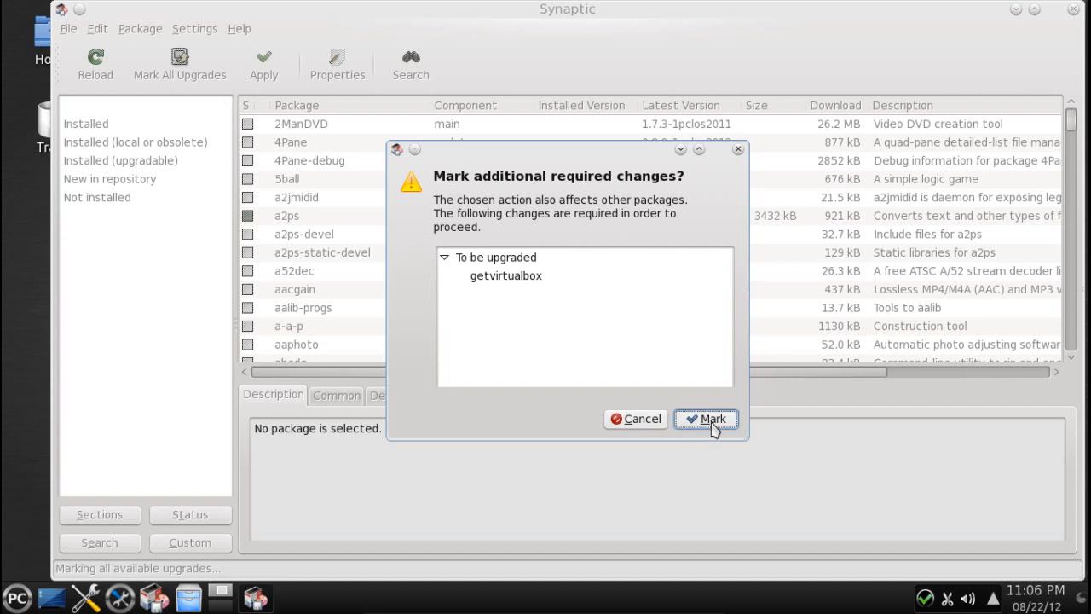
left_click(705, 418)
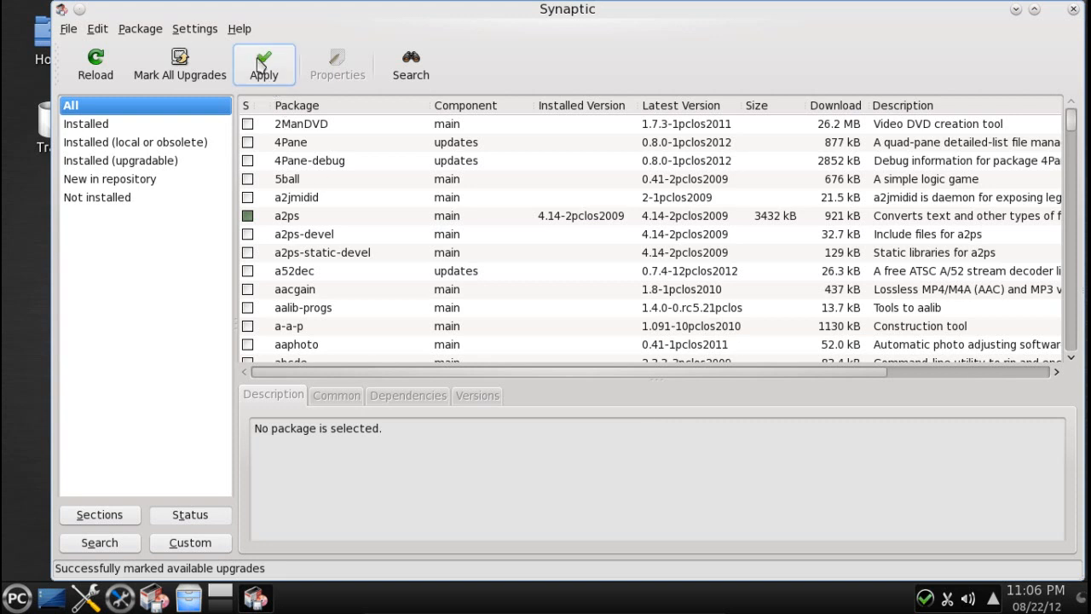
mouse_move(264, 64)
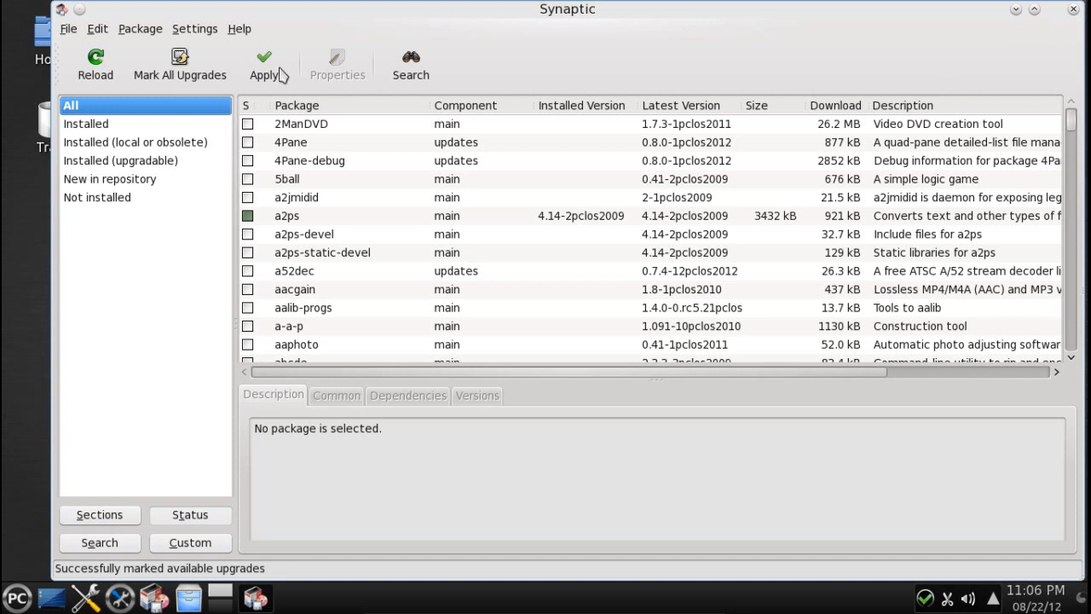
mouse_move(265, 64)
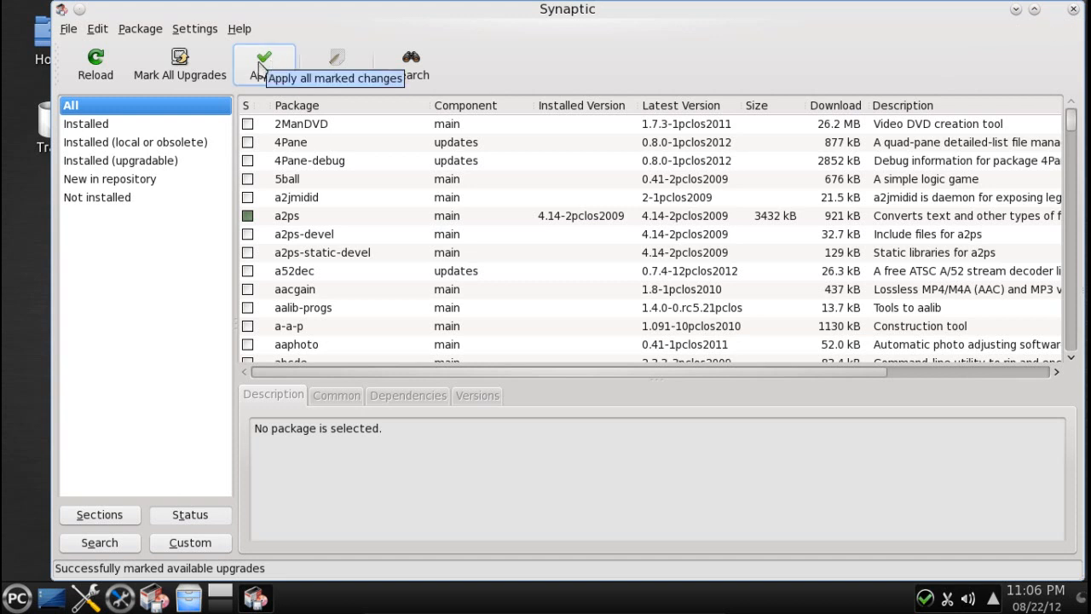
mouse_move(180, 64)
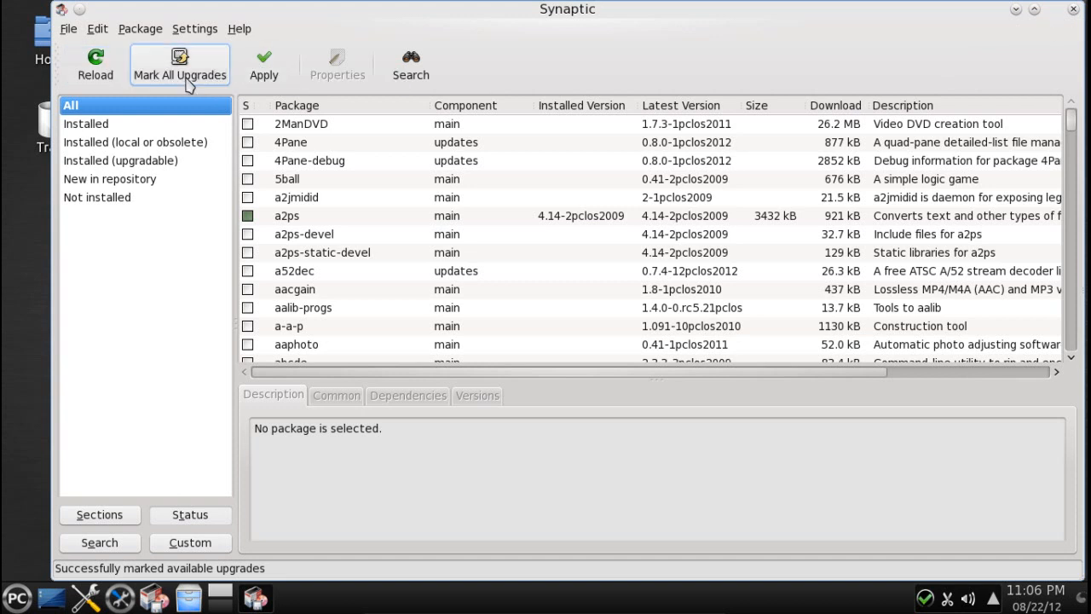
mouse_move(1016, 15)
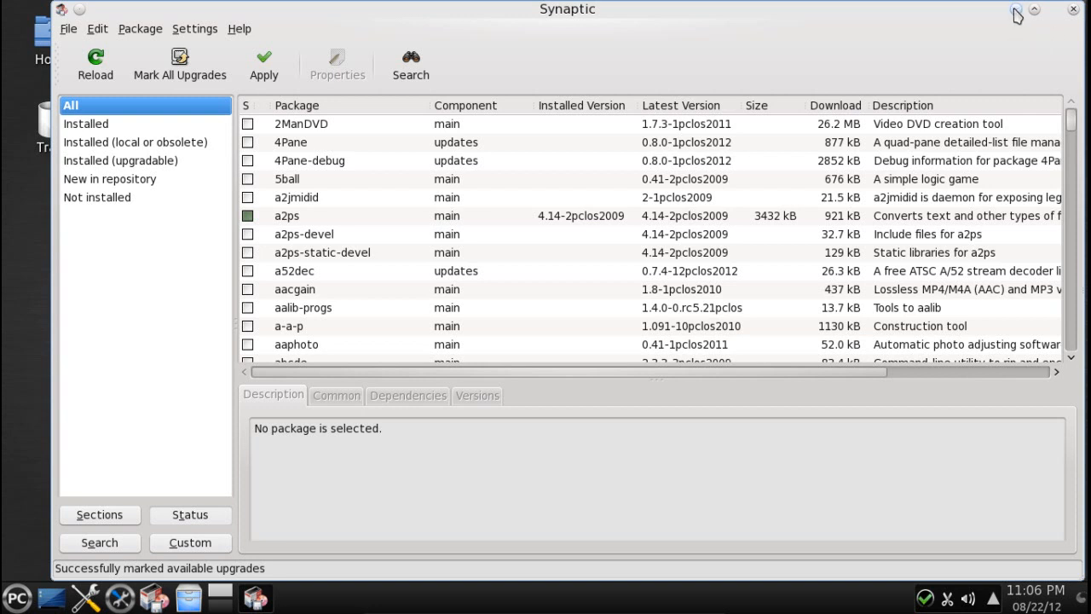
left_click(1072, 10)
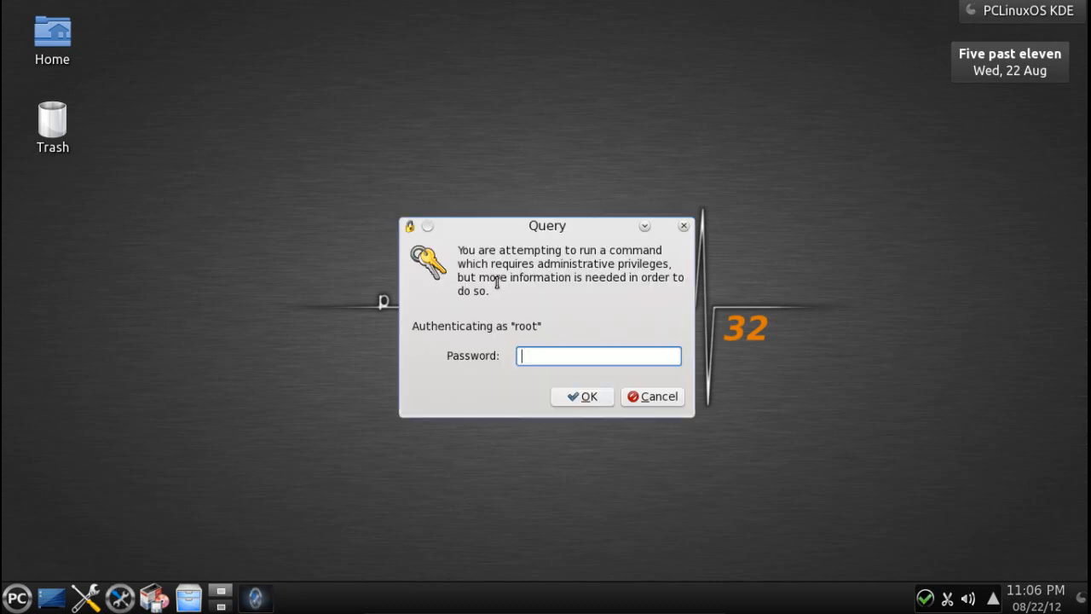
Step: Authenticate as root and view the Sharing and Network Services categories
type("***")
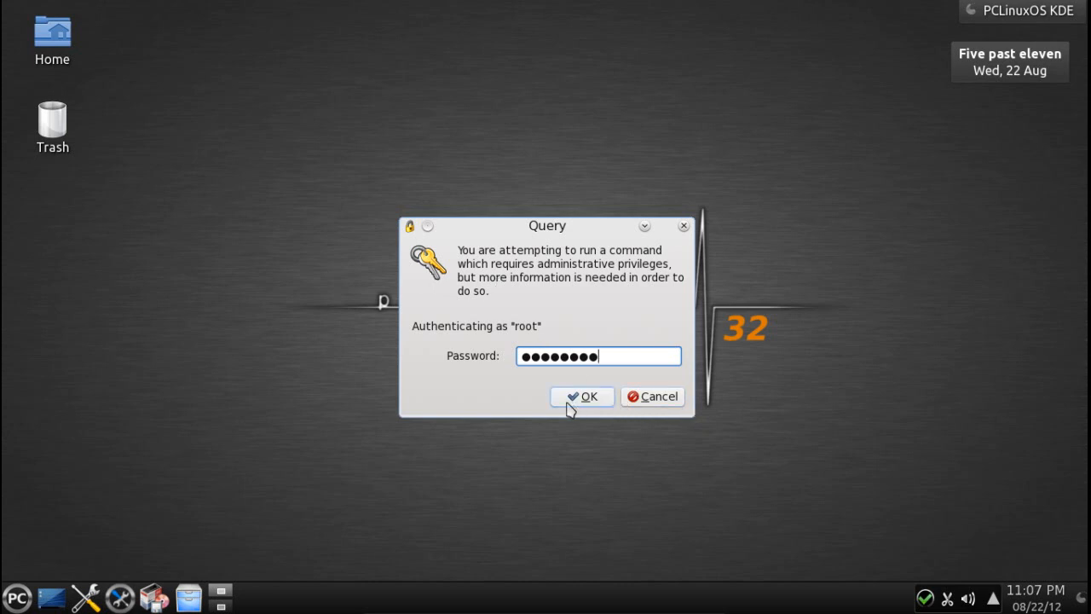
left_click(582, 396)
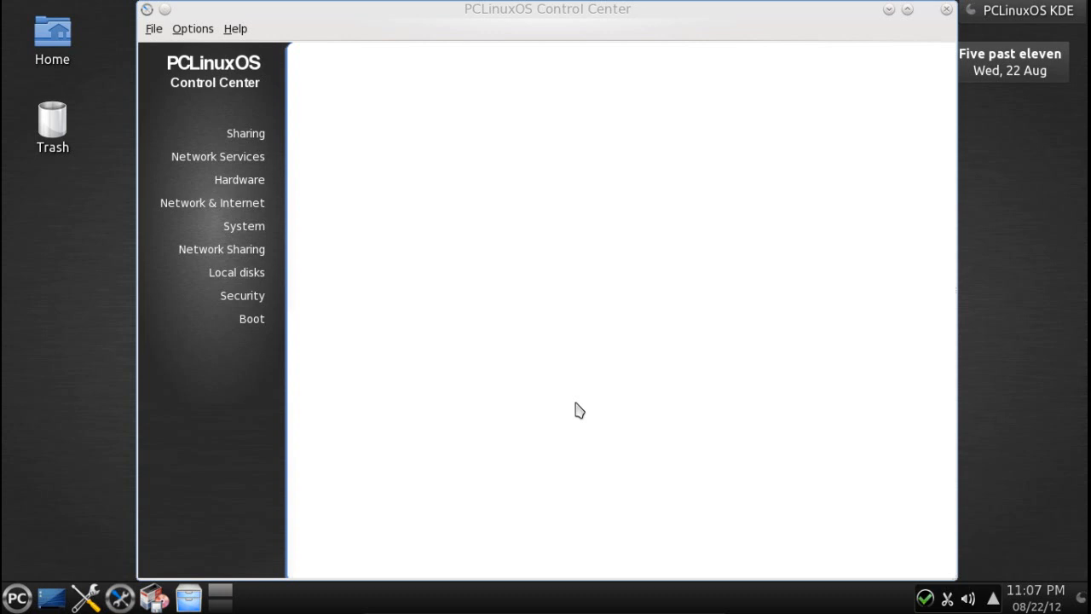
left_click(246, 133)
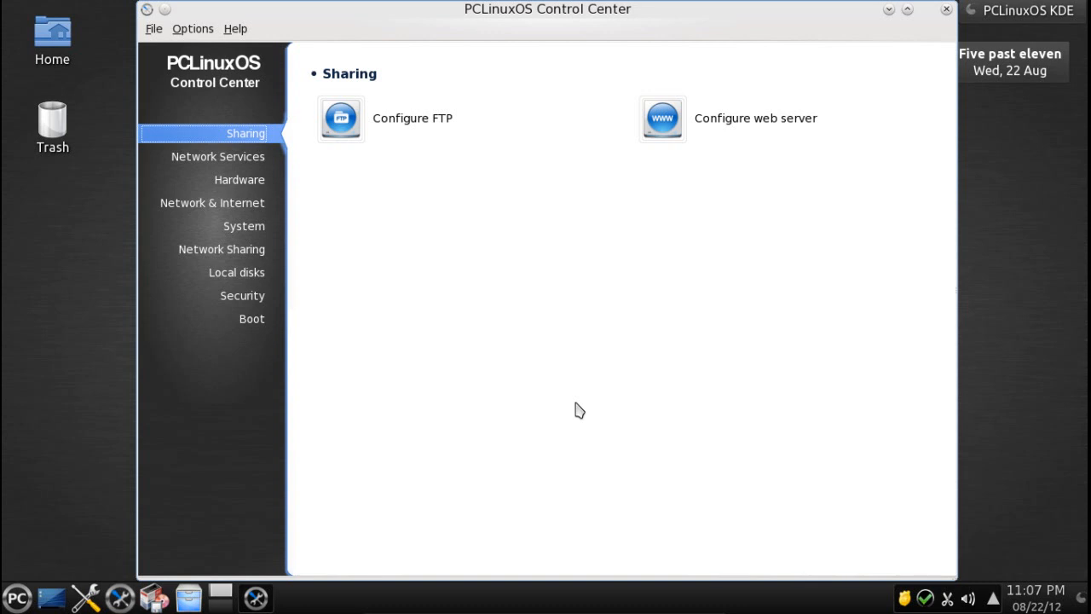
mouse_move(246, 134)
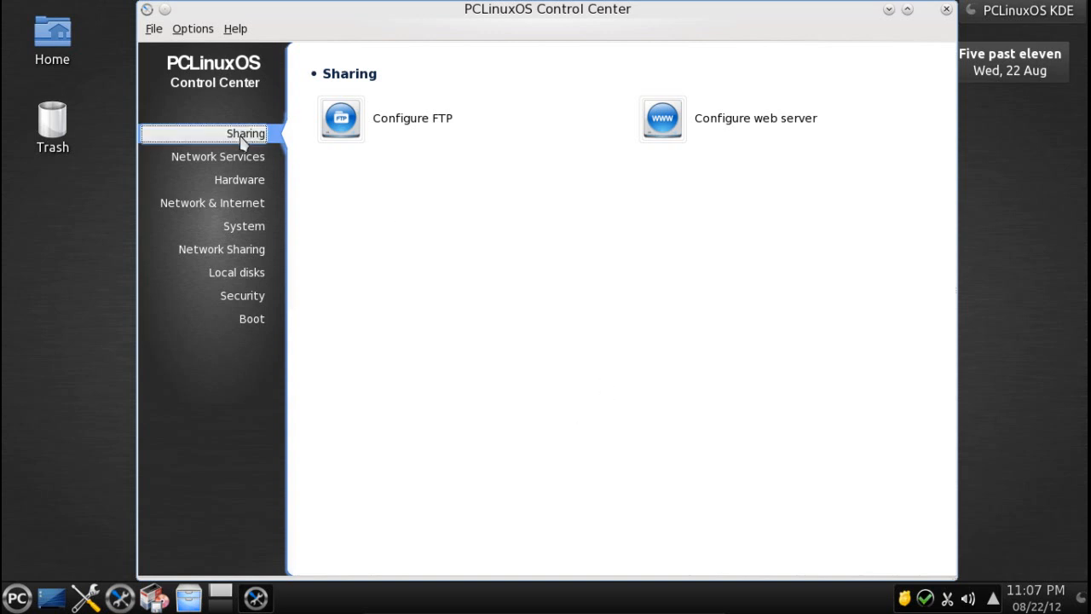
left_click(217, 156)
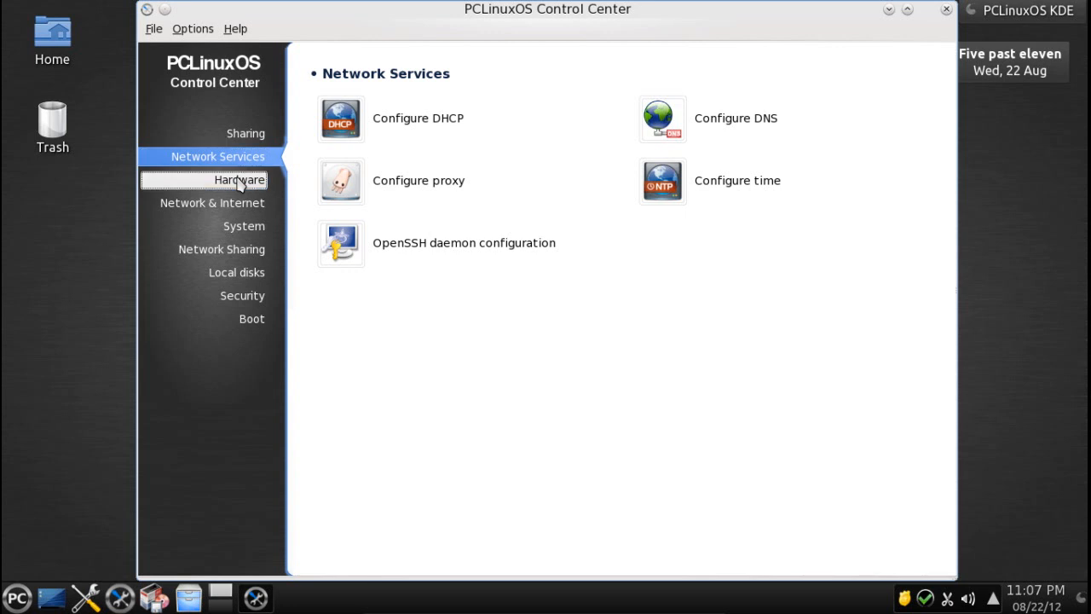
Step: Browse the Hardware through Boot categories, then minimize the Control Center
left_click(238, 180)
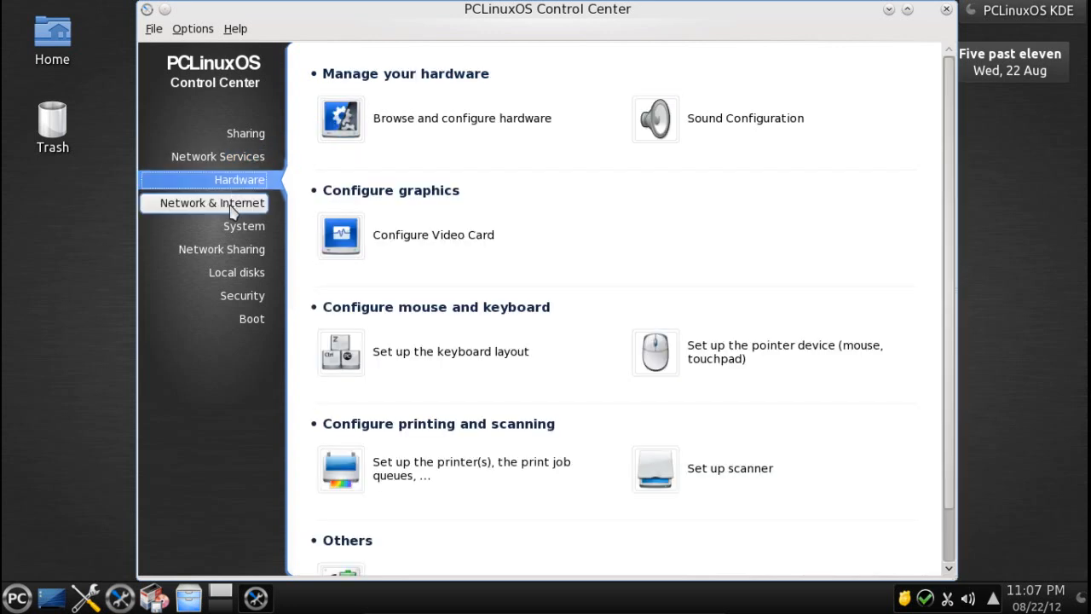
left_click(212, 203)
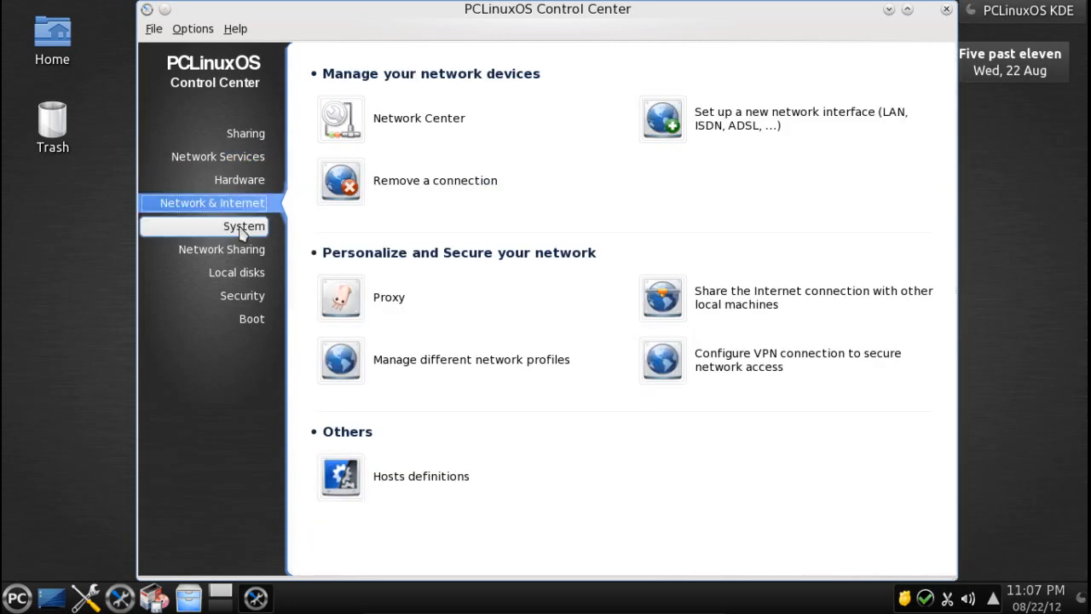
left_click(243, 225)
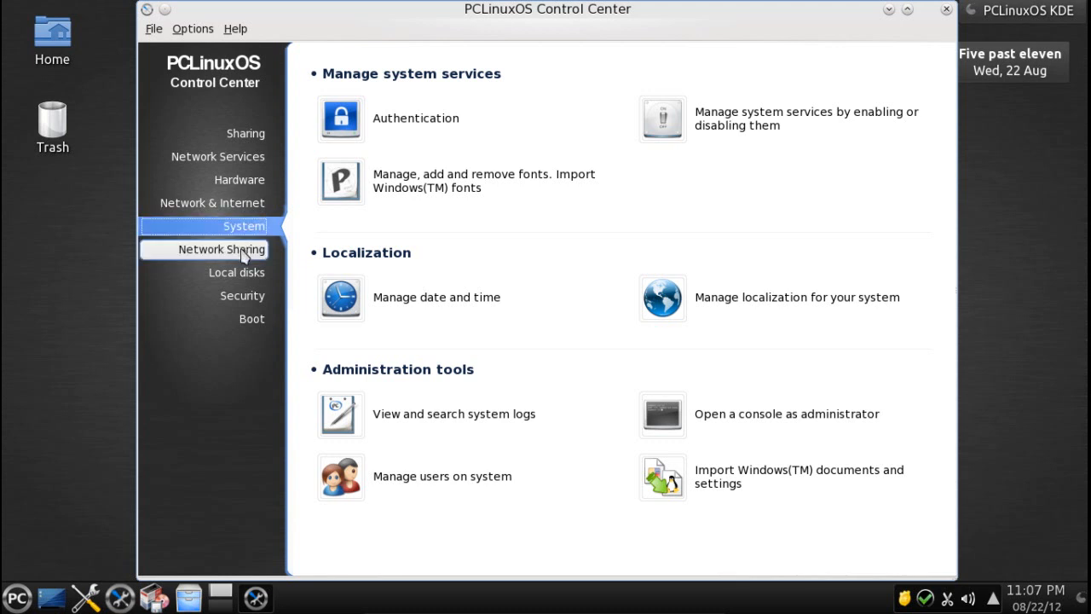
left_click(222, 249)
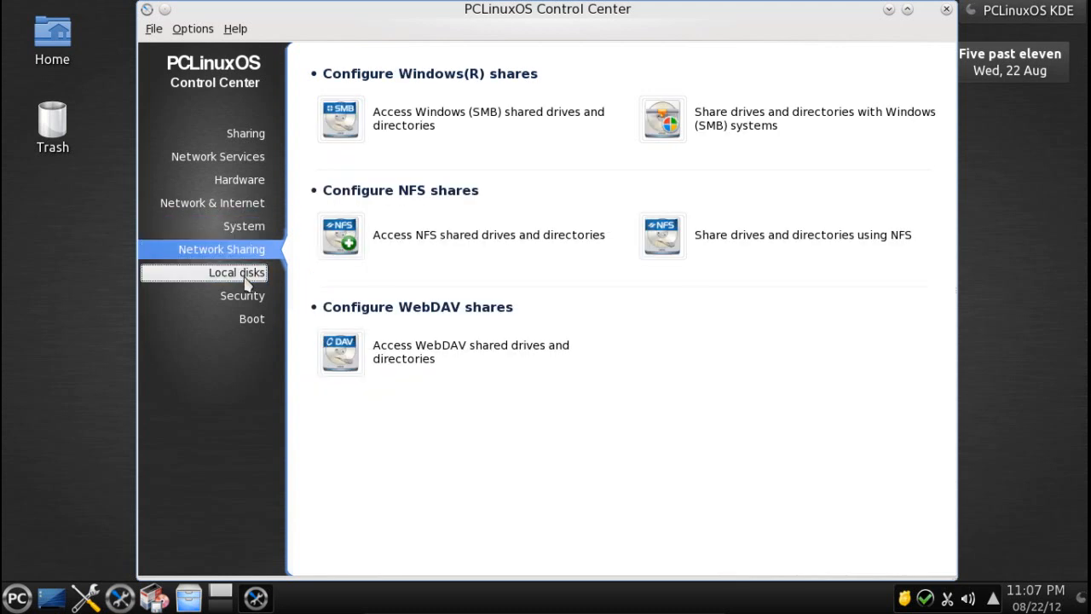
left_click(236, 272)
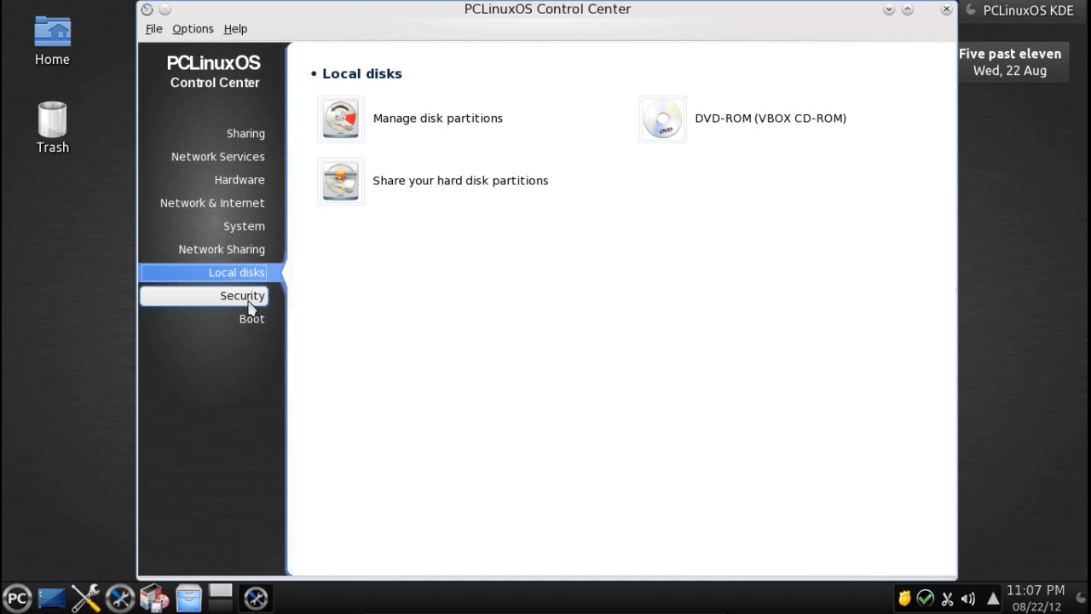
left_click(242, 295)
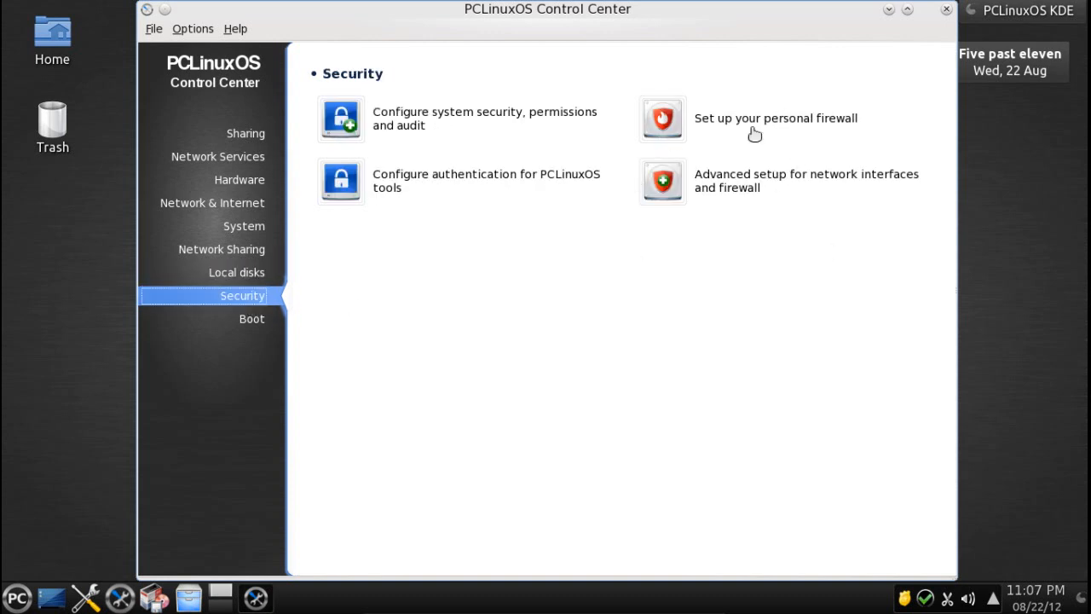
left_click(252, 318)
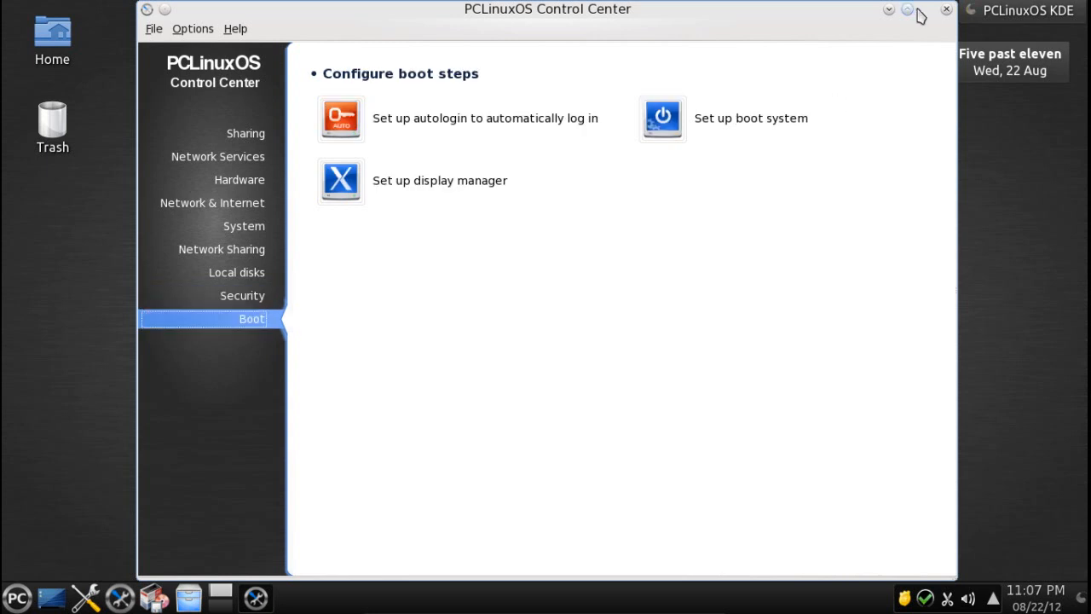
left_click(945, 9)
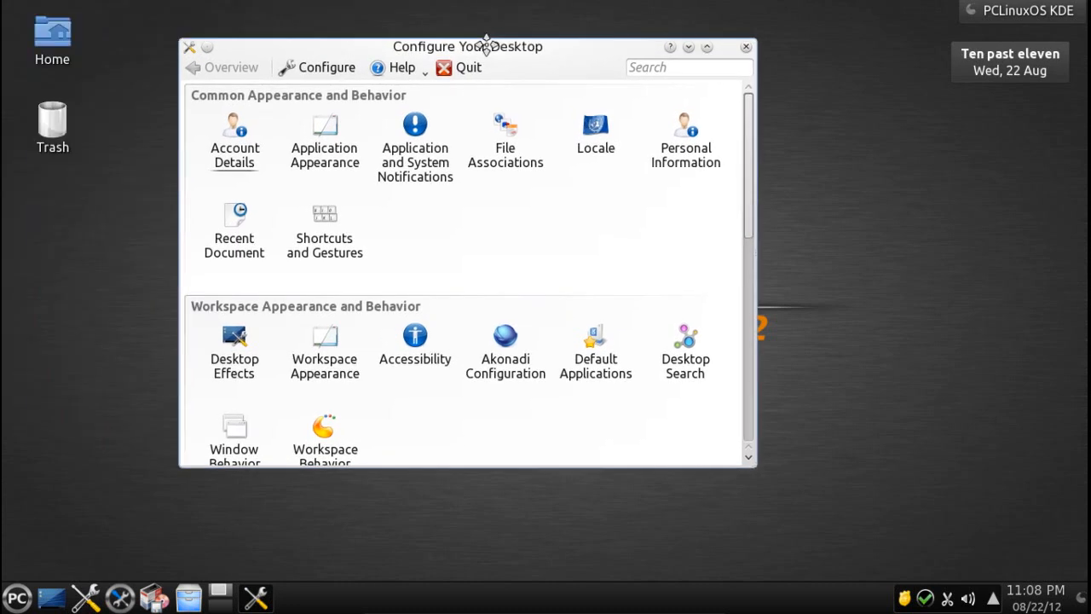
mouse_move(455, 263)
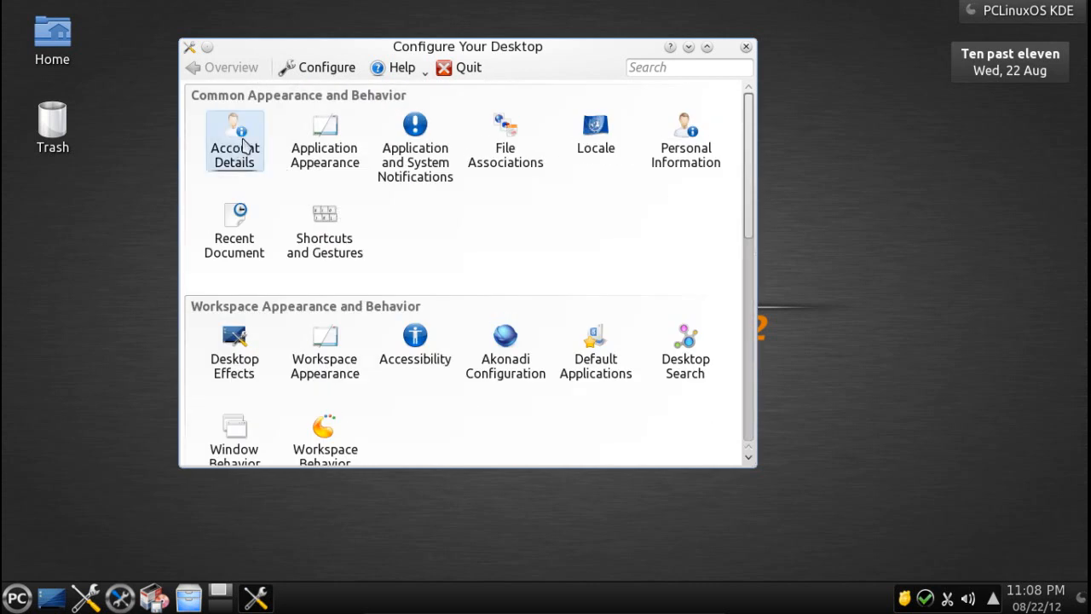
mouse_move(324, 141)
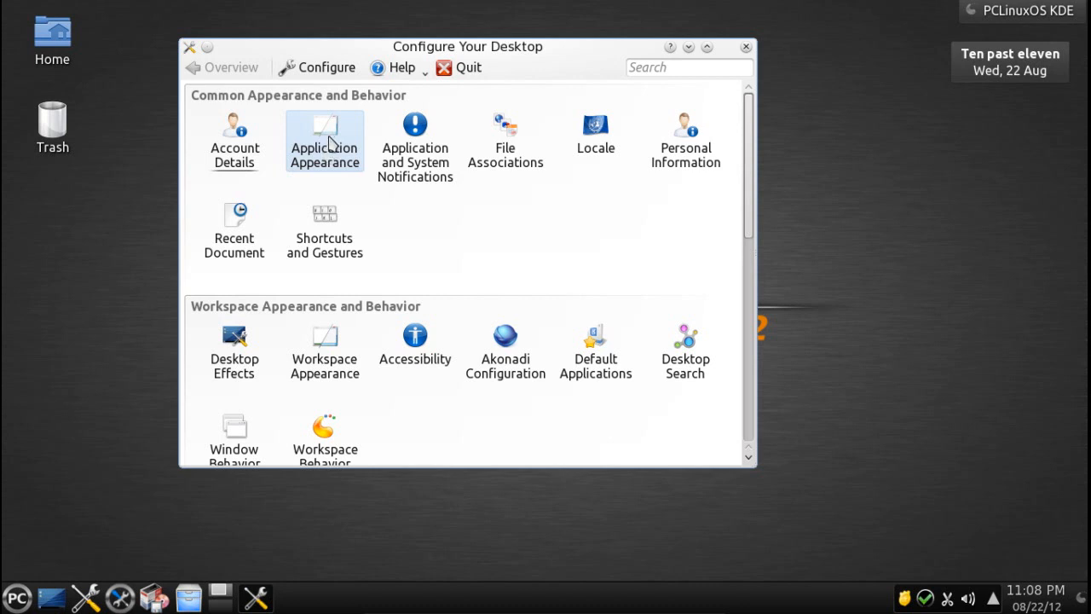
mouse_move(324, 349)
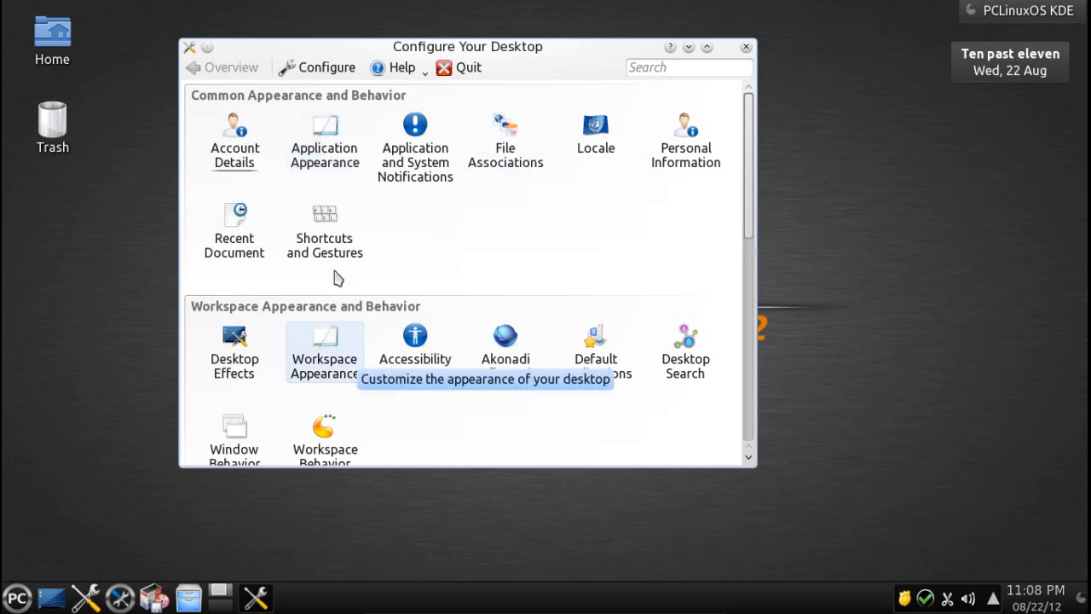
mouse_move(325, 140)
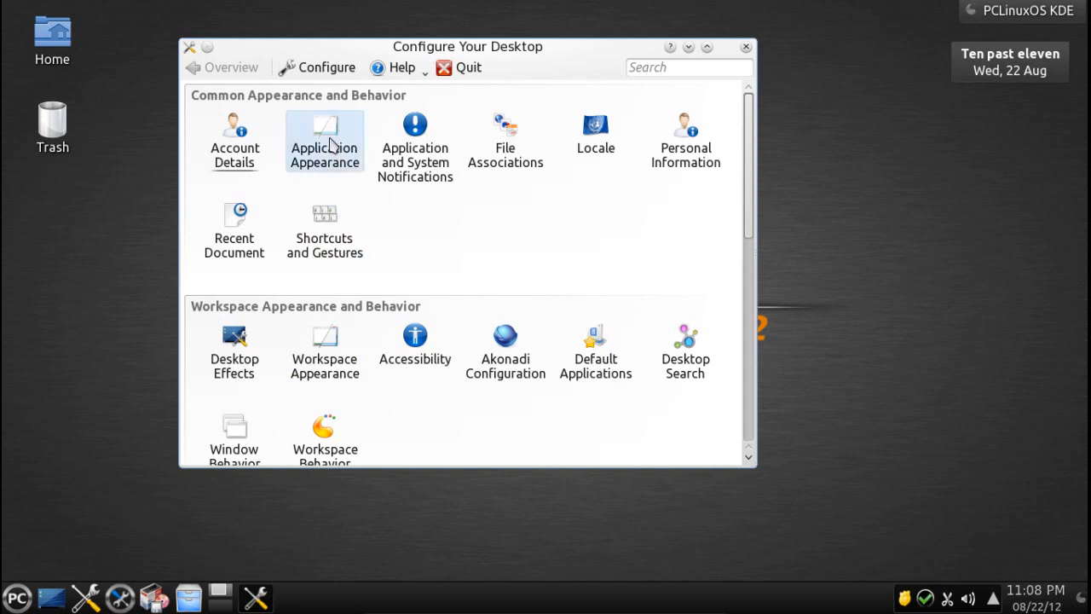
Step: Preview the CDE and Cleanlooks widget styles, then apply GTK+ Style
left_click(324, 140)
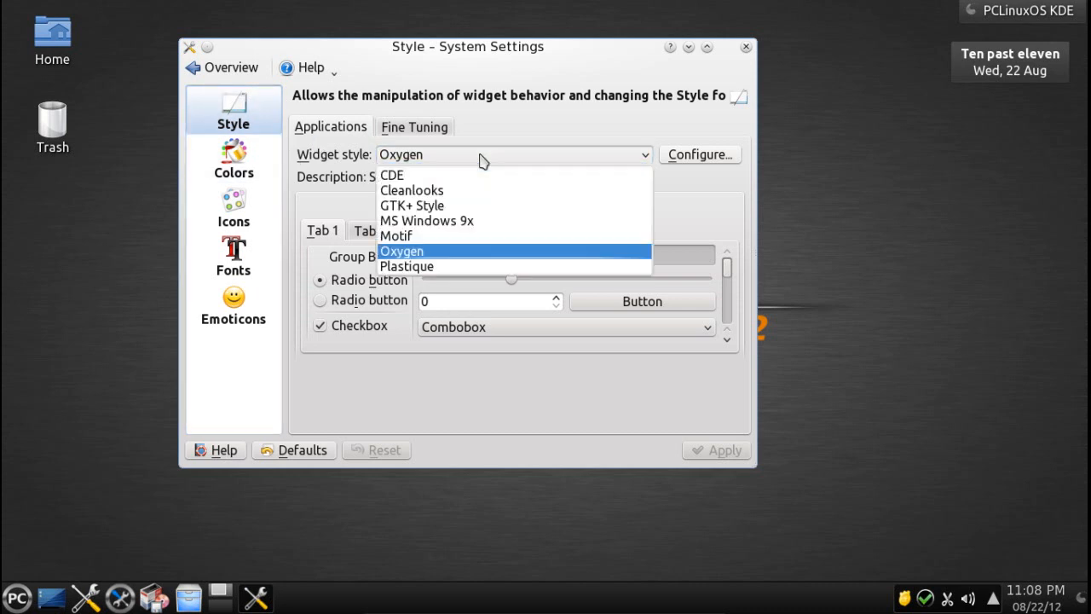
left_click(401, 251)
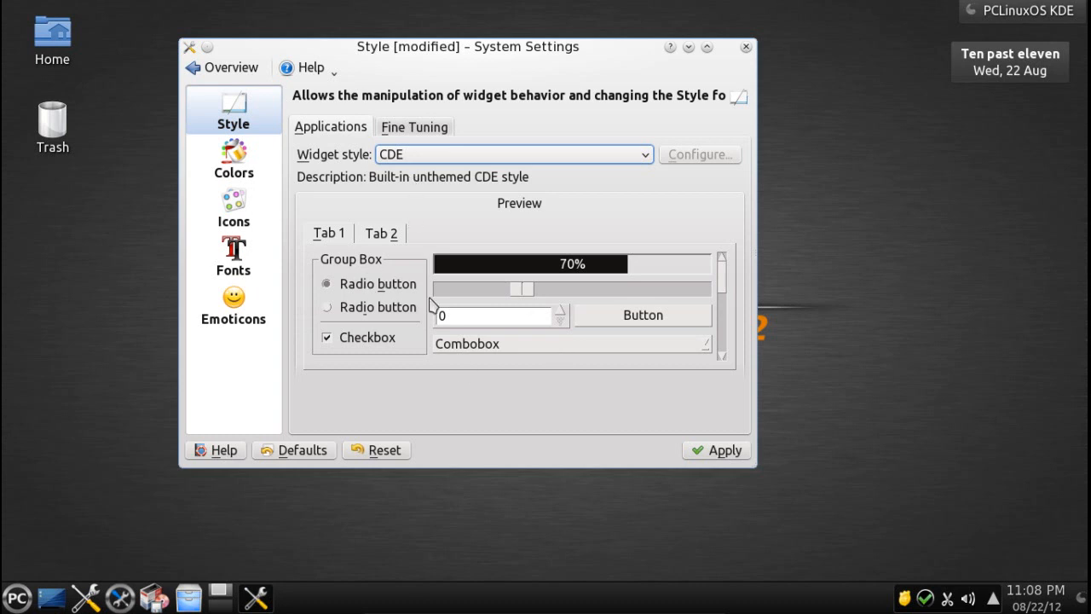
mouse_move(308, 233)
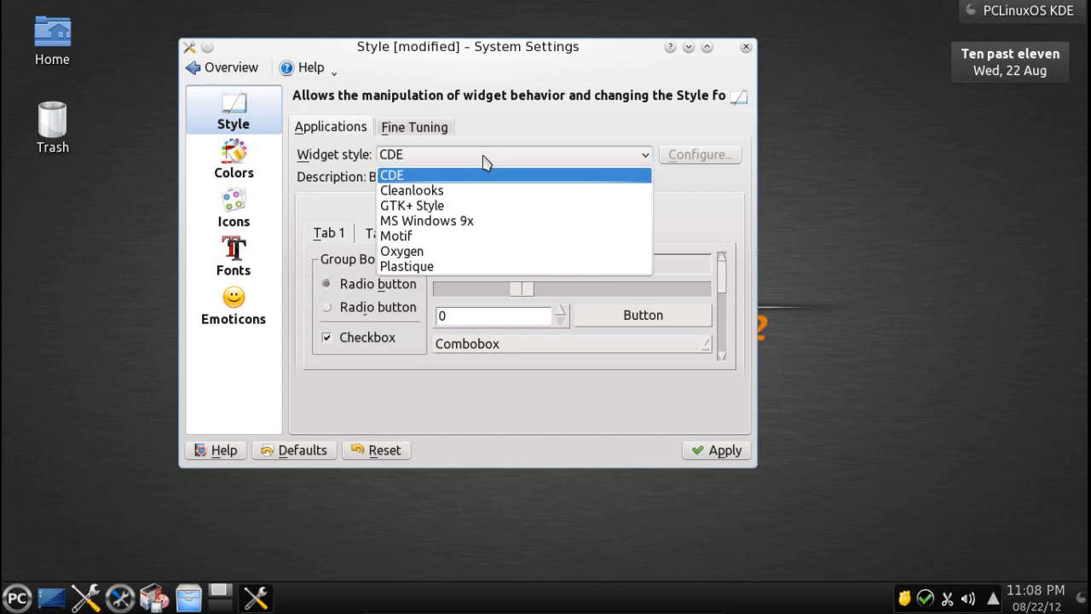
left_click(411, 190)
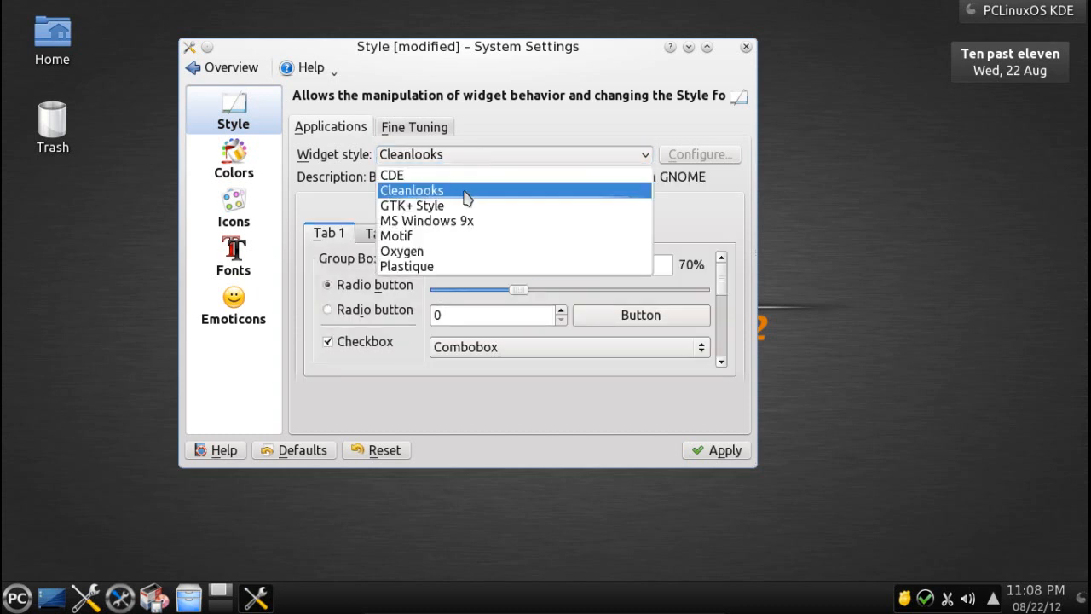
left_click(412, 205)
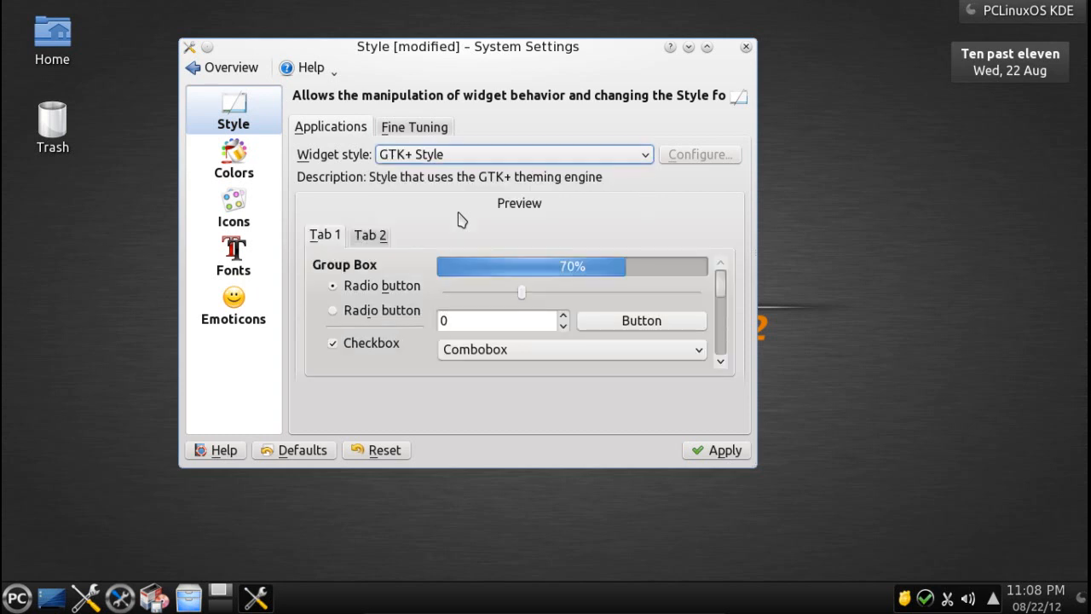
mouse_move(460, 212)
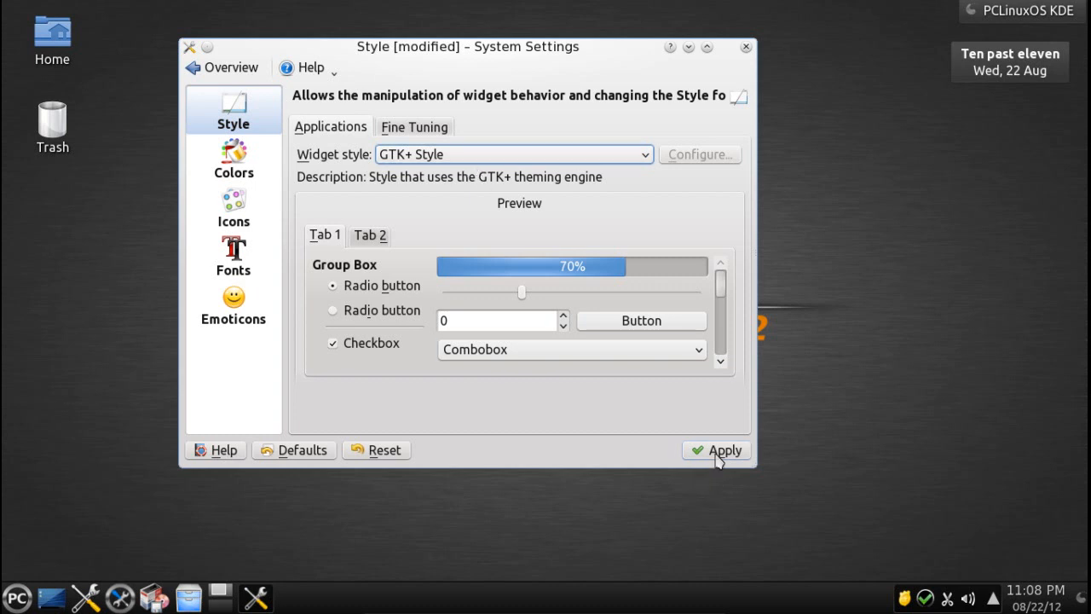
left_click(722, 450)
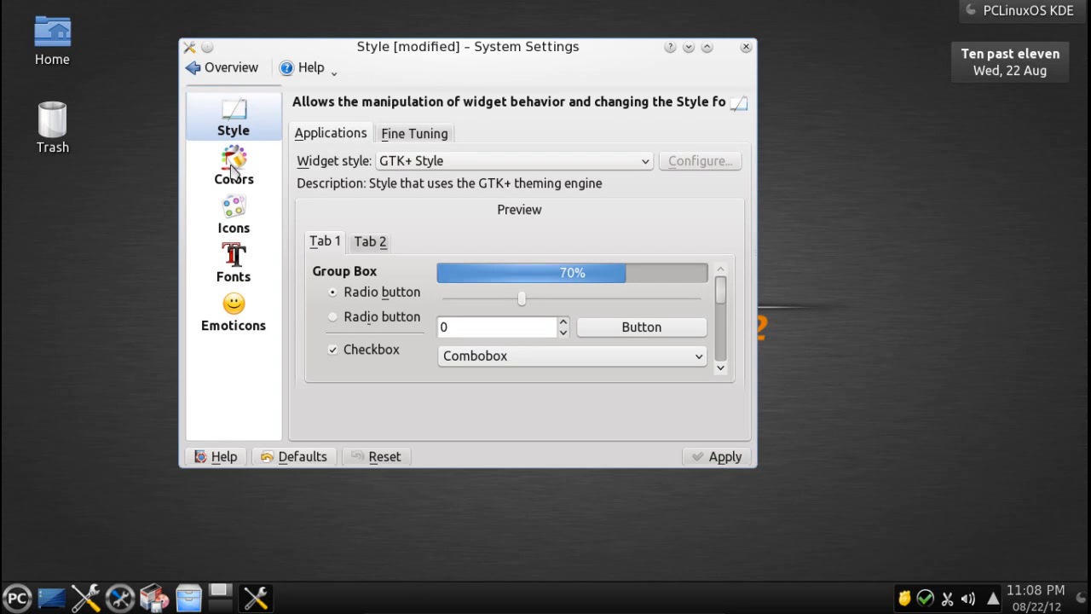
Step: Apply the Zion (Reversed) colour scheme
left_click(232, 168)
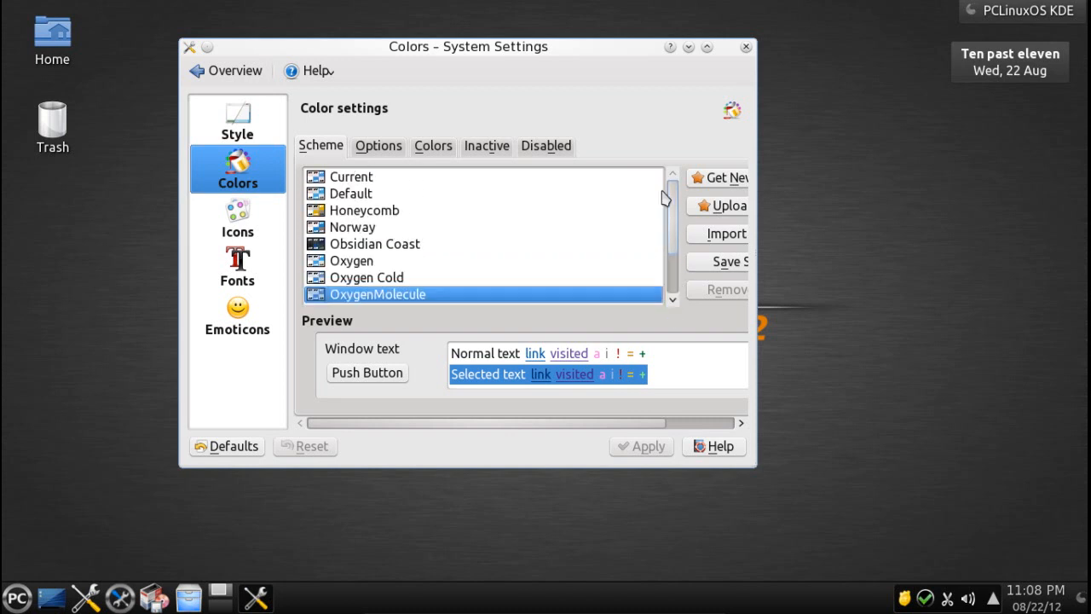
scroll("down", 3)
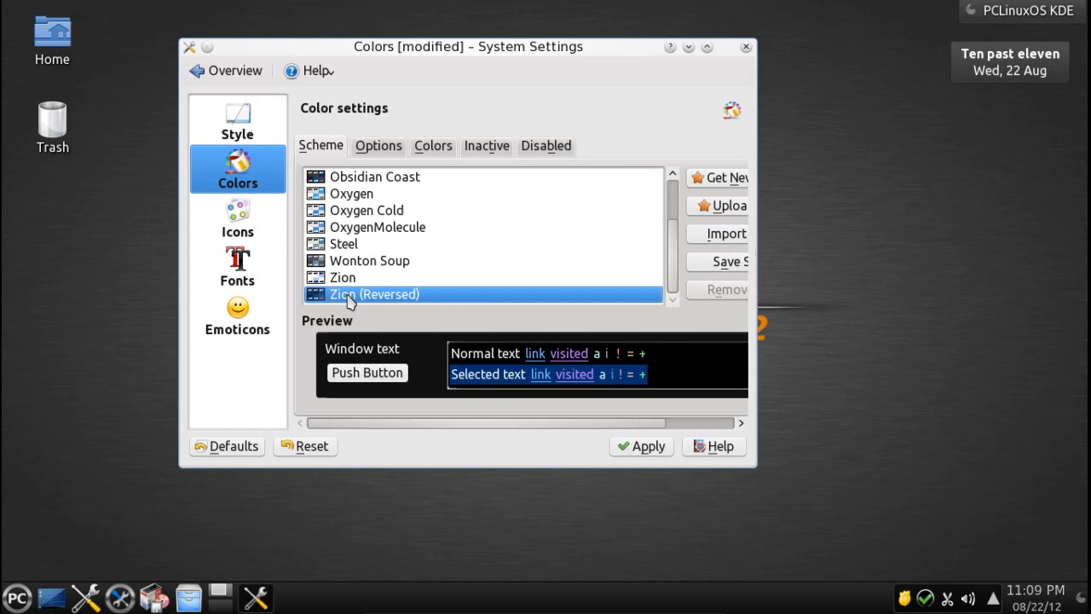
left_click(641, 445)
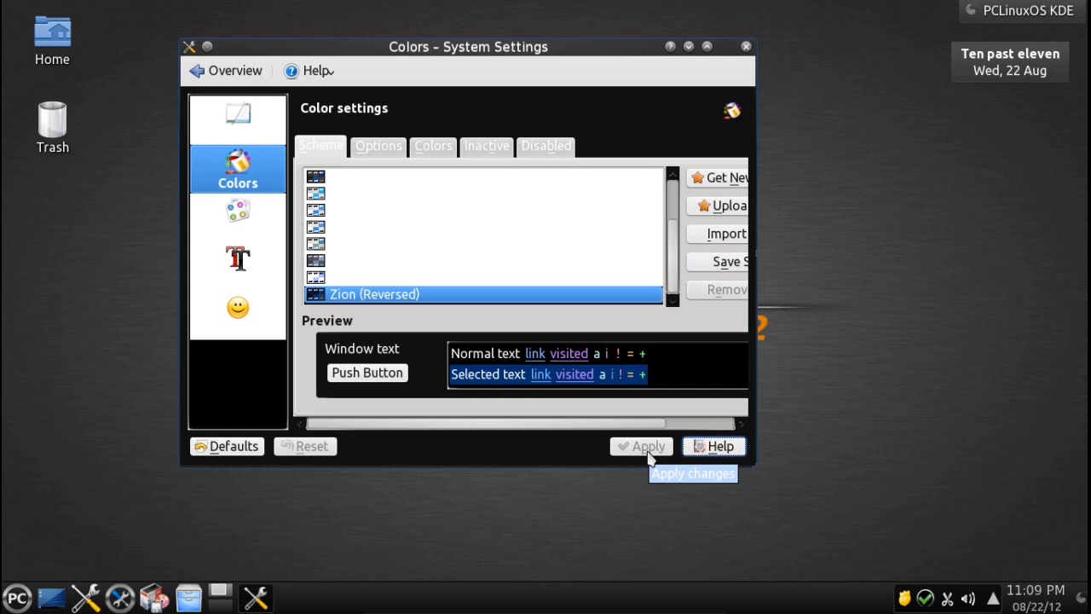
mouse_move(677, 260)
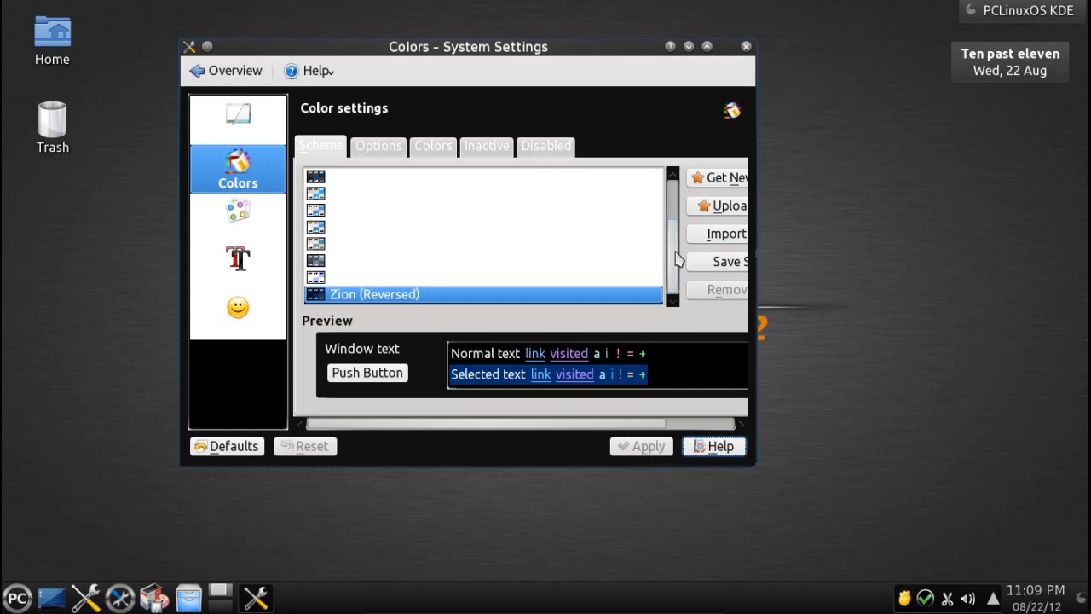
Step: Apply the Obsidian Coast colour scheme, then select the Default scheme
scroll("down", 3)
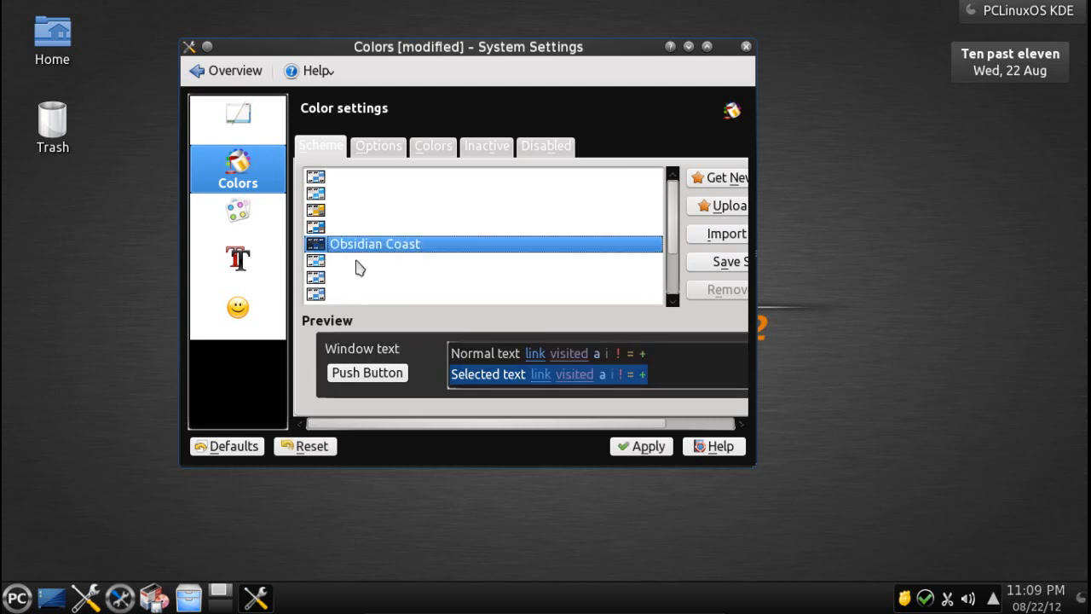
left_click(648, 446)
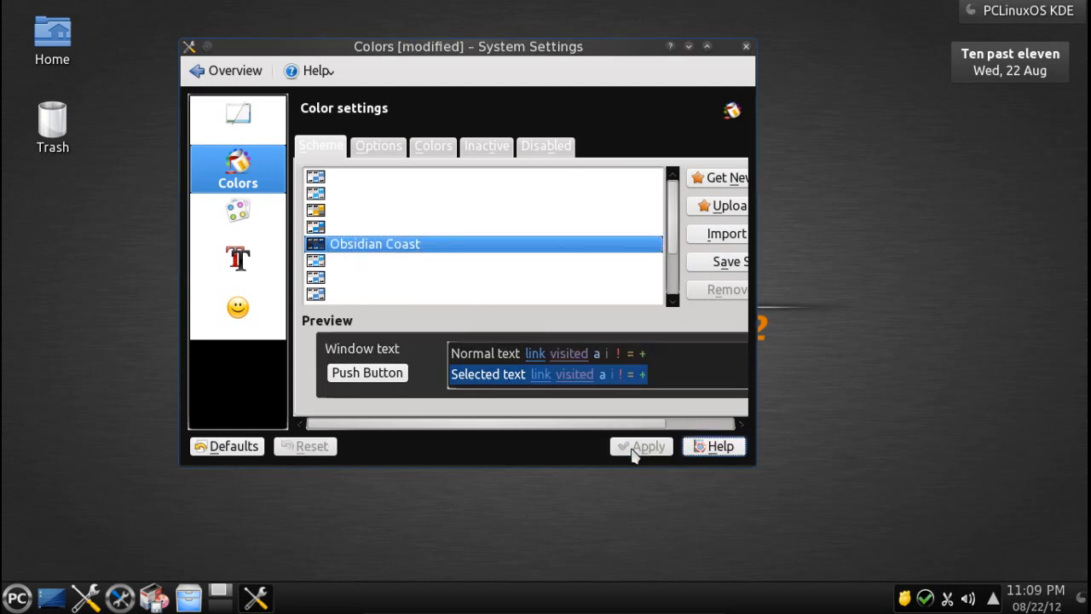
left_click(641, 445)
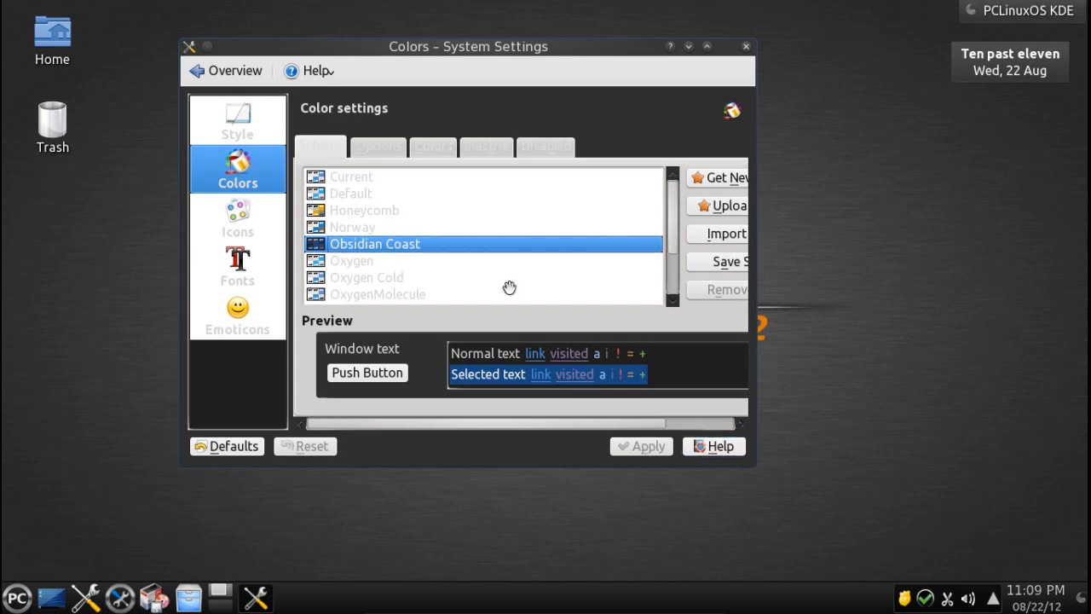
mouse_move(352, 195)
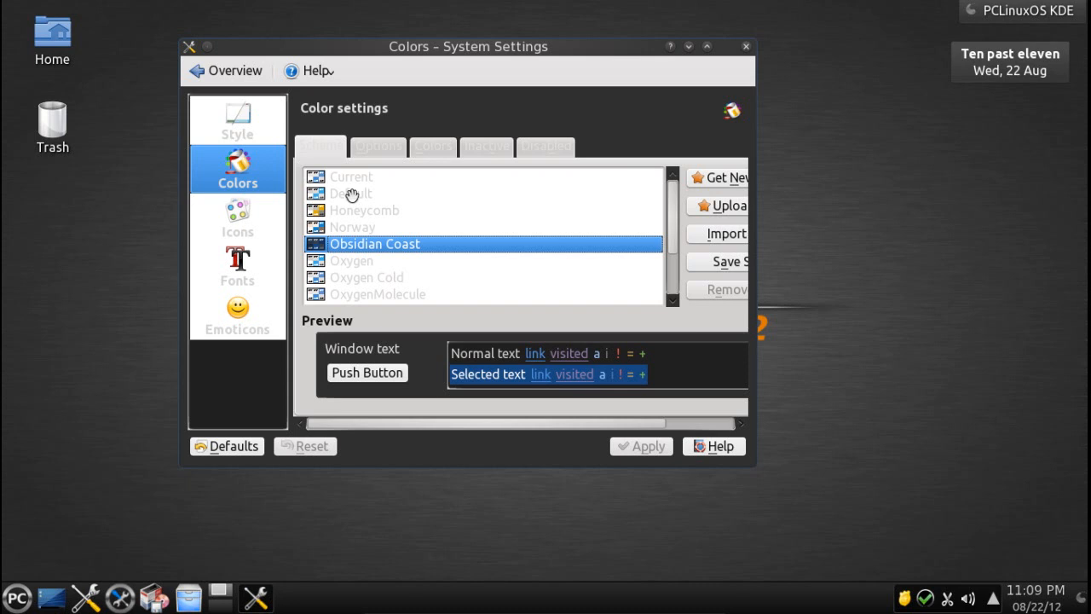
left_click(351, 194)
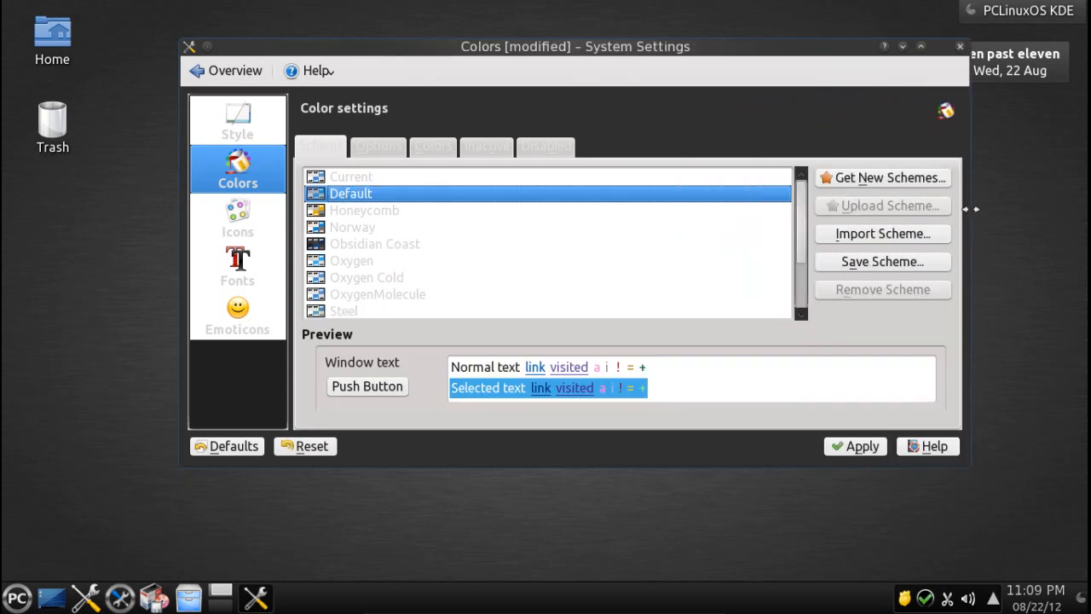
mouse_move(862, 185)
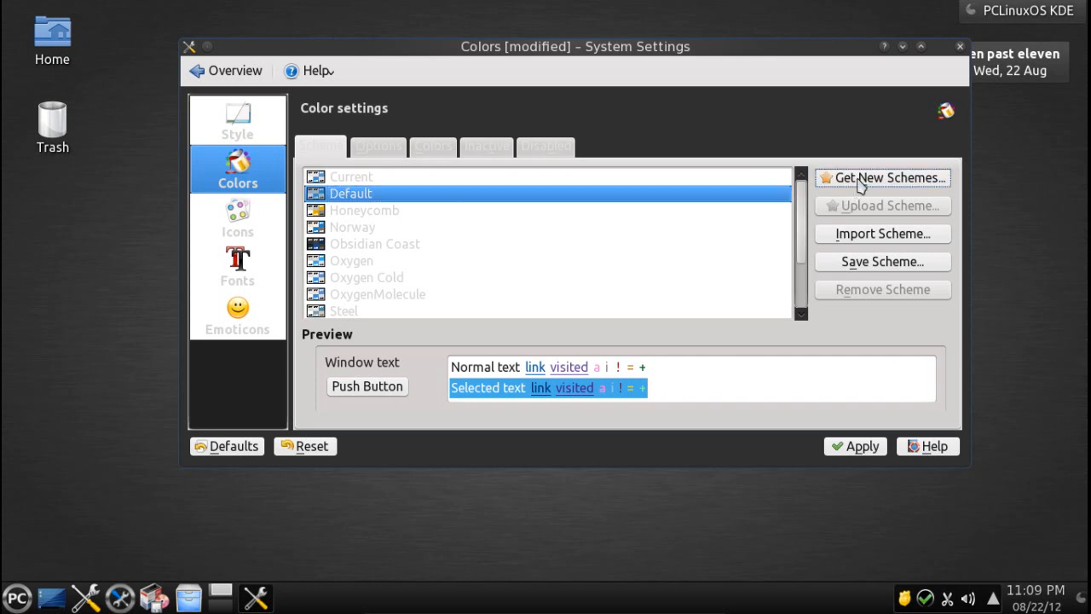
Step: Install the DarkGrey colour scheme through the Get New Schemes add-on installer
left_click(881, 177)
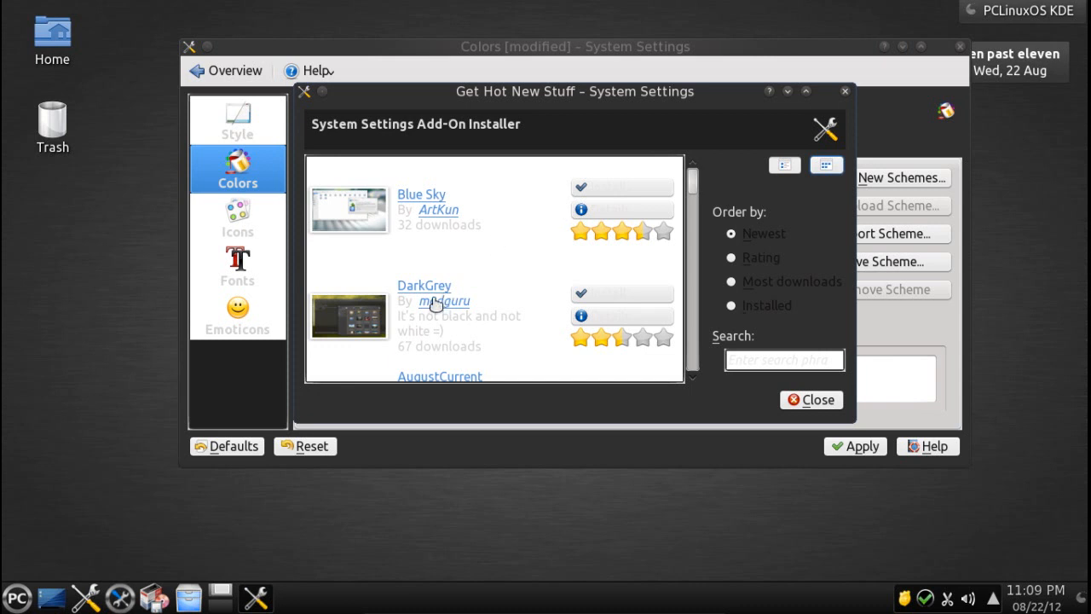
mouse_move(601, 326)
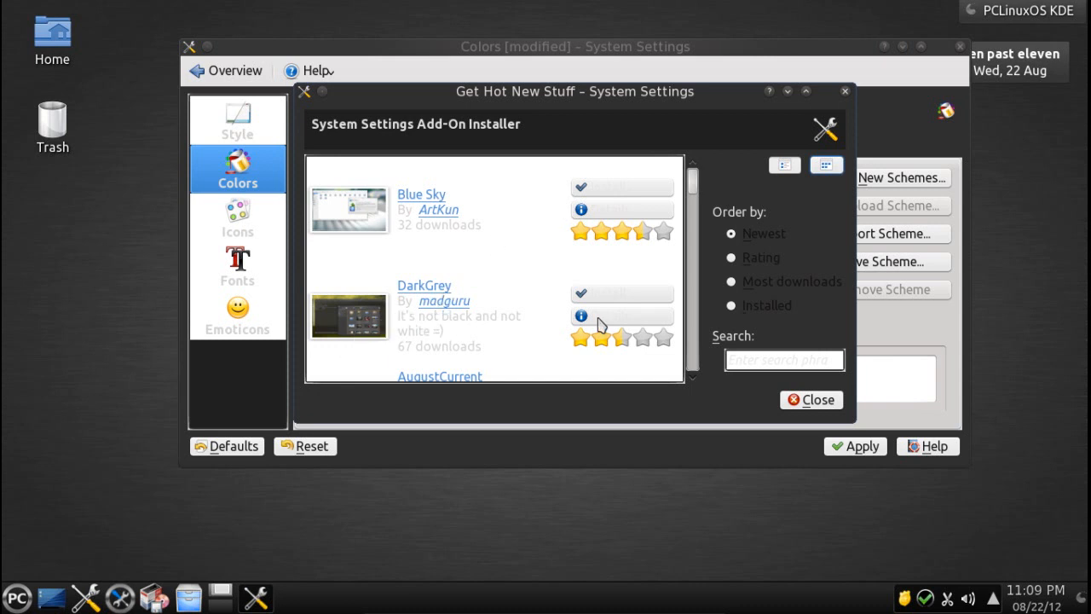
mouse_move(607, 293)
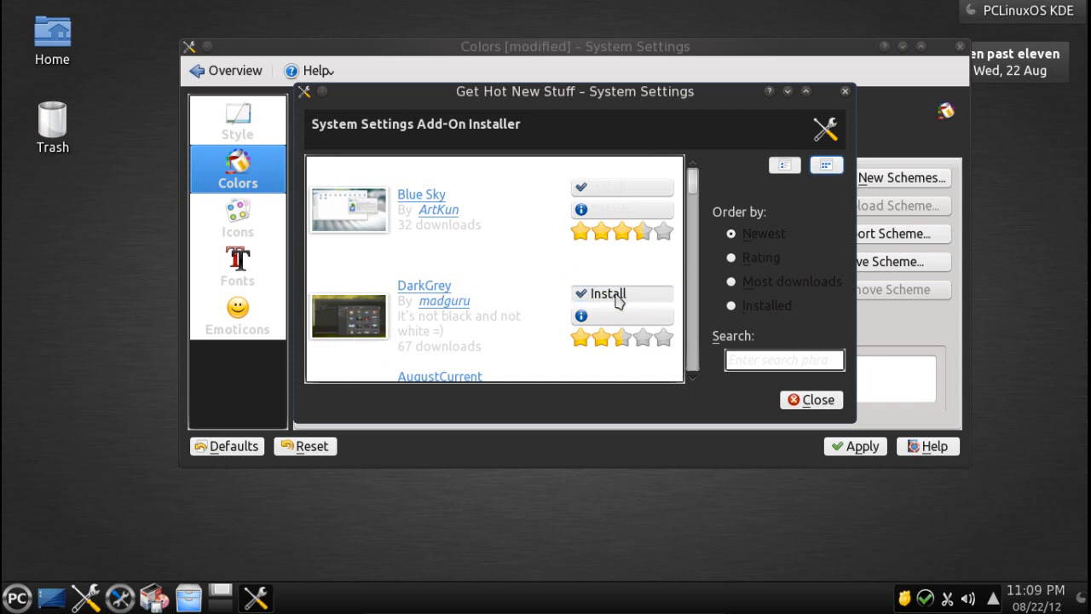
left_click(606, 293)
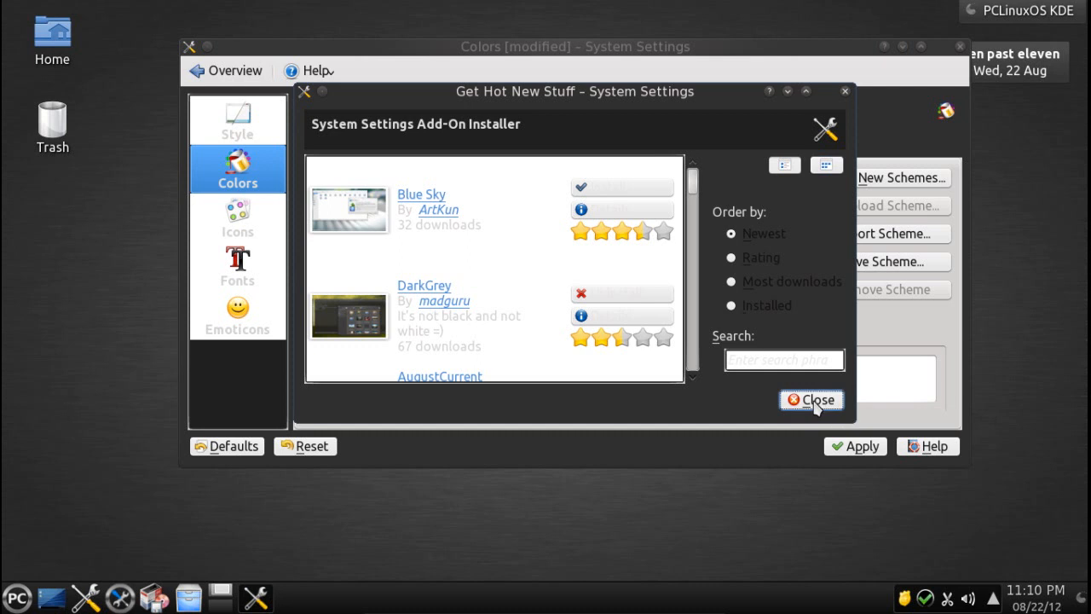
Step: Close the add-on installer, apply DarkGrey, and move the settings window left
left_click(810, 400)
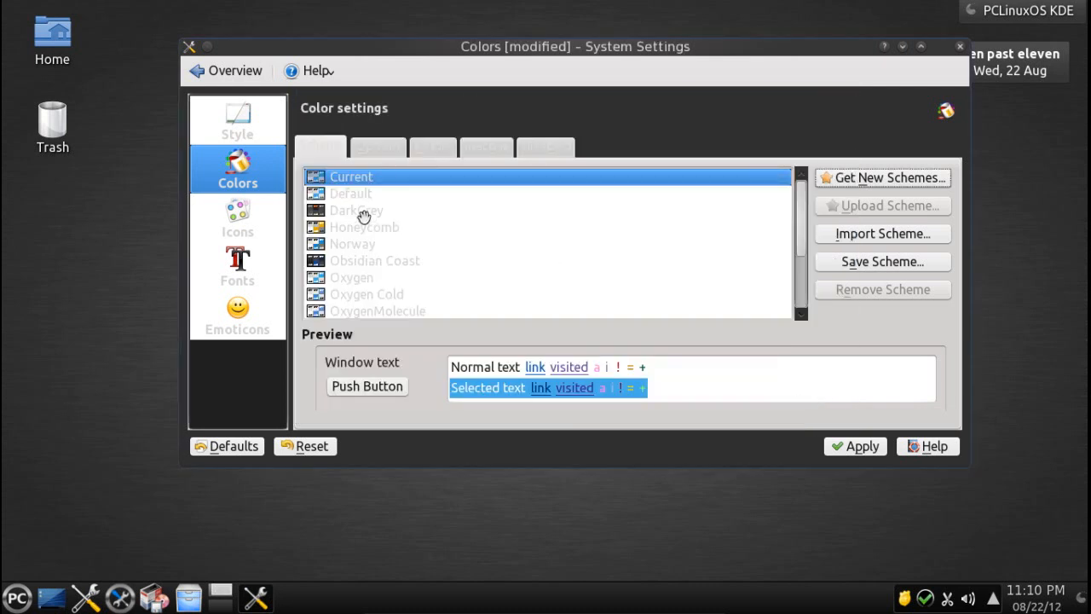
mouse_move(354, 211)
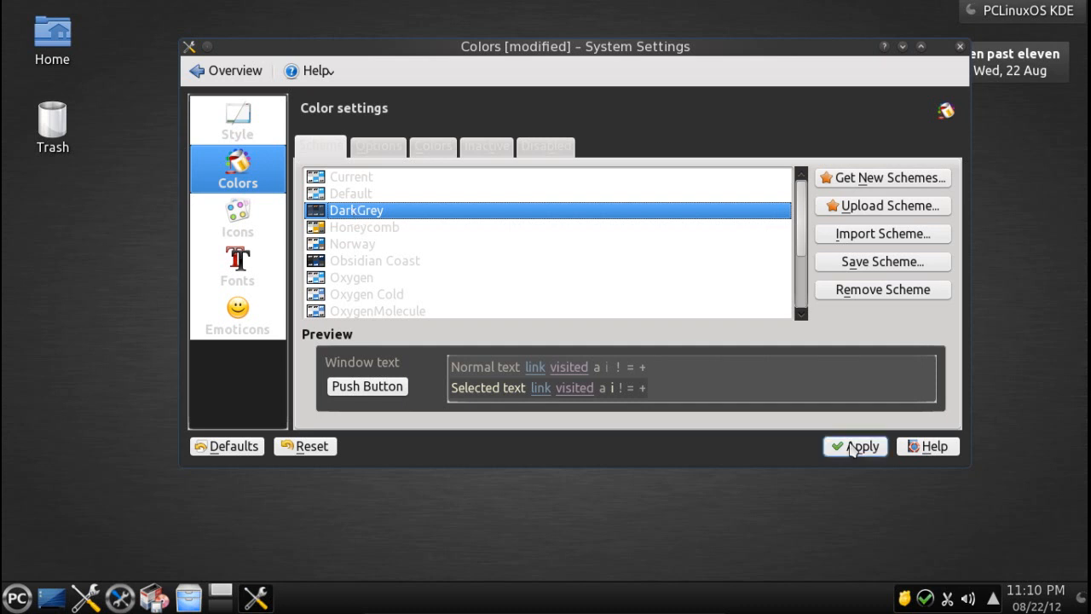
left_click(854, 445)
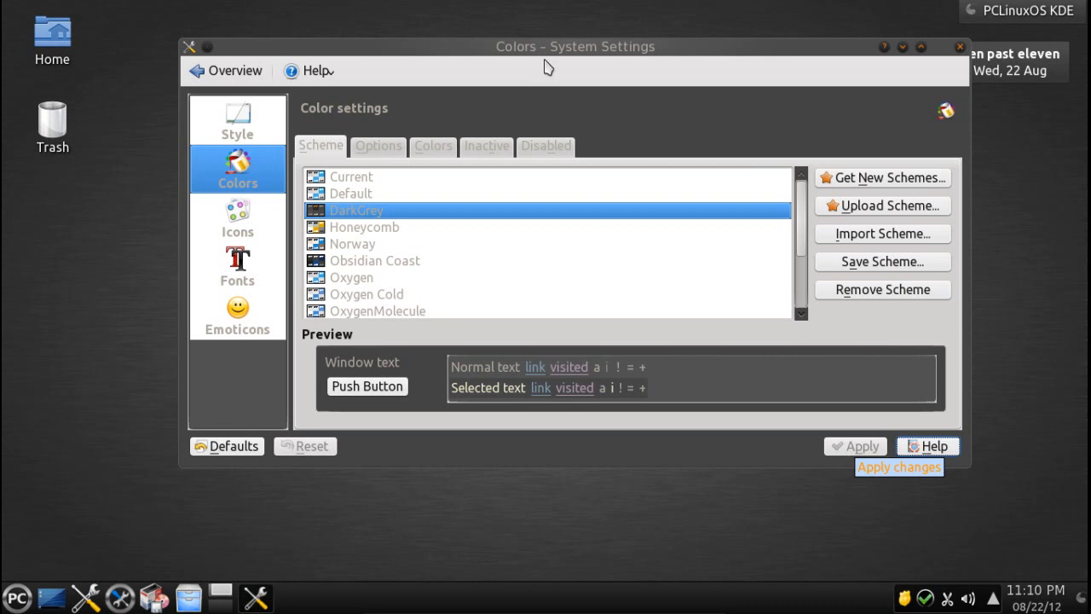
left_click_drag(575, 47, 545, 46)
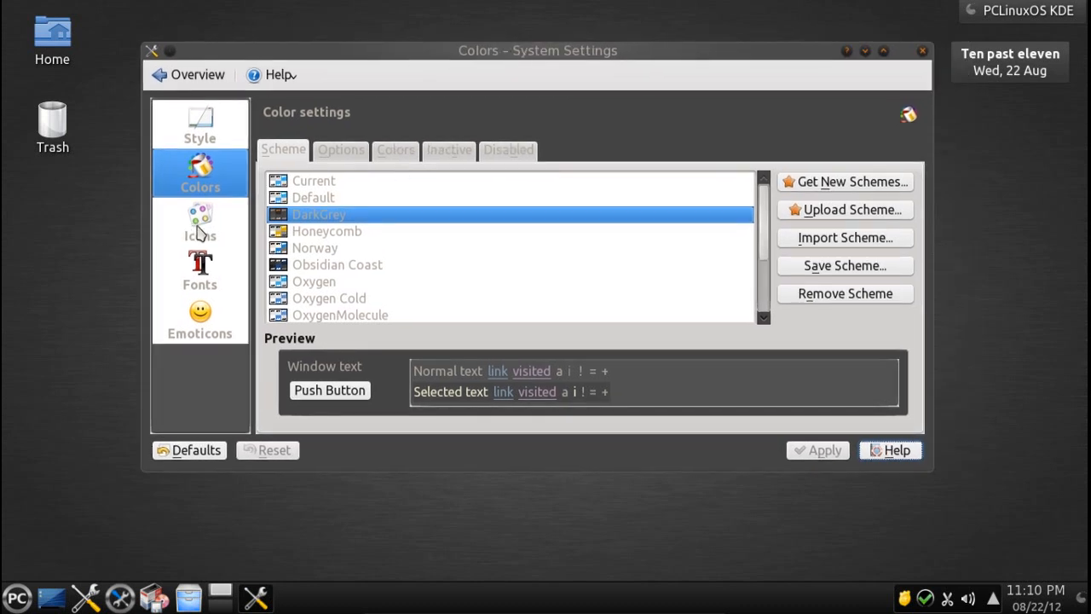
Step: Open the Icons module and preview GNOME before returning to Oxygen
left_click(199, 222)
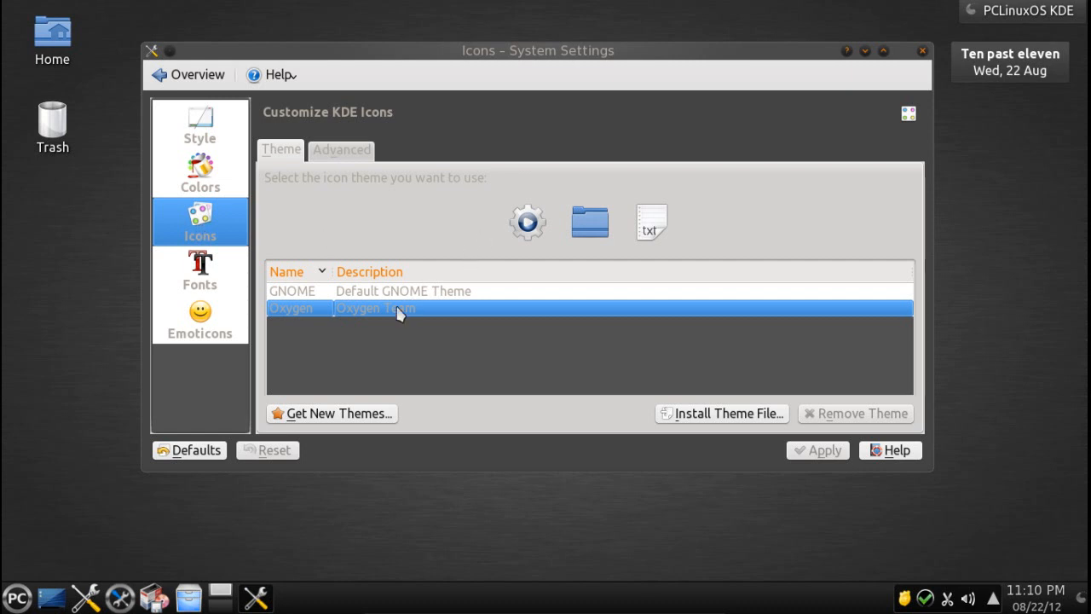
mouse_move(392, 305)
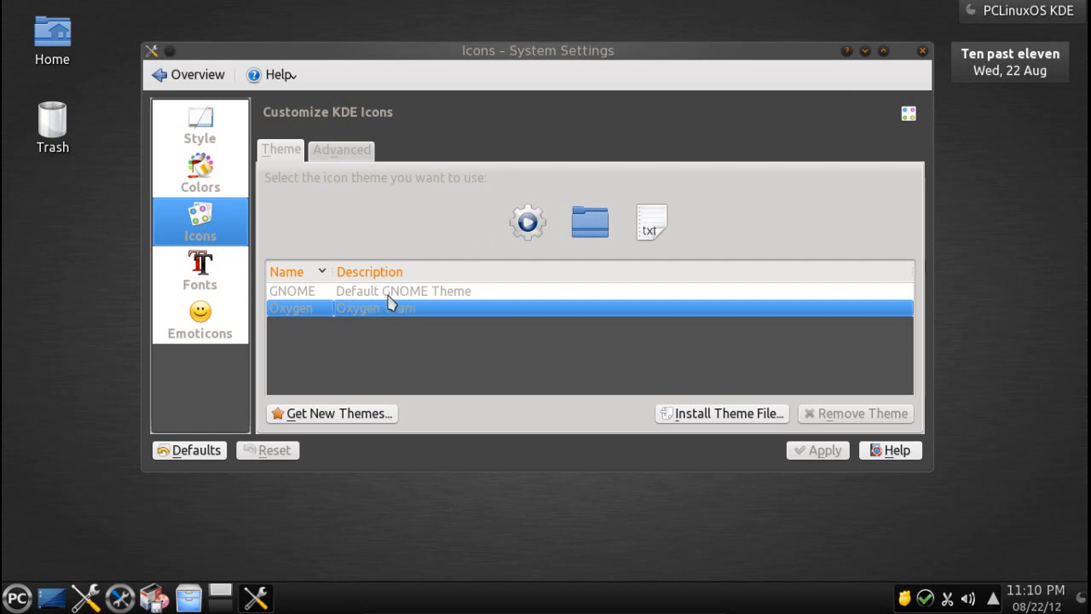
left_click(403, 291)
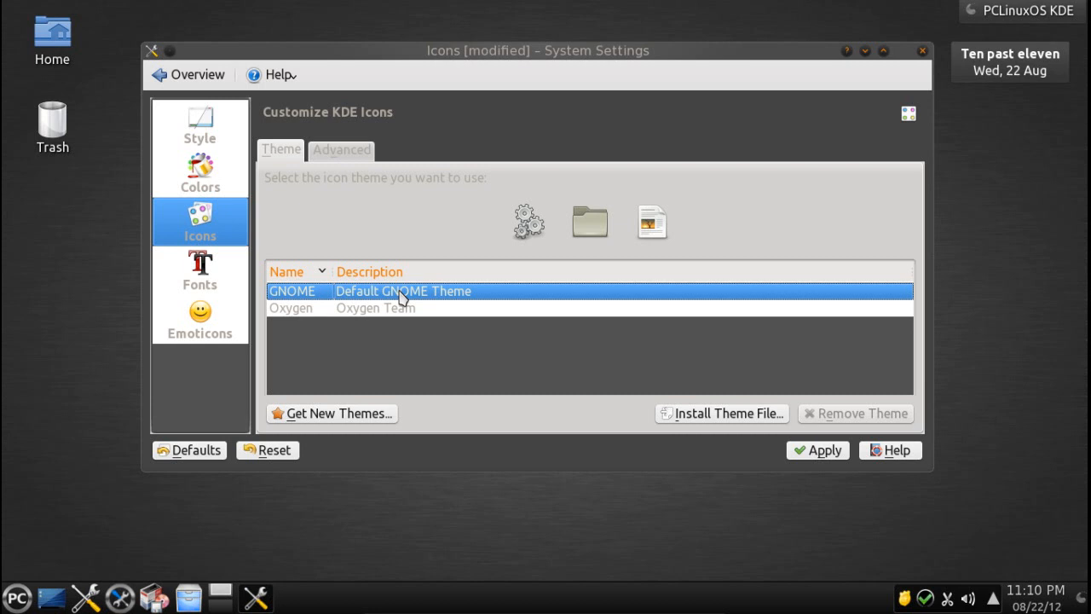
left_click(375, 308)
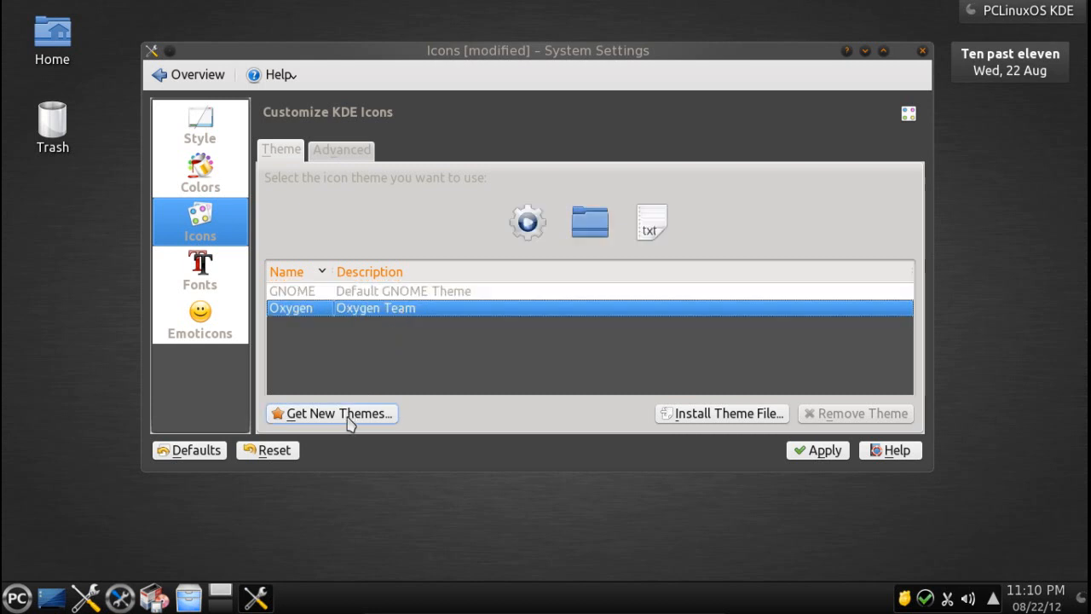
Step: Browse downloadable icon themes and install Iceglass
left_click(332, 414)
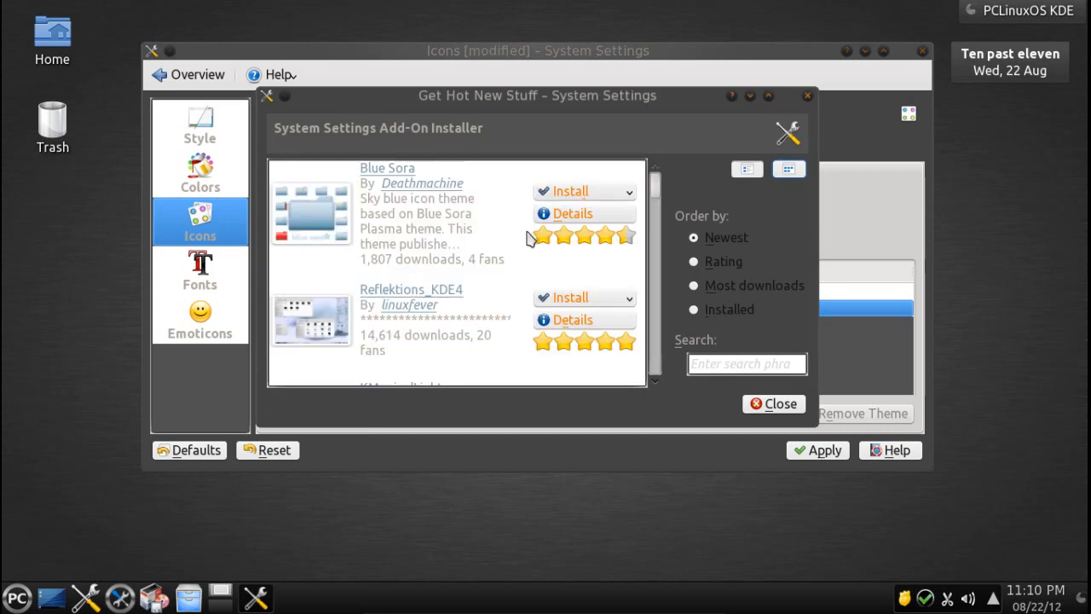
scroll("down", 3)
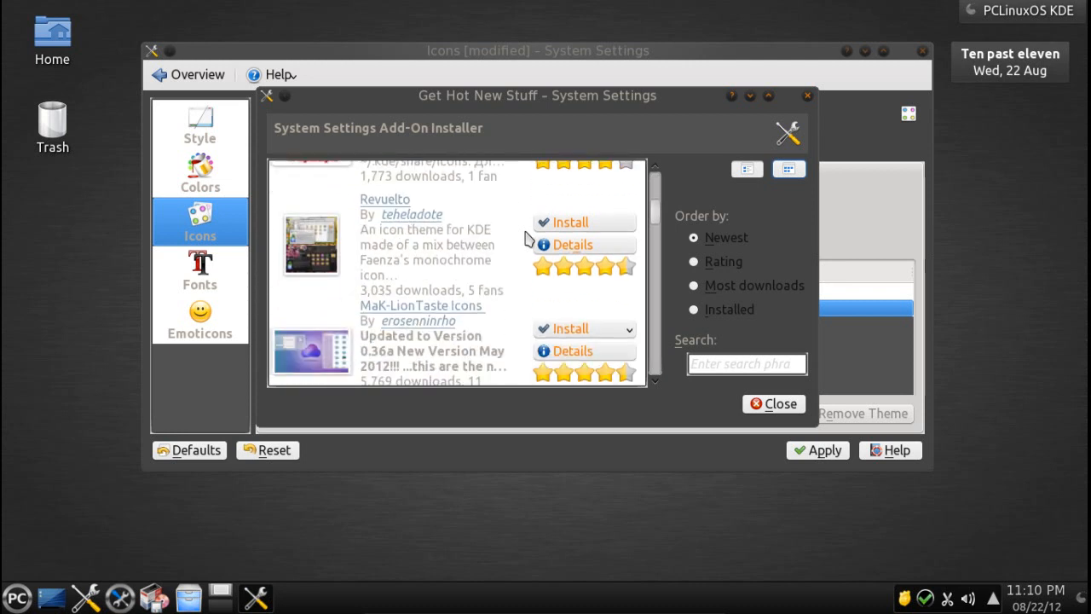
scroll("down", 3)
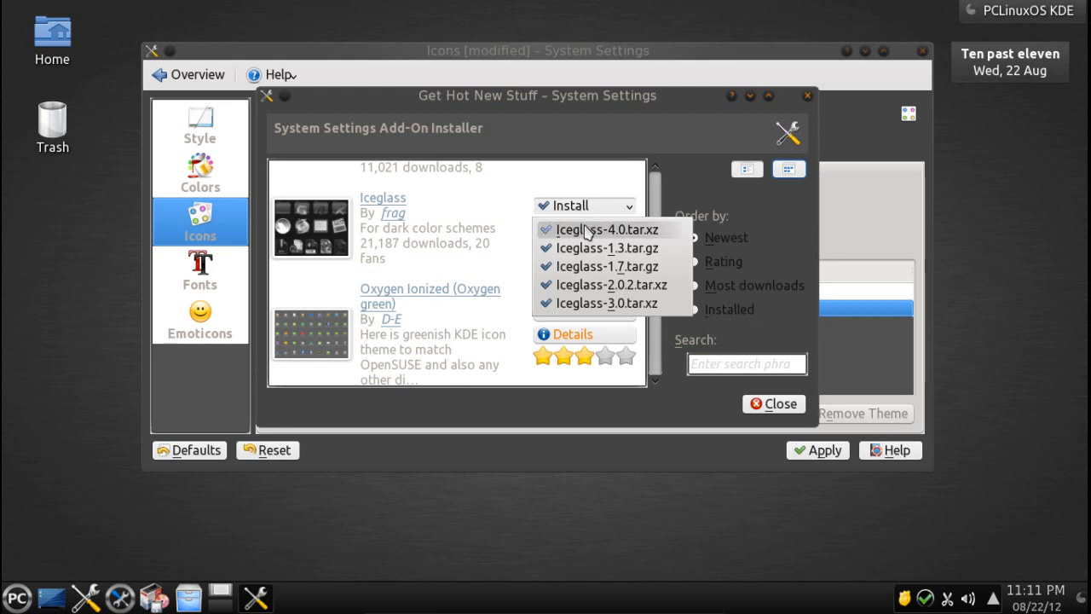
mouse_move(603, 248)
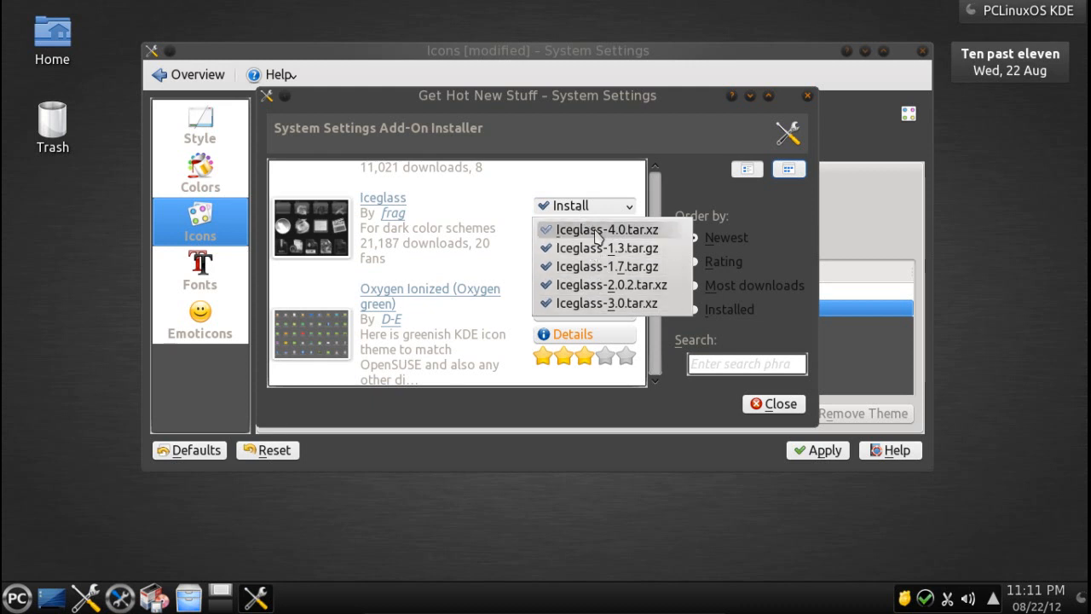
left_click(603, 229)
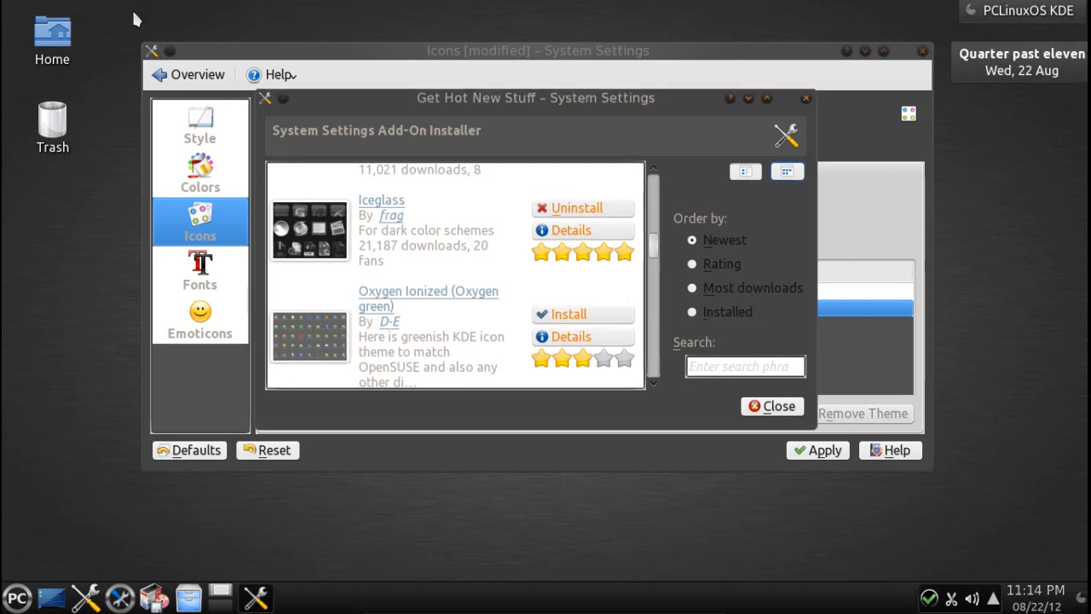
Step: Close the installer, apply Iceglass 3.0, and reposition the Dolphin home window
left_click(771, 406)
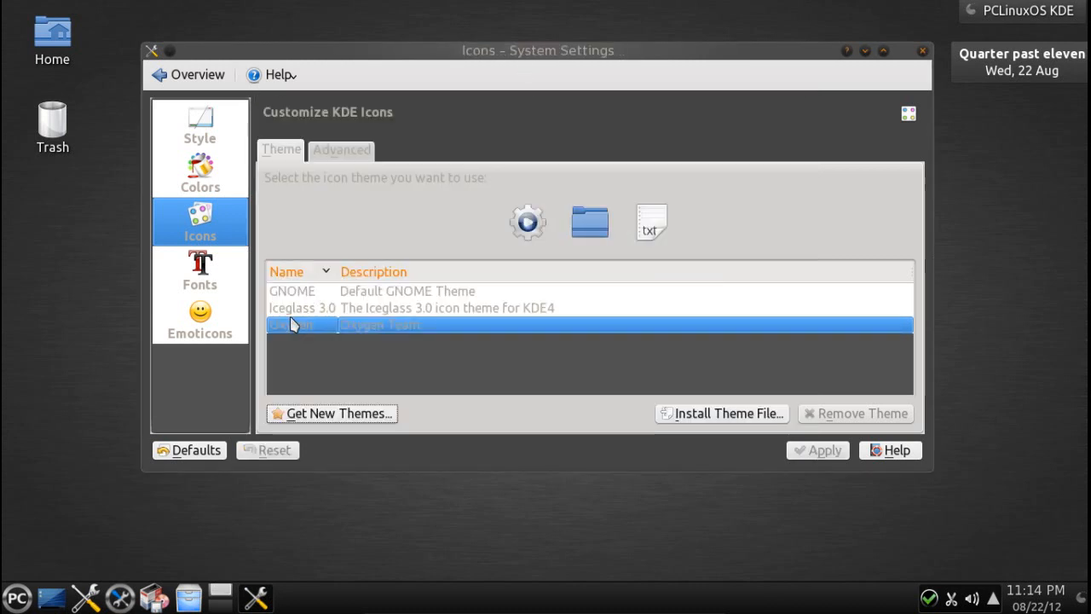
left_click(301, 308)
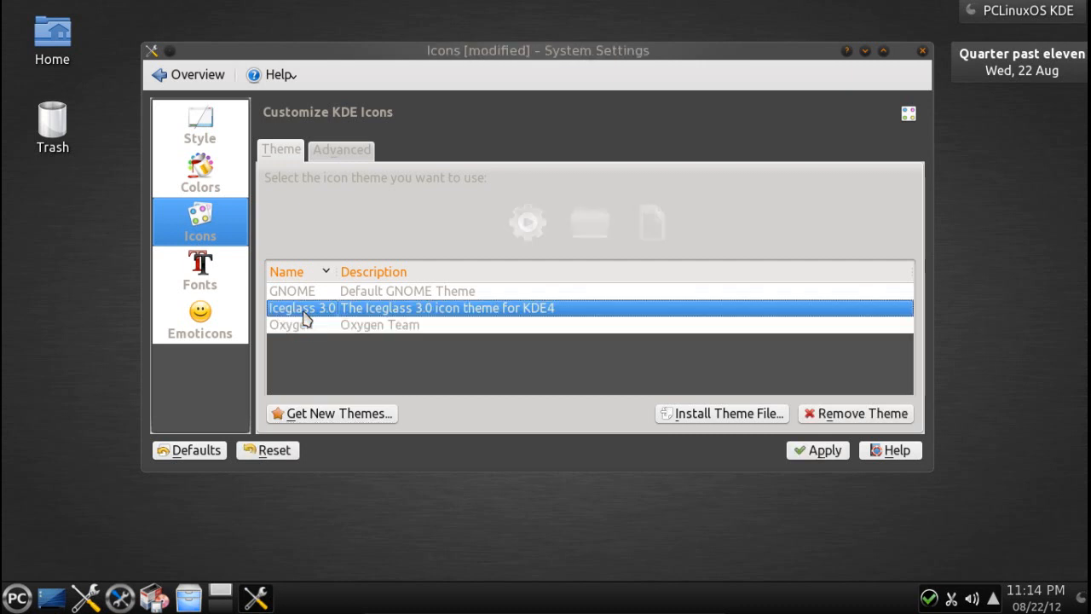
left_click(817, 450)
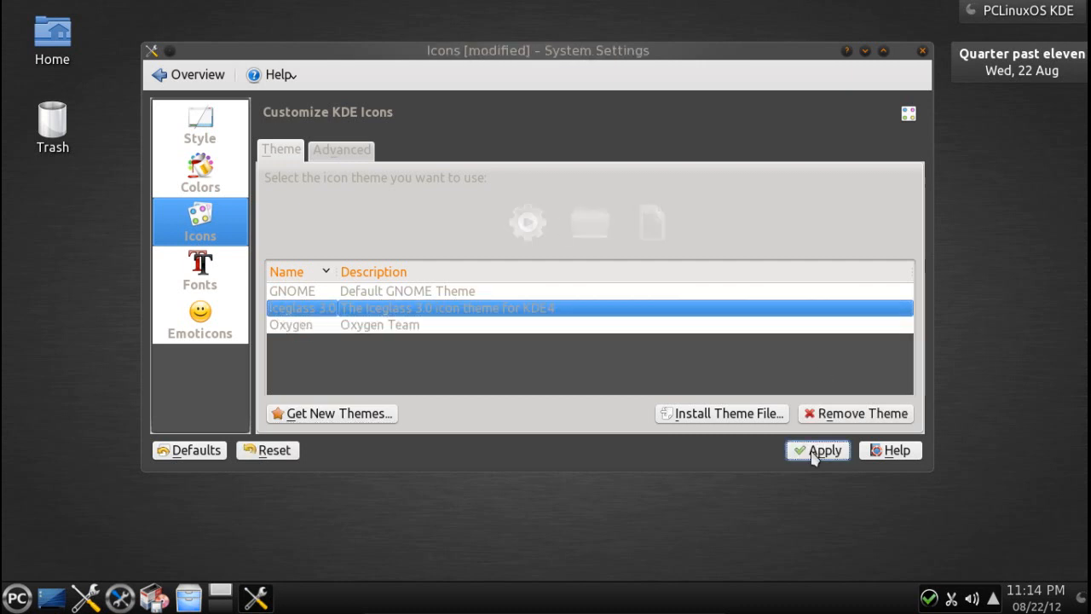
left_click(816, 450)
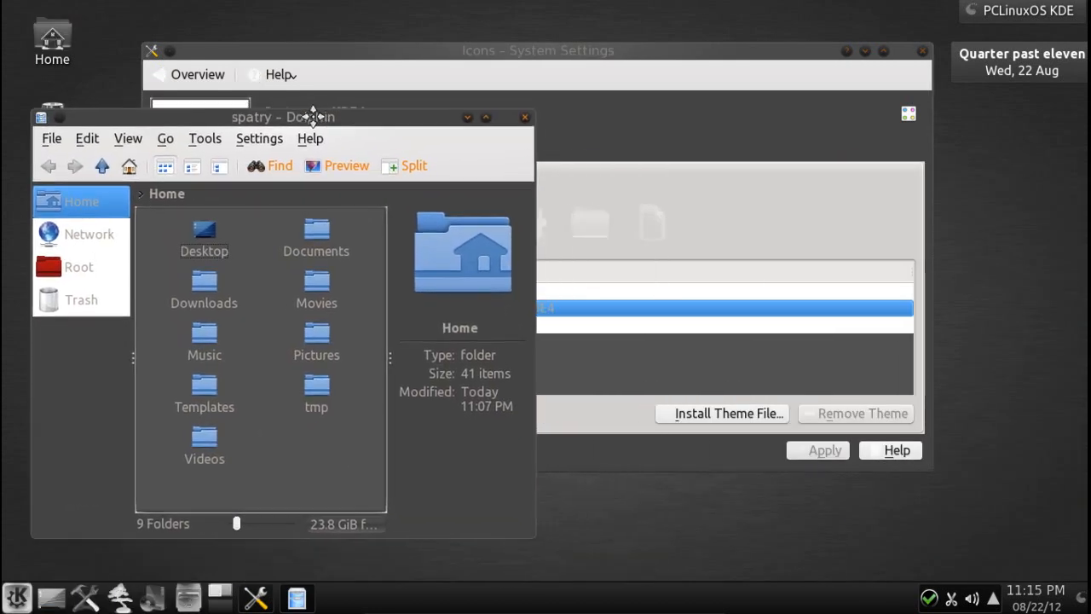
left_click_drag(312, 117, 279, 120)
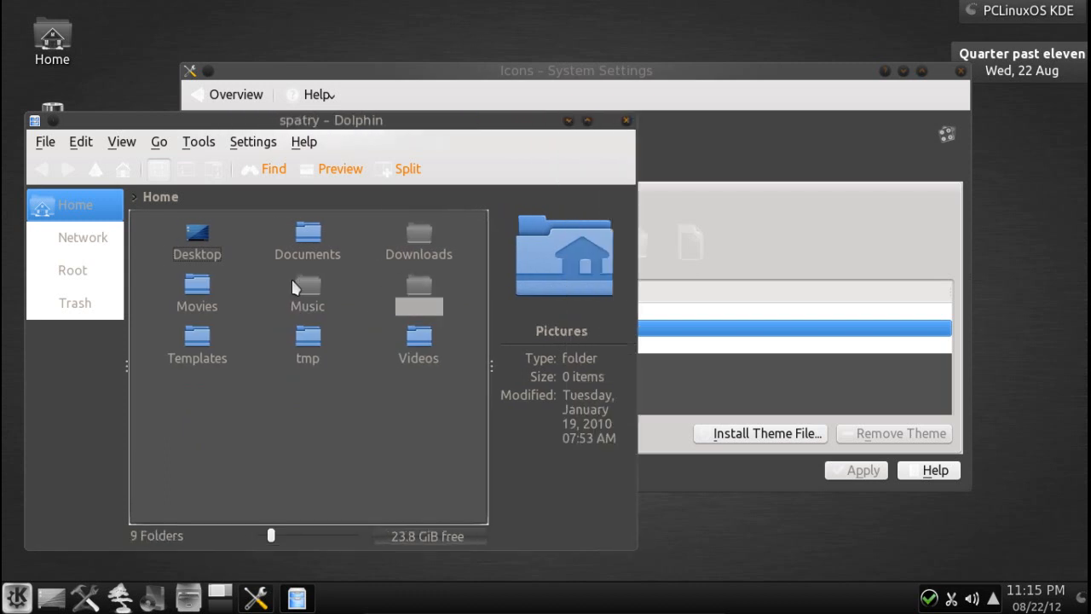
left_click(307, 235)
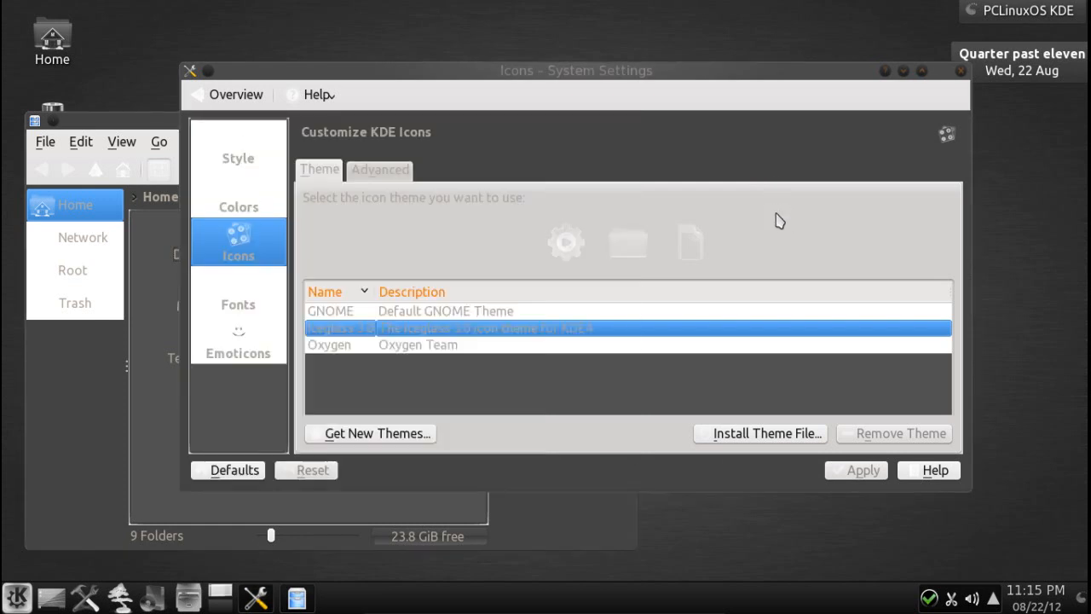
mouse_move(447, 356)
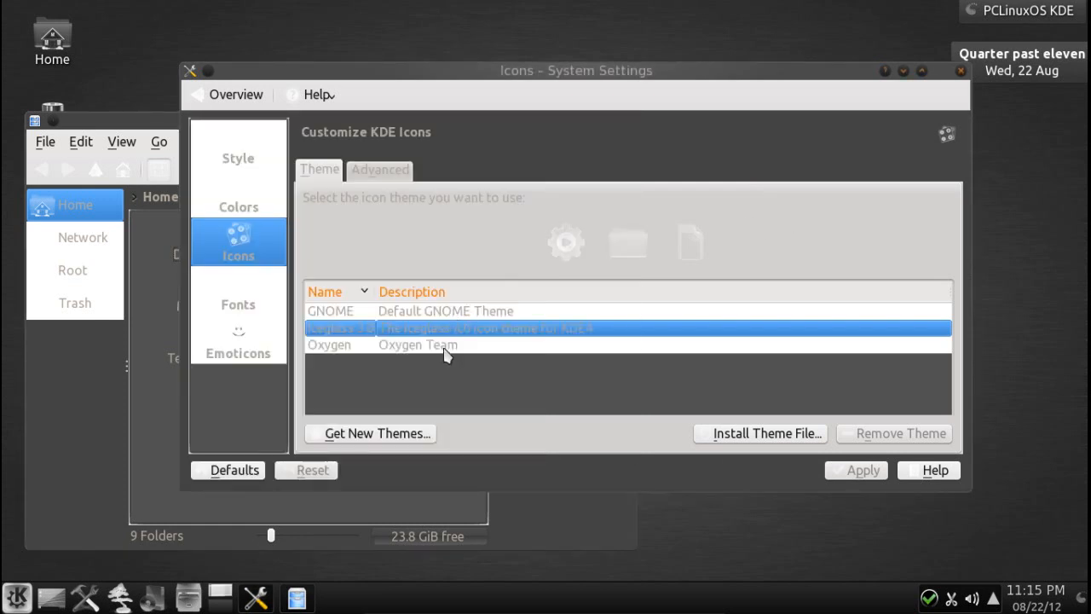
Step: Select the GNOME icon theme in the Theme tab and apply it
left_click(331, 310)
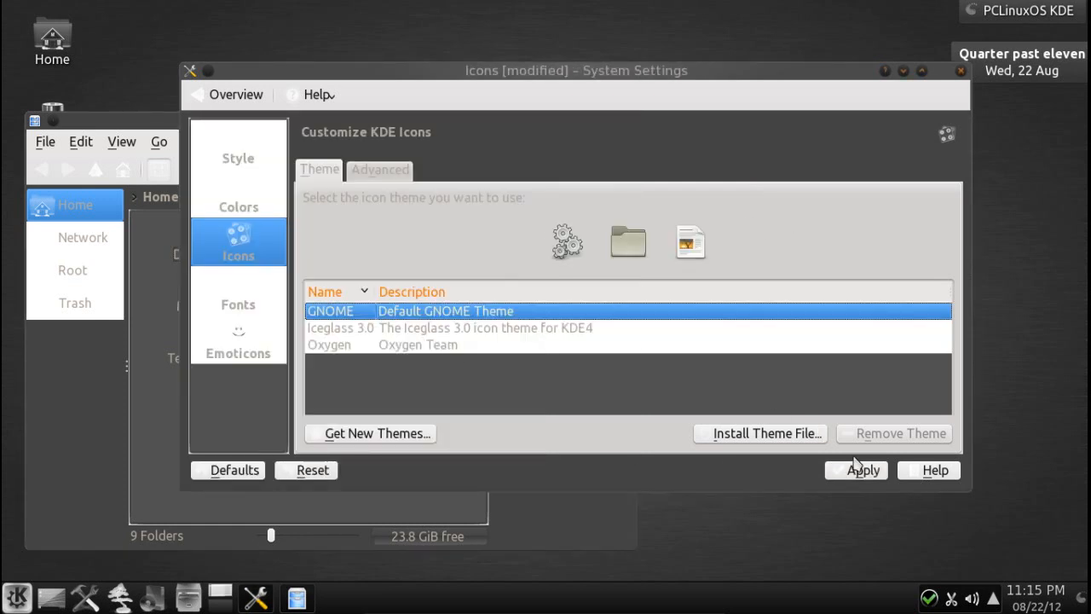
left_click(863, 470)
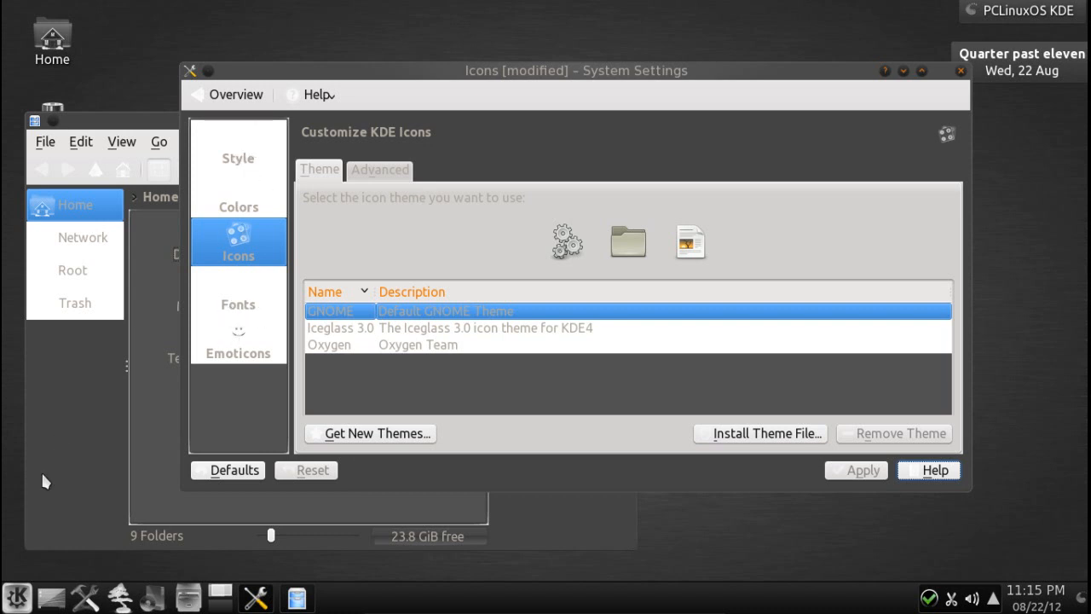
left_click(854, 470)
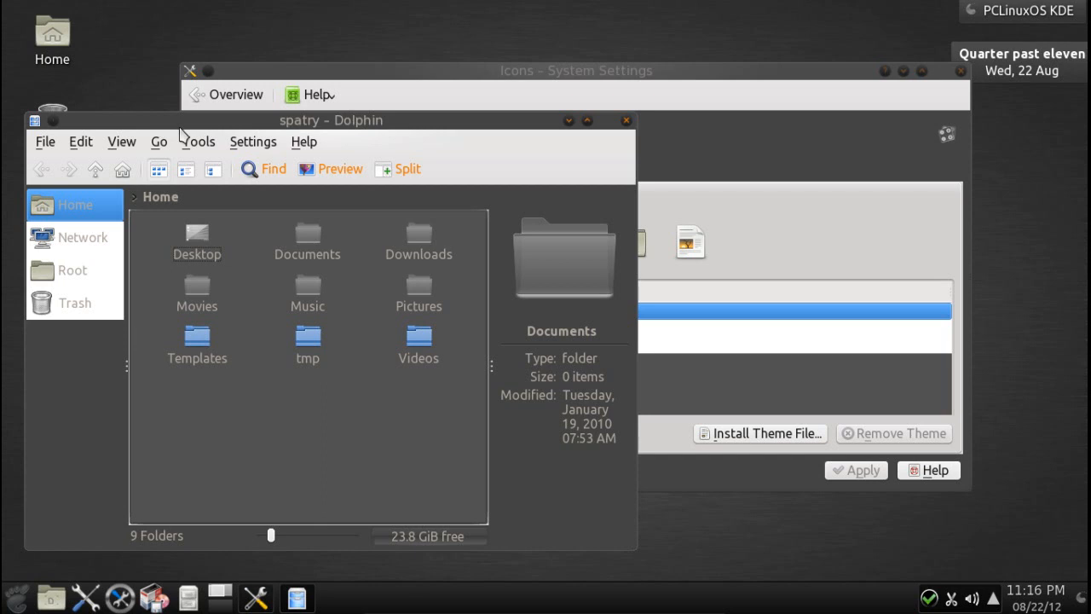
mouse_move(271, 544)
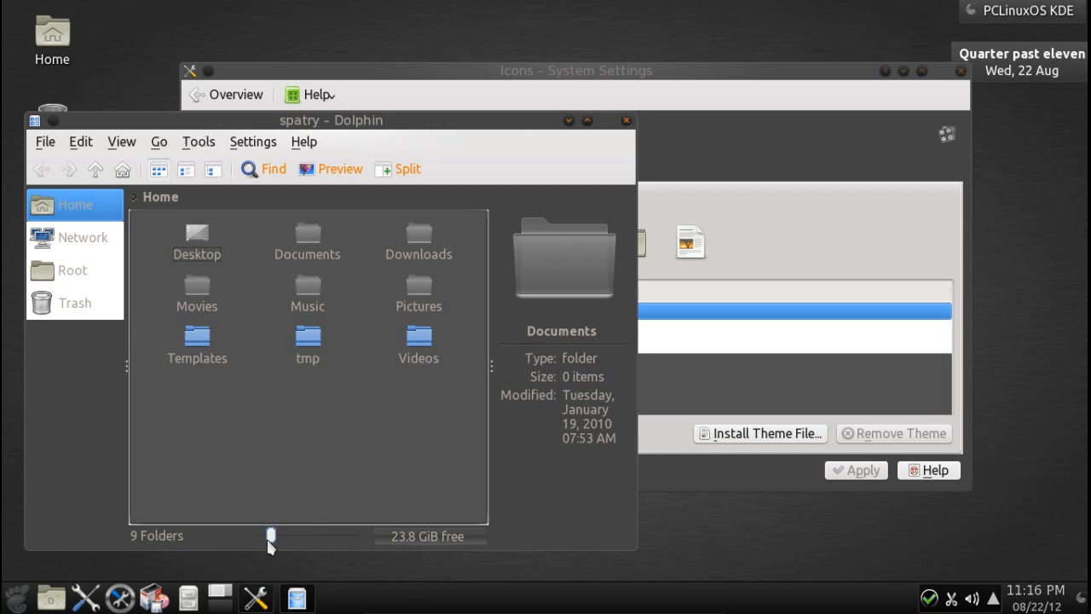
Step: Enlarge Dolphin's home folder icons using the status-bar zoom slider
left_click_drag(271, 535, 301, 535)
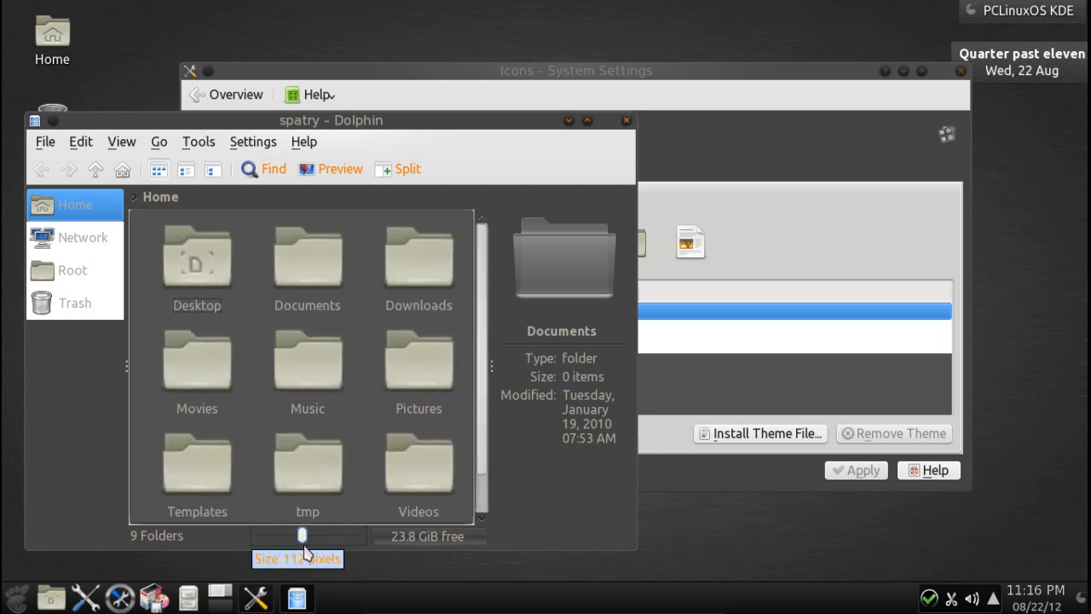
left_click_drag(303, 535, 294, 535)
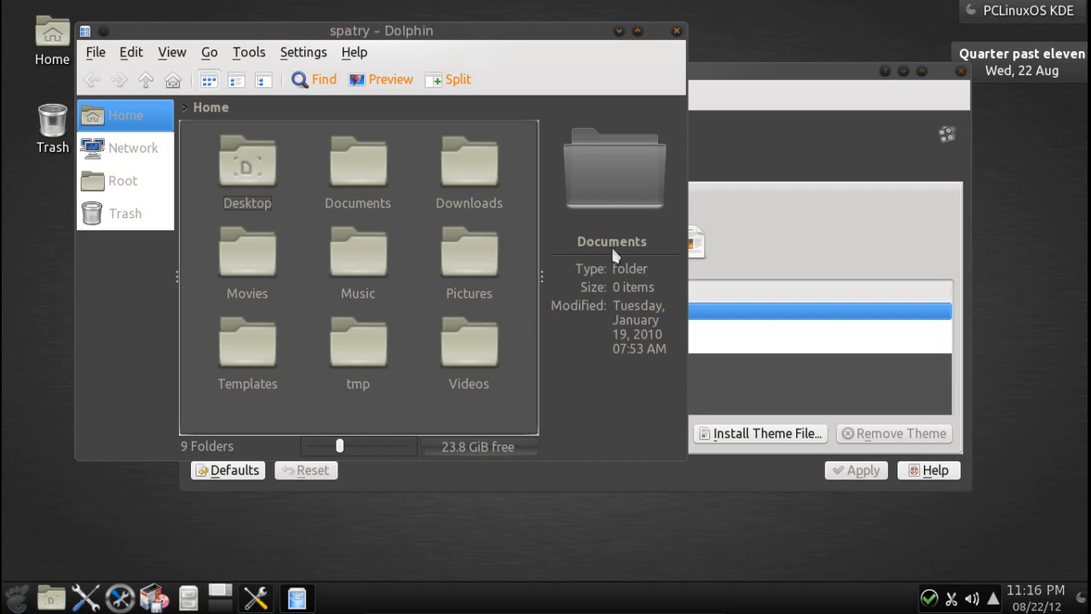
mouse_move(644, 194)
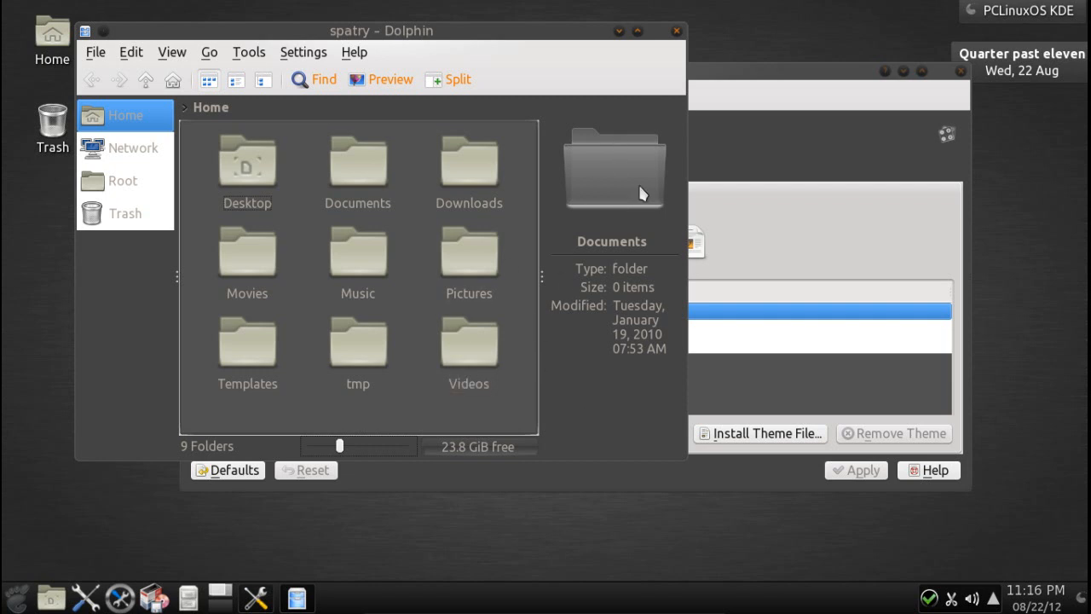
mouse_move(217, 455)
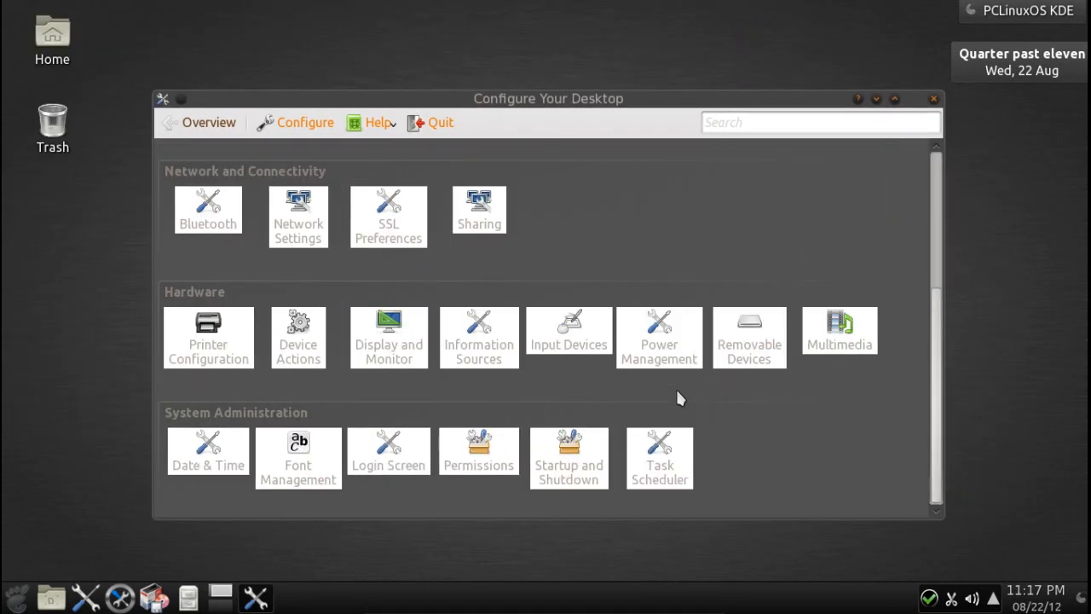
Step: Scroll System Settings back to the top and open the K launcher menu
scroll("up", 3)
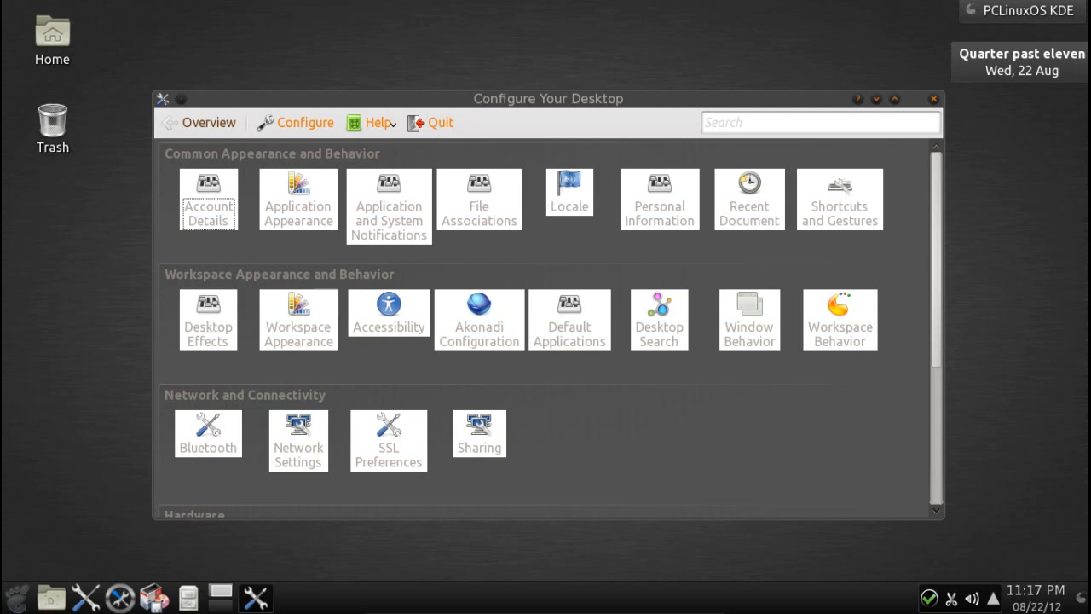
left_click(15, 597)
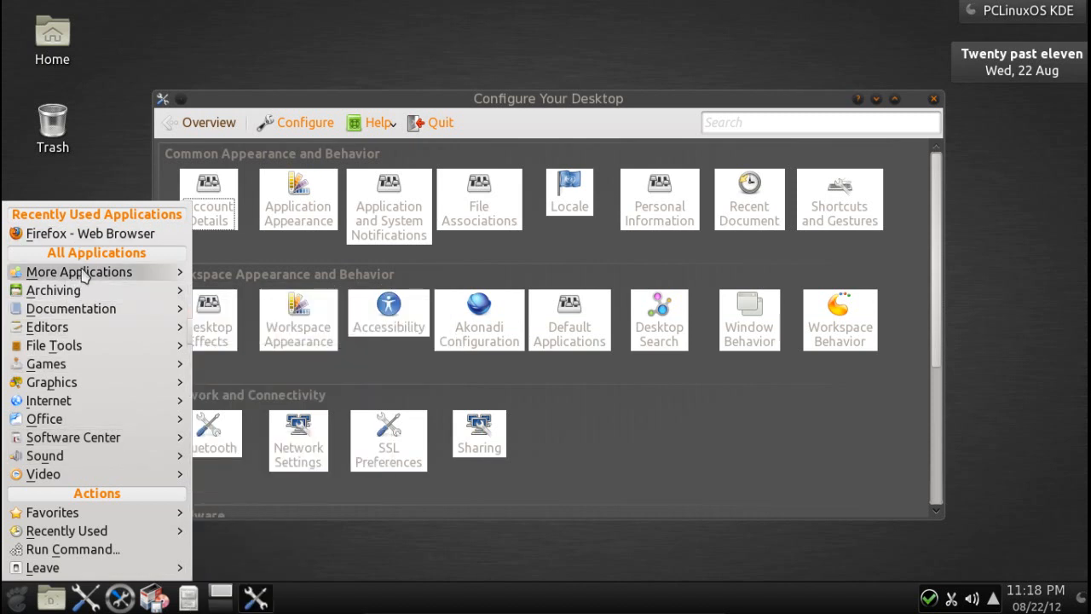
Step: Expand the More Applications group in the K menu
left_click(79, 271)
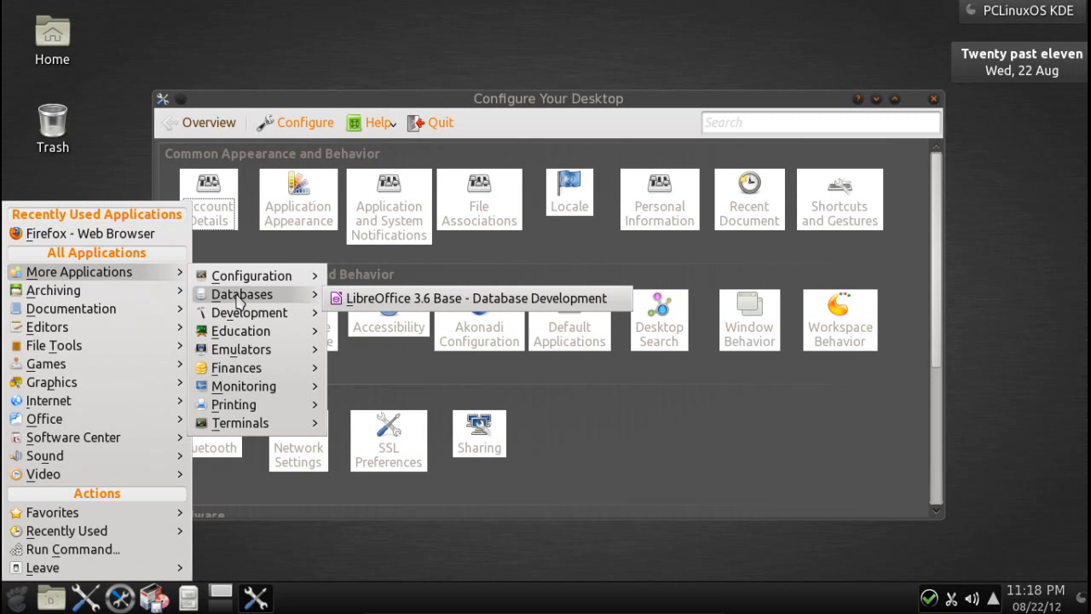
mouse_move(253, 313)
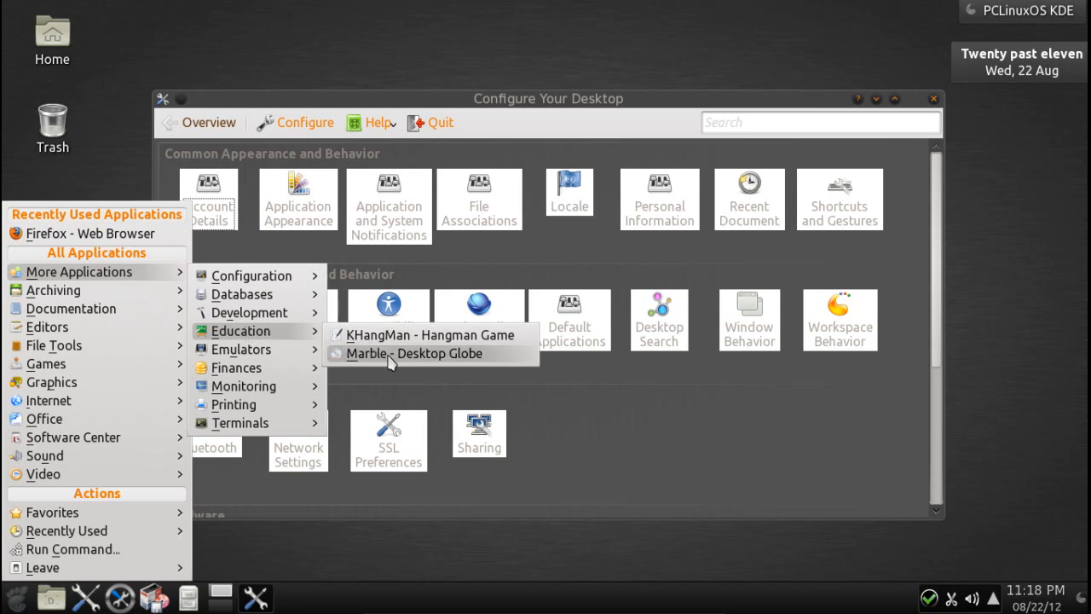
mouse_move(335, 355)
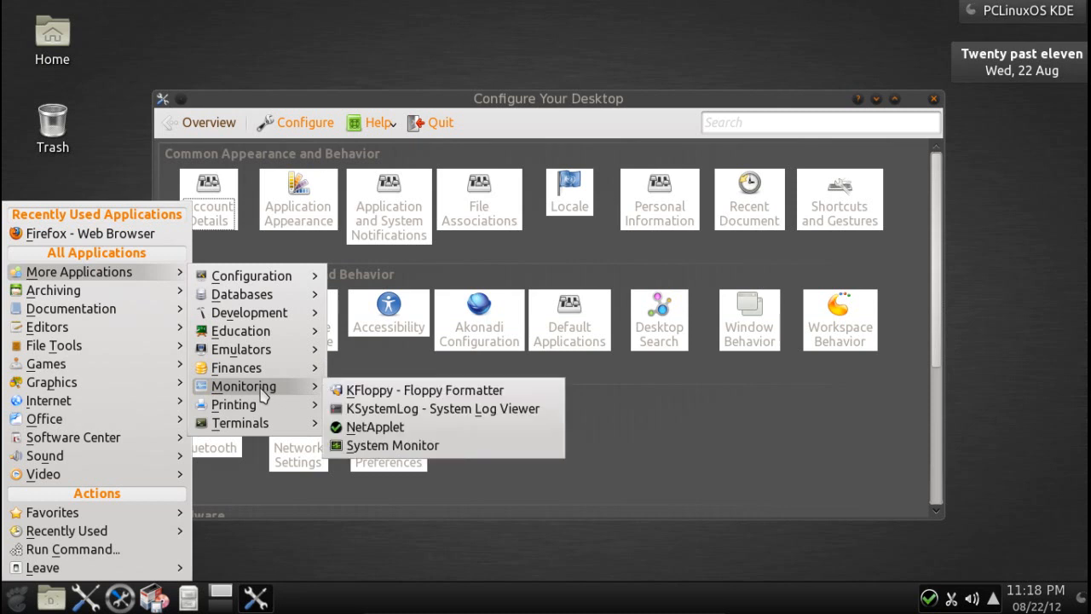
mouse_move(233, 404)
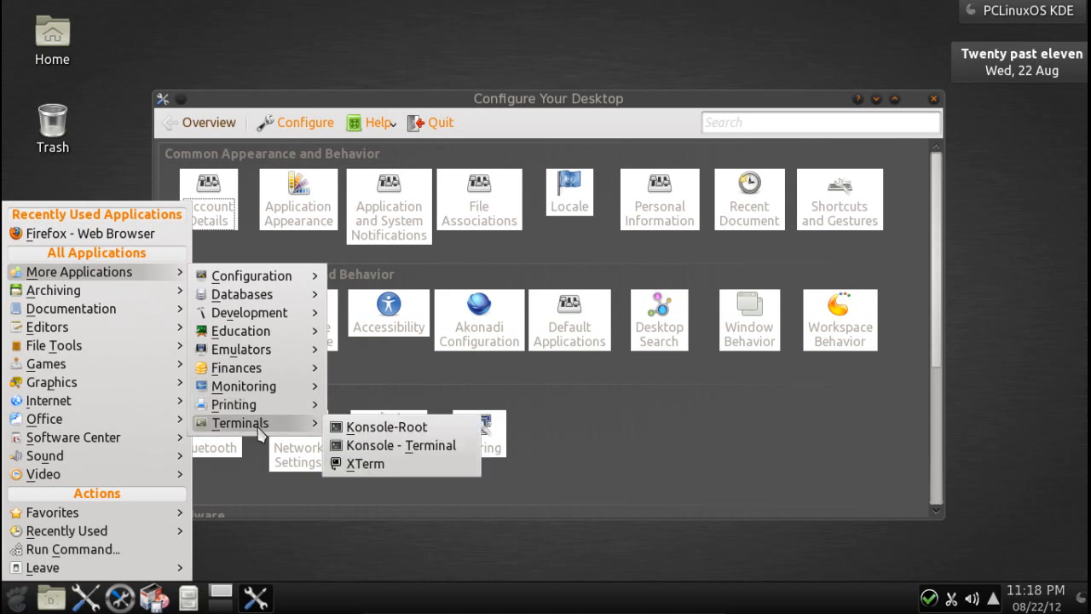
mouse_move(233, 404)
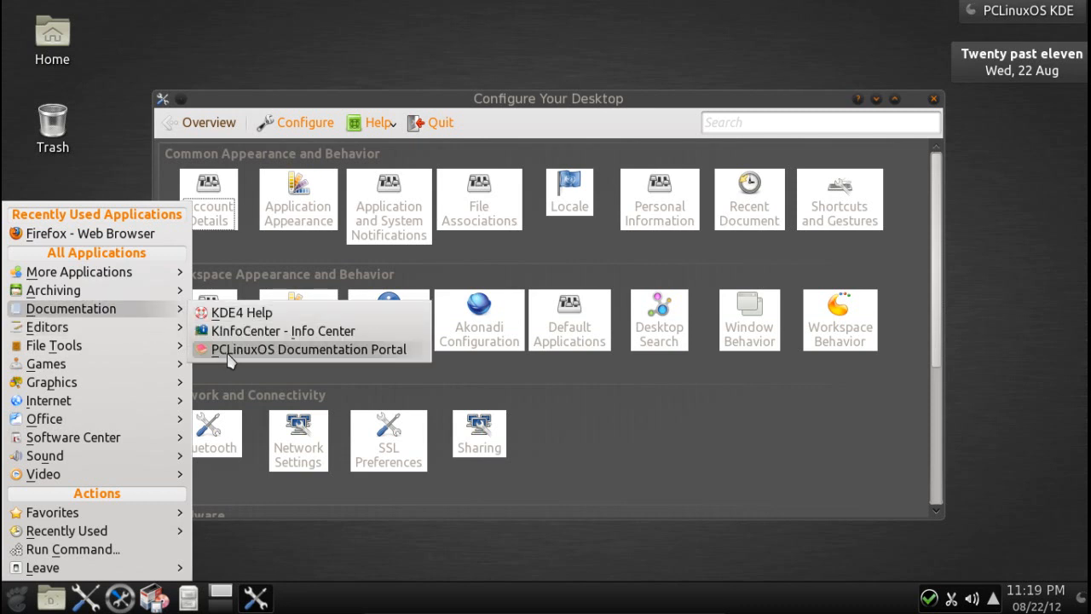
mouse_move(204, 352)
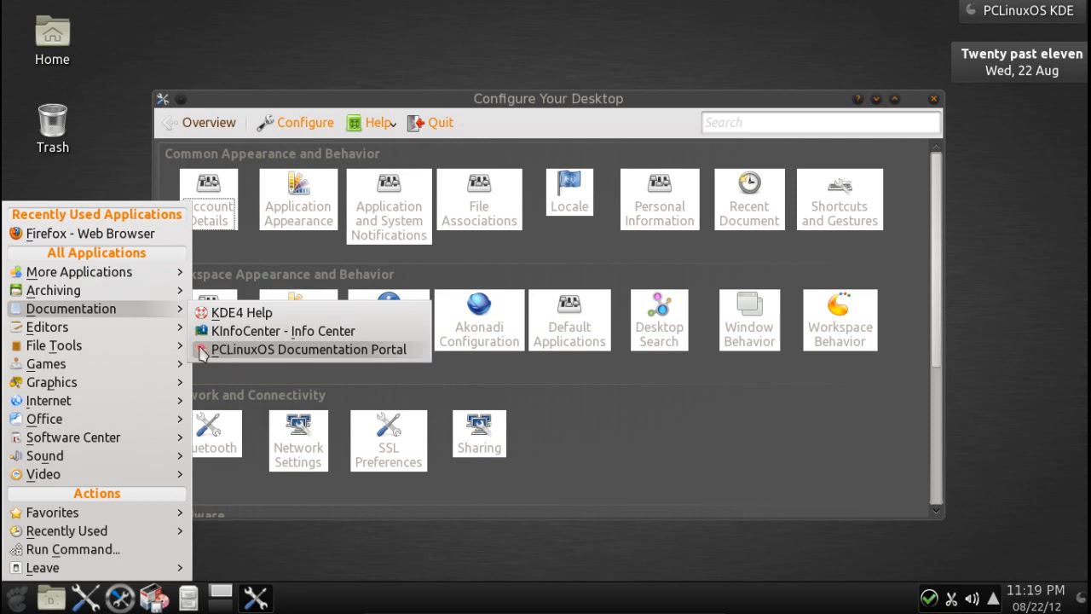
mouse_move(47, 326)
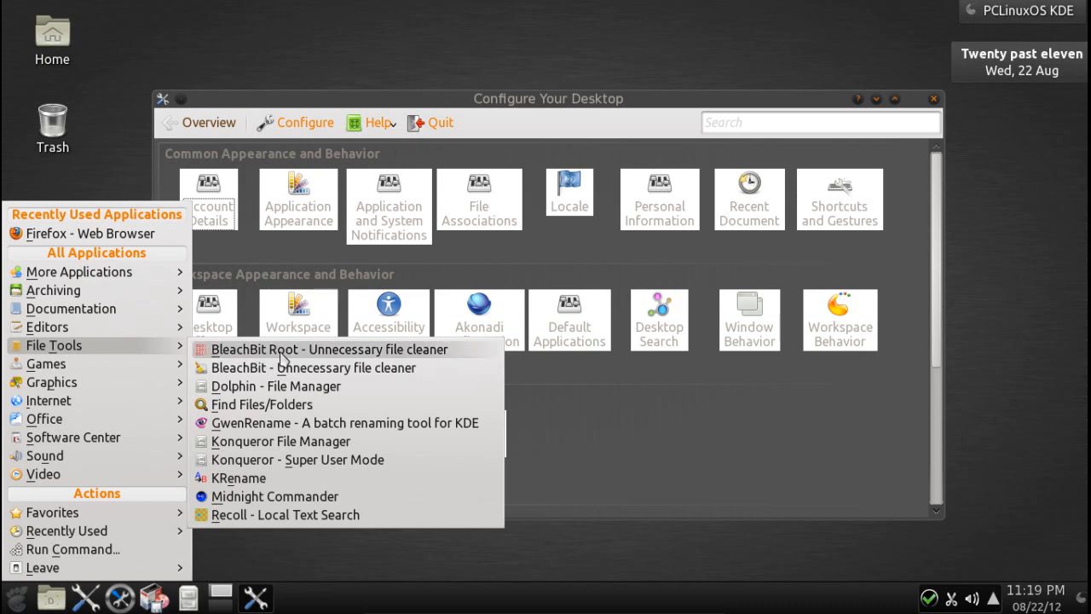
mouse_move(340, 356)
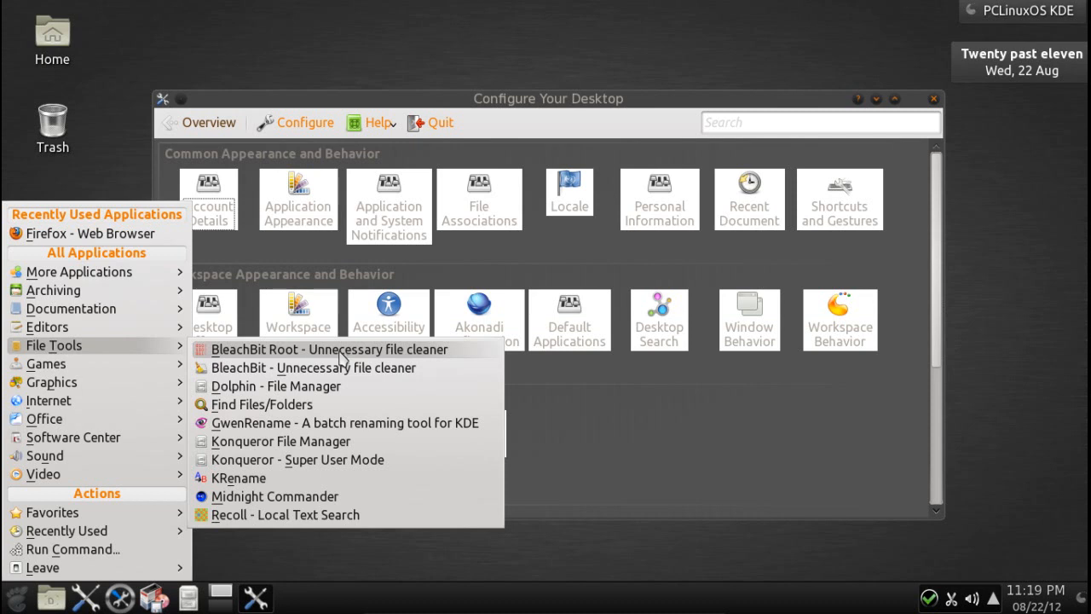
mouse_move(318, 386)
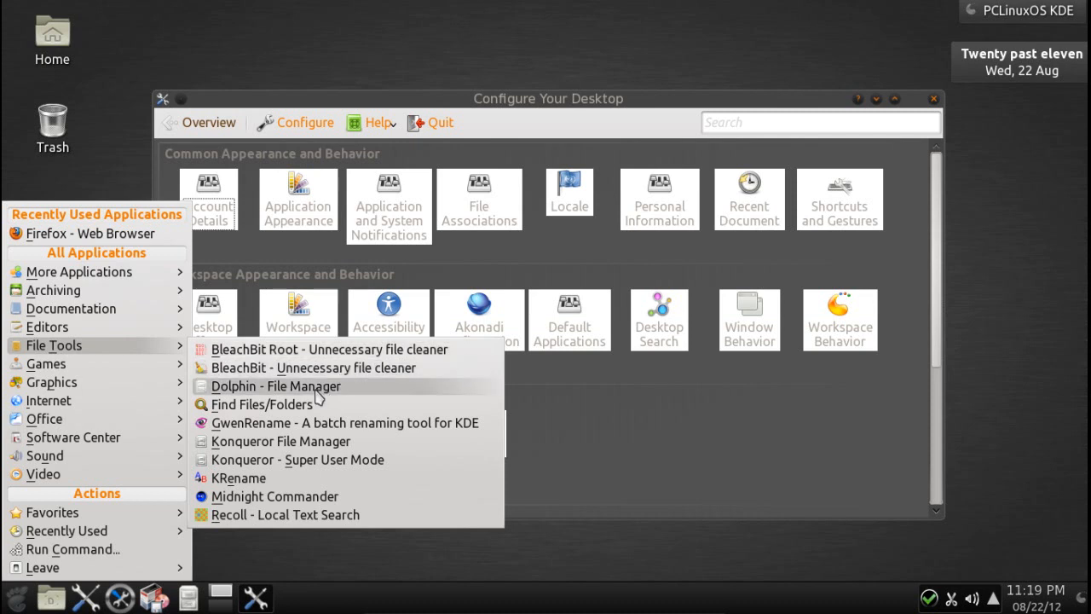
mouse_move(294, 404)
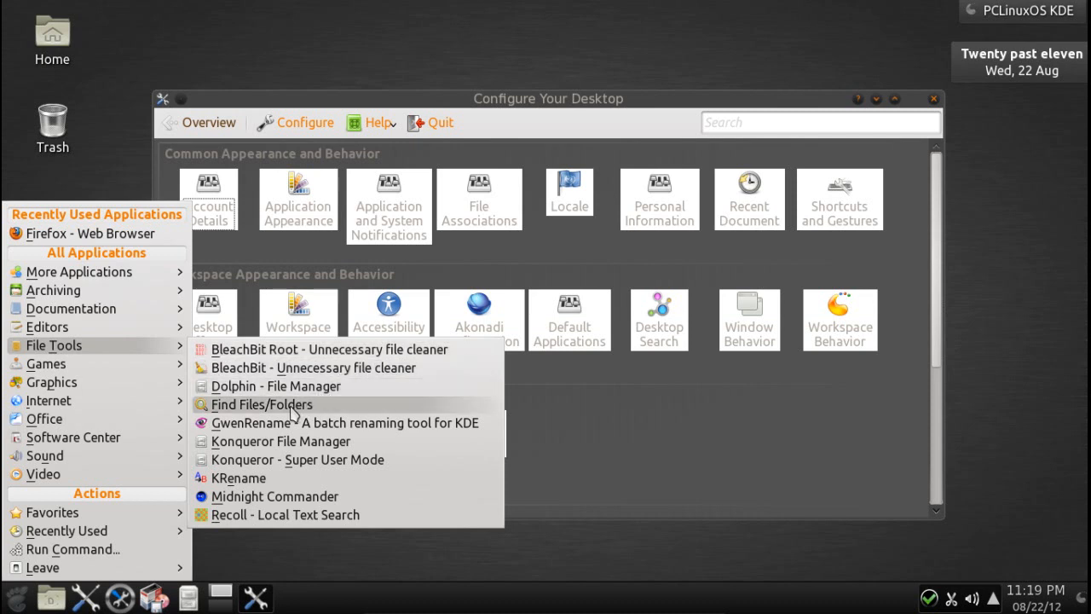
mouse_move(294, 441)
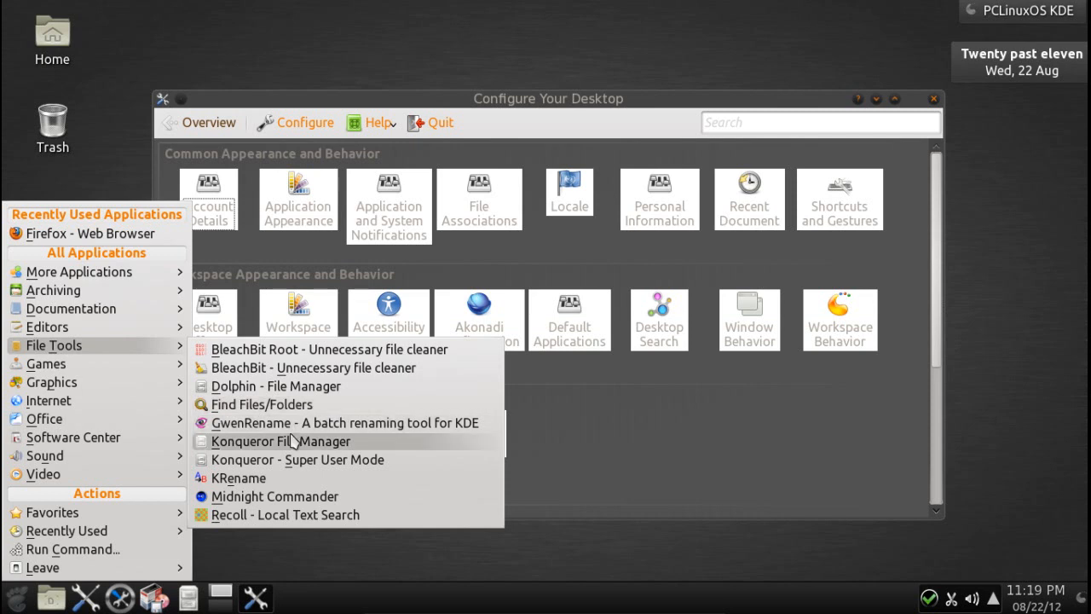
mouse_move(298, 449)
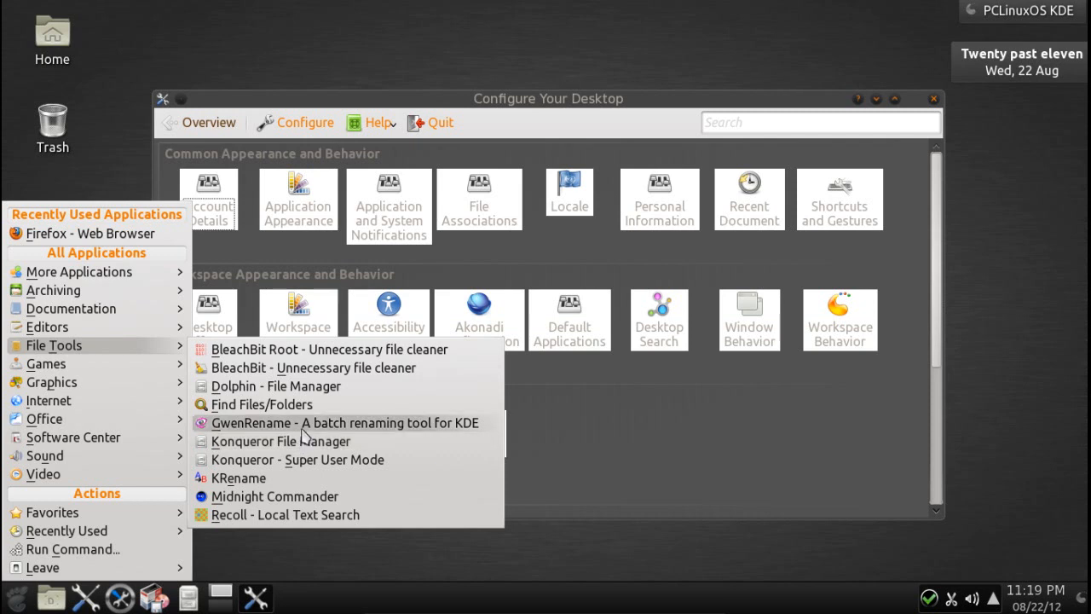
mouse_move(280, 441)
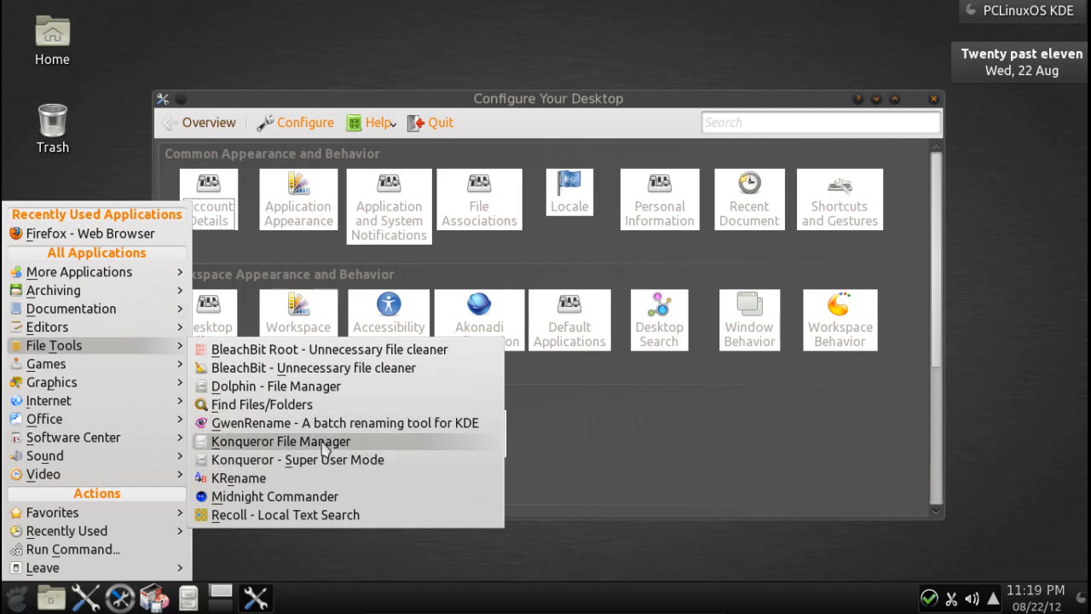
mouse_move(323, 459)
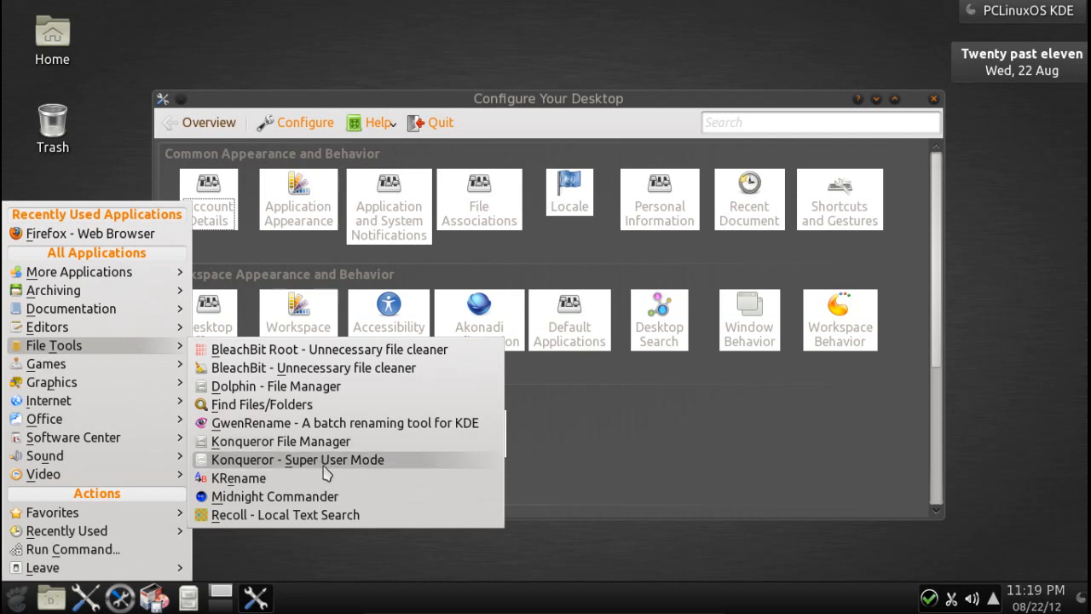
mouse_move(276, 496)
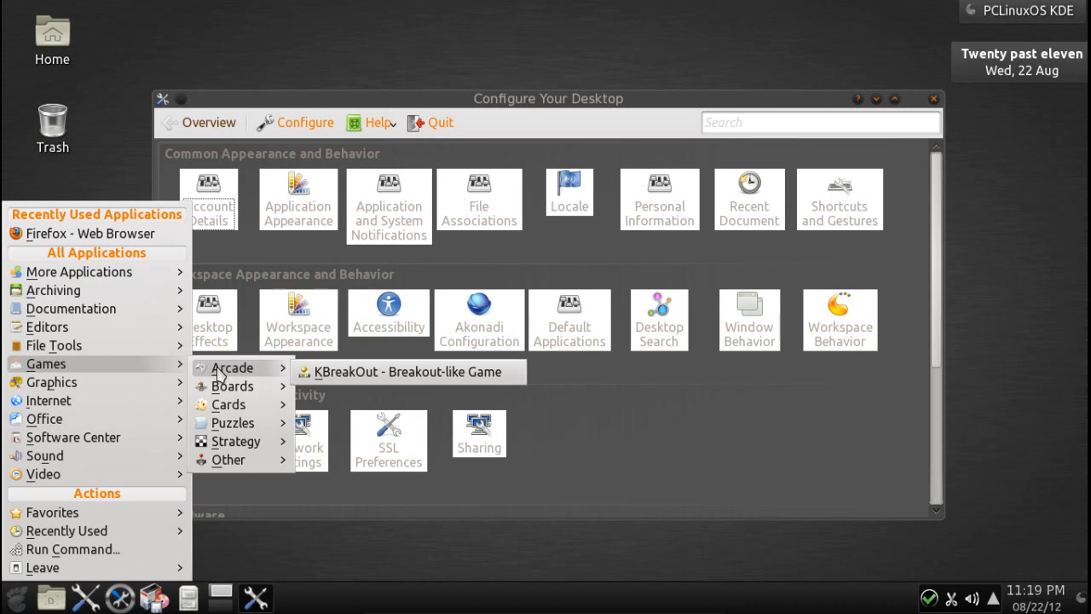
mouse_move(231, 386)
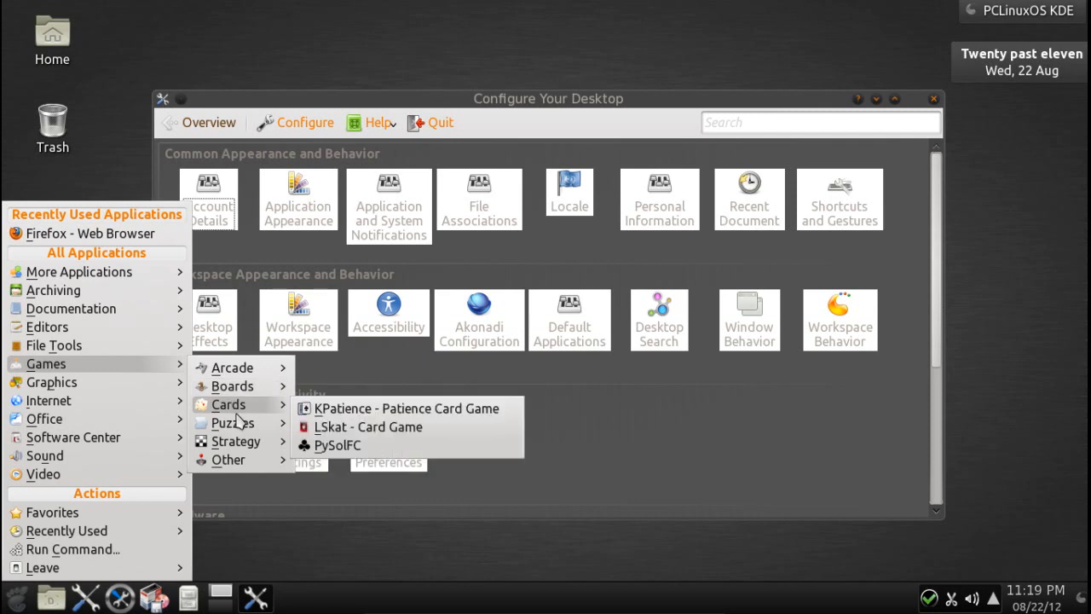
mouse_move(236, 441)
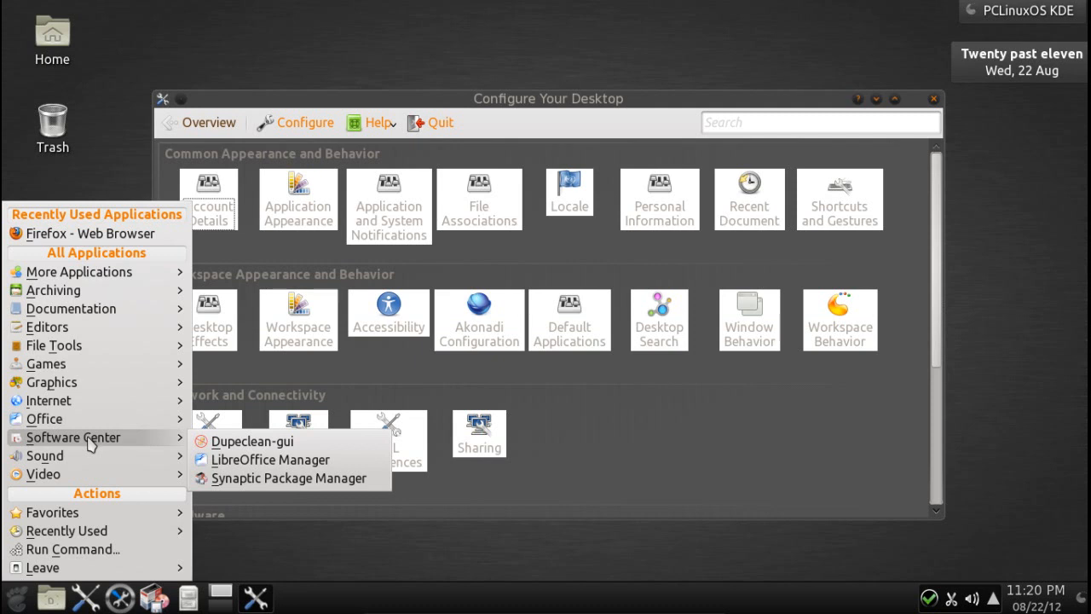
mouse_move(113, 452)
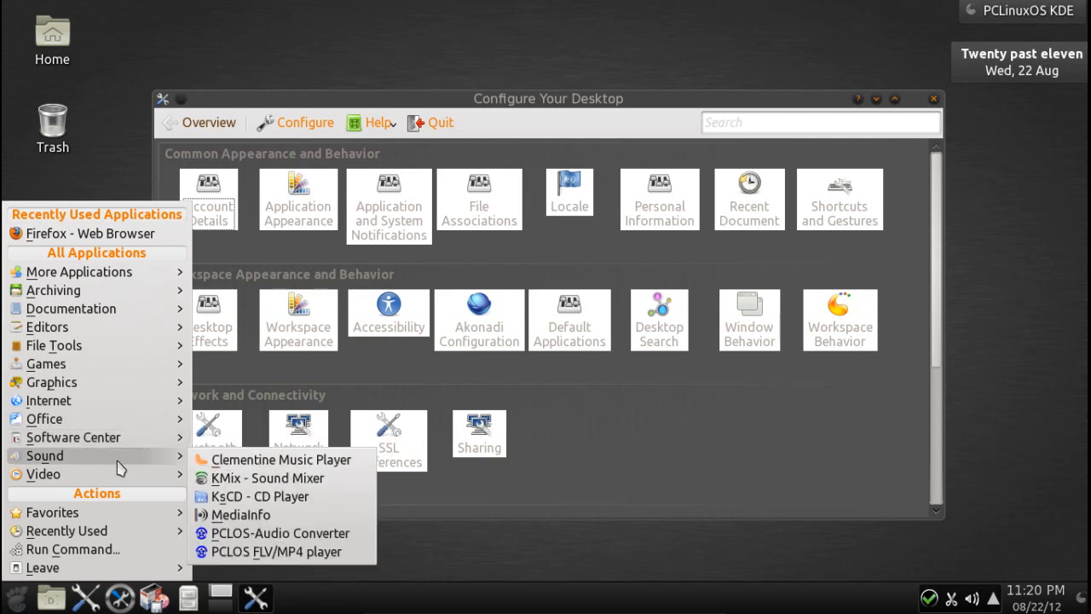
mouse_move(122, 498)
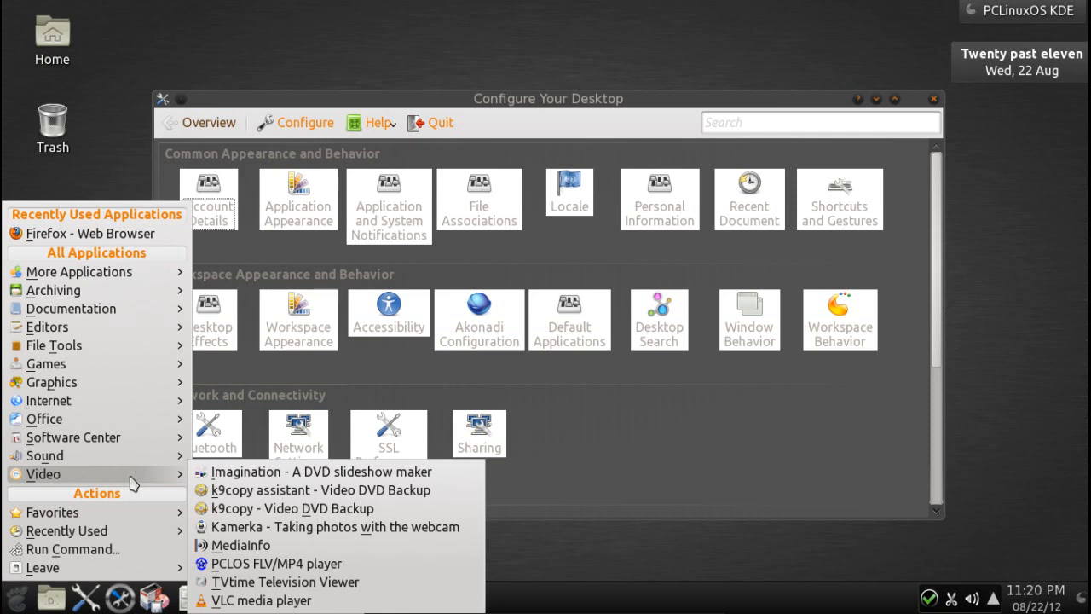
mouse_move(181, 486)
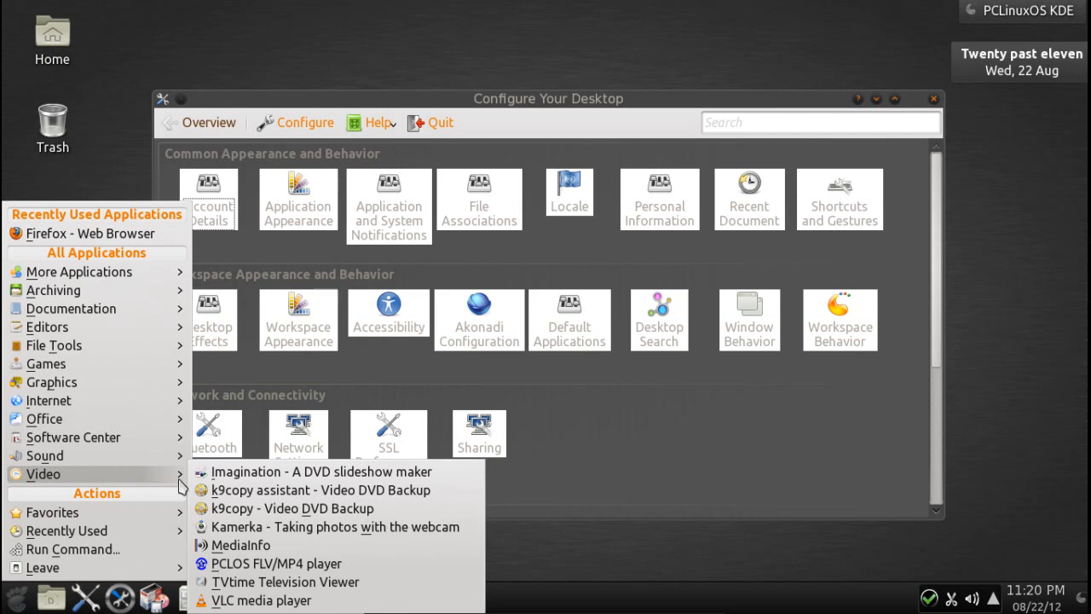